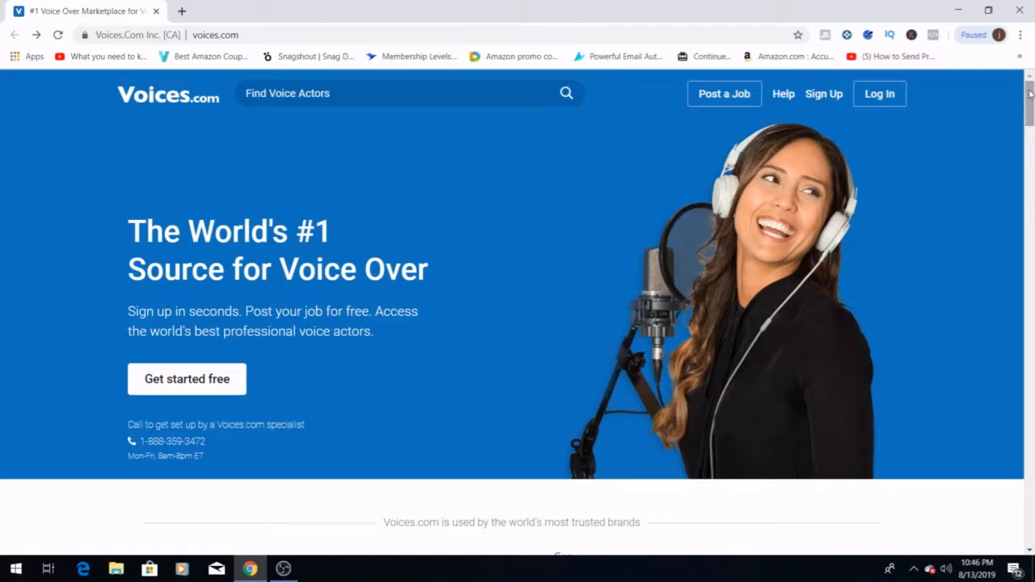
# Scroll the homepage past hiring steps, industries, projects and features down to the Rates & pricing section.
pyautogui.scroll(-3)
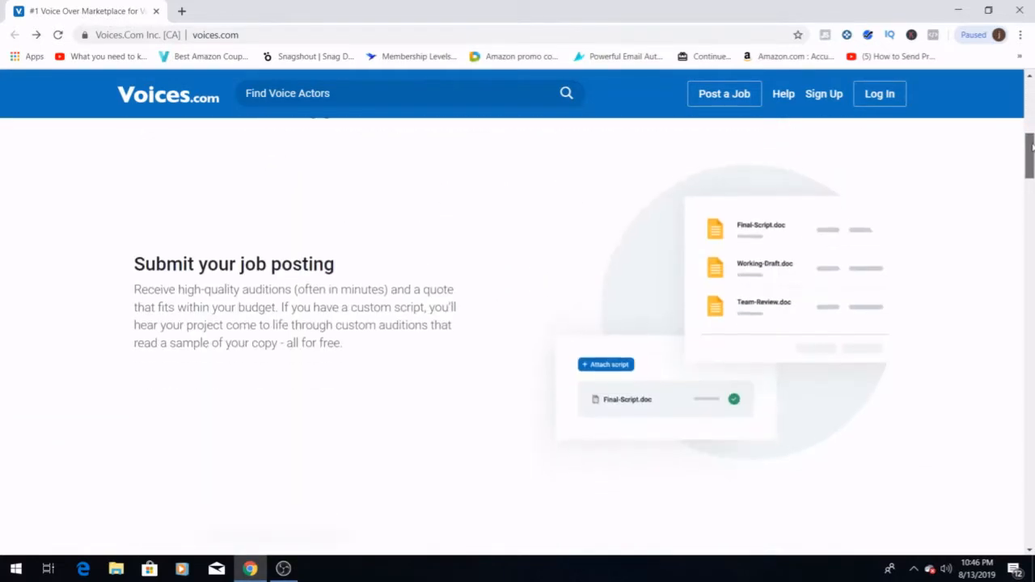
pyautogui.scroll(-3)
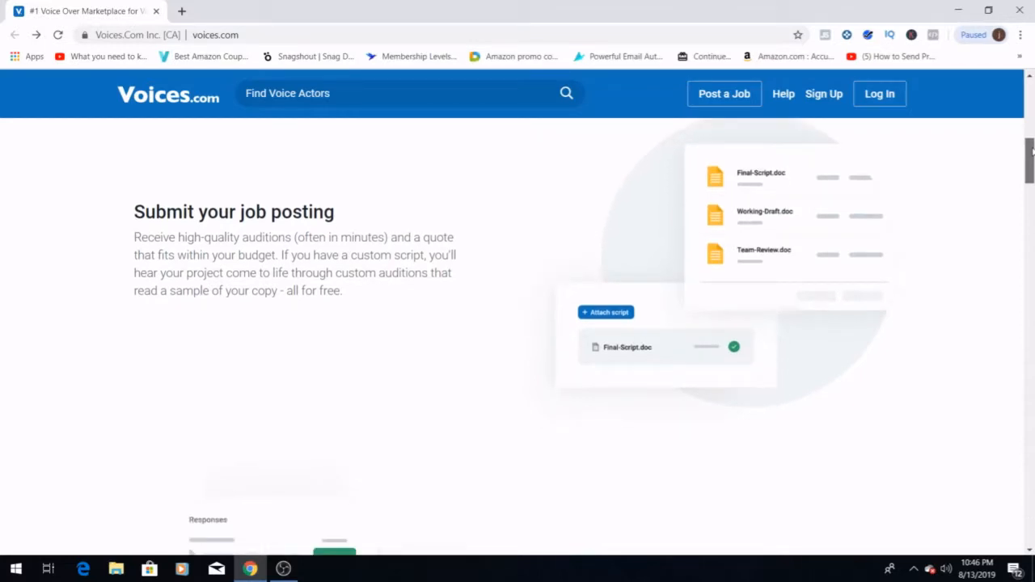
pyautogui.scroll(-3)
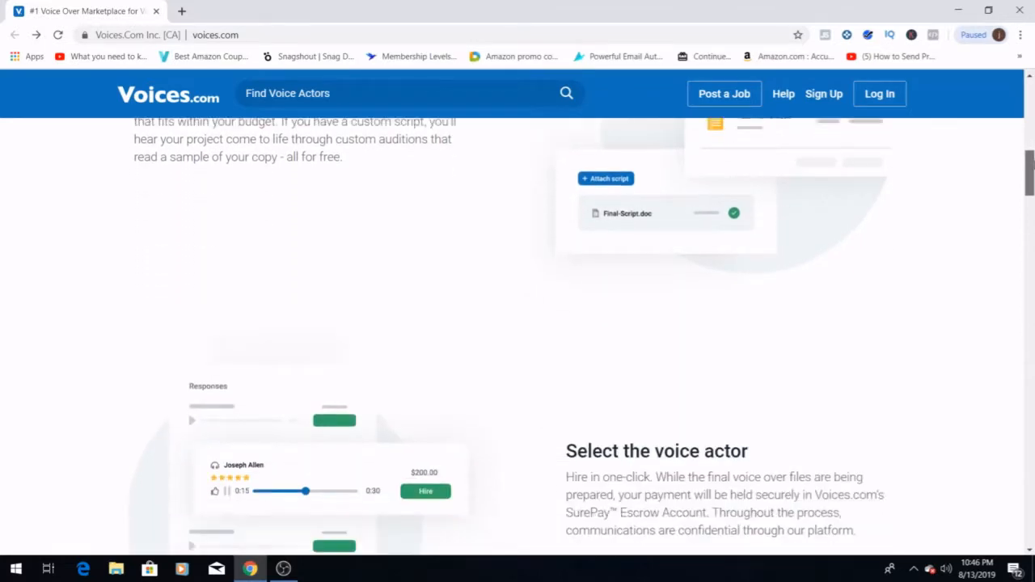
pyautogui.scroll(-3)
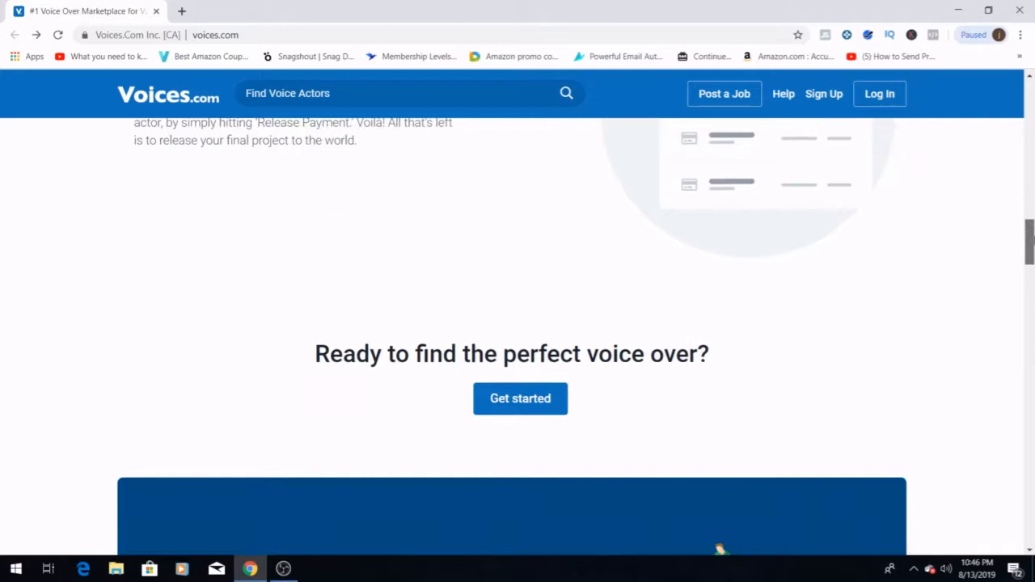
pyautogui.scroll(-3)
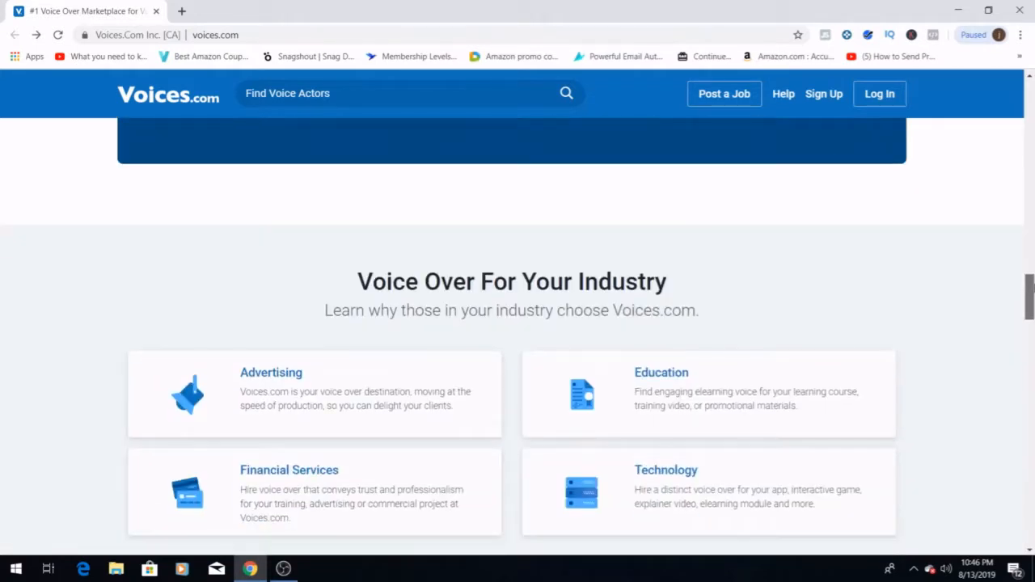
pyautogui.scroll(-3)
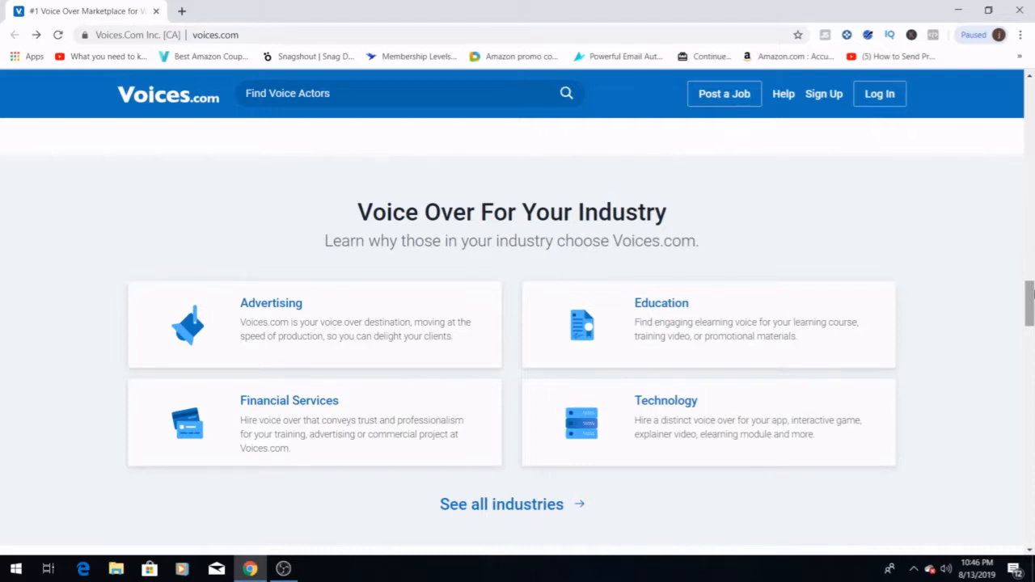
pyautogui.scroll(-3)
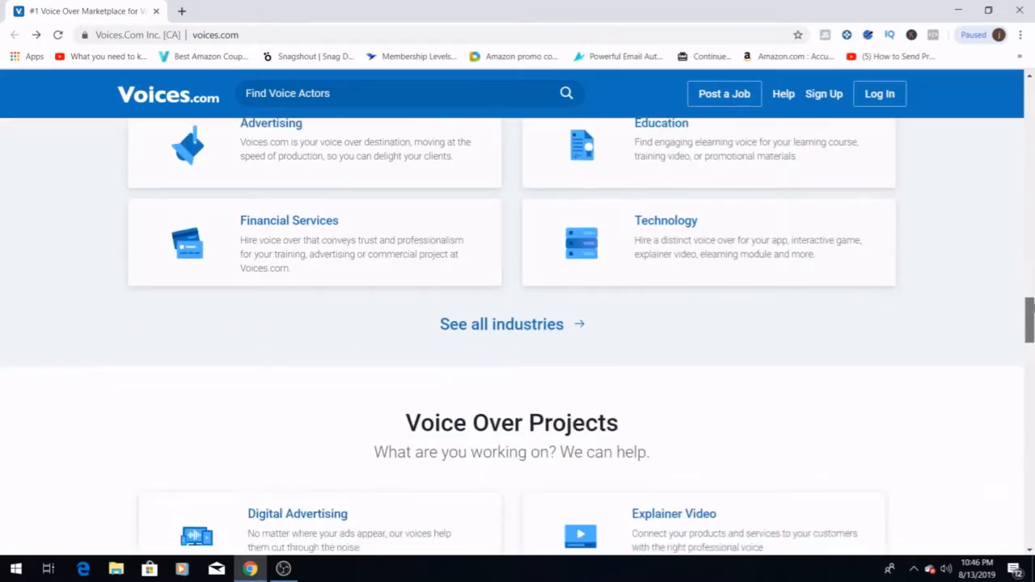
pyautogui.scroll(-3)
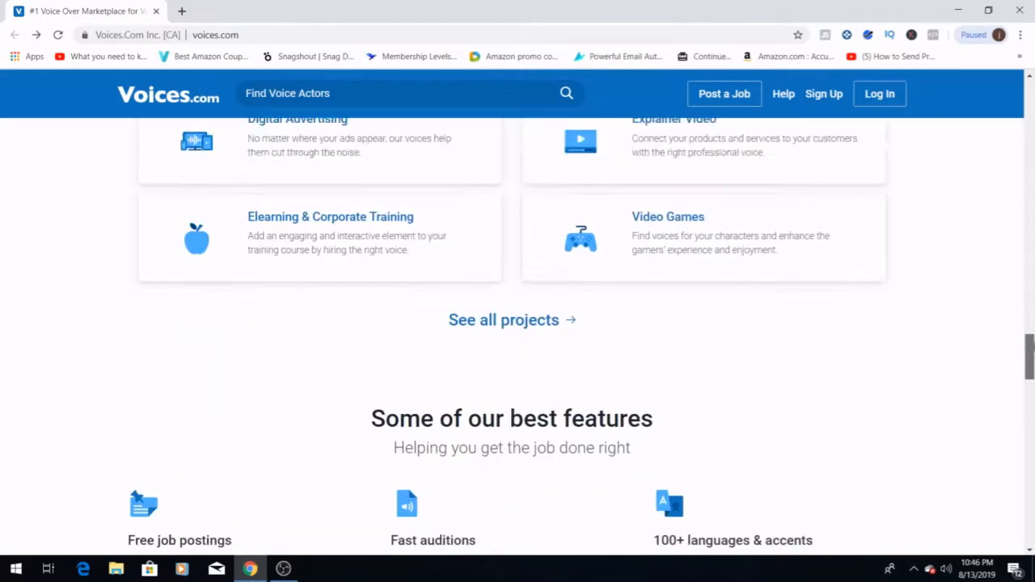
pyautogui.scroll(-3)
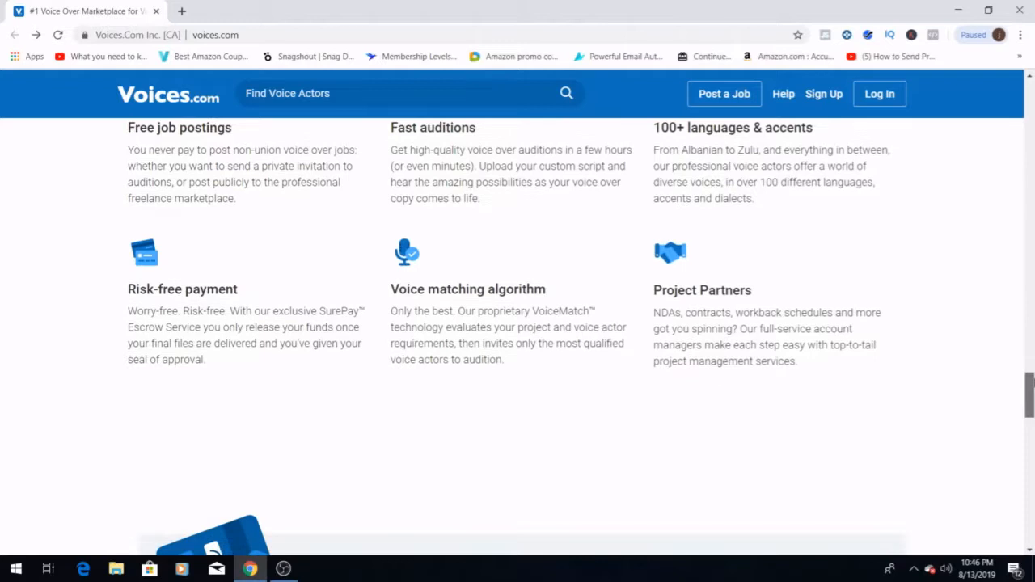
pyautogui.scroll(-3)
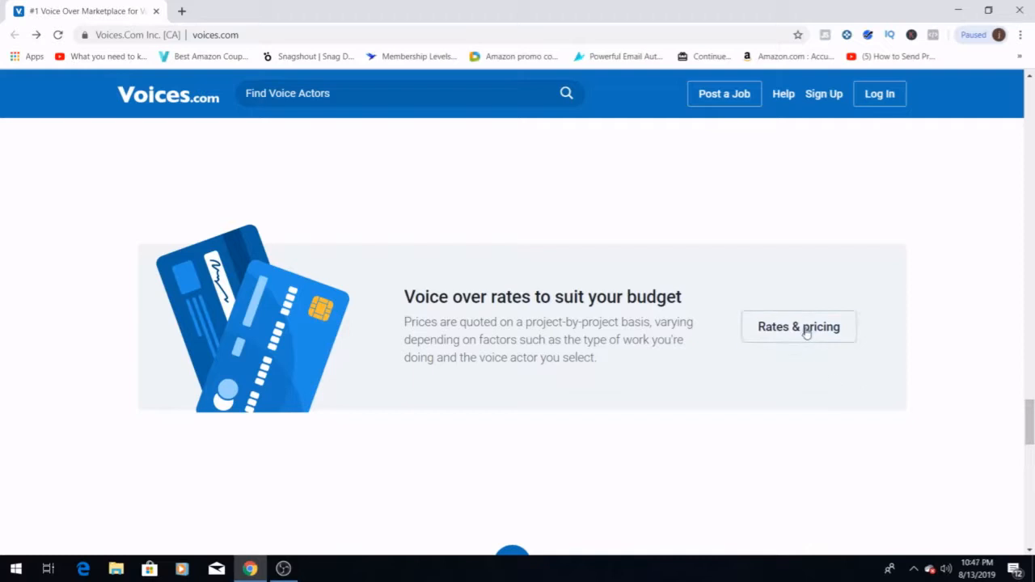
# Go to the Voice Over Rates page and scroll to the non-broadcast Talent Fees table.
pyautogui.click(799, 327)
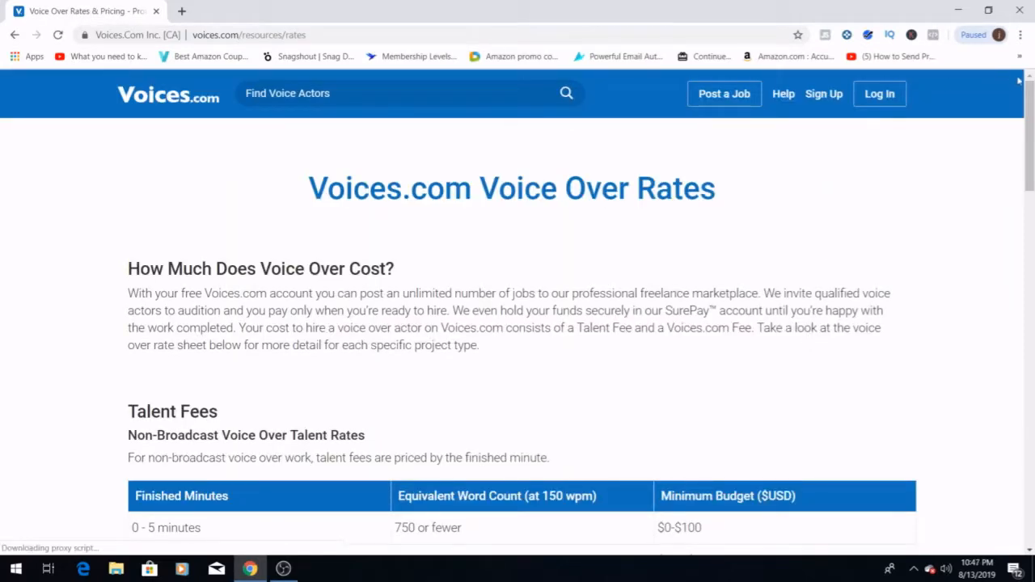
pyautogui.scroll(-3)
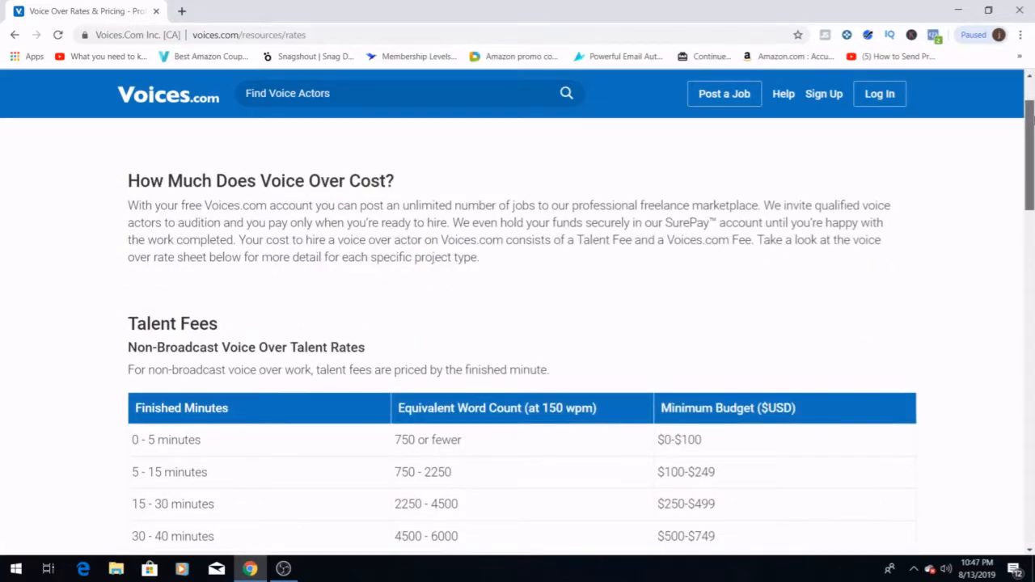
pyautogui.scroll(-3)
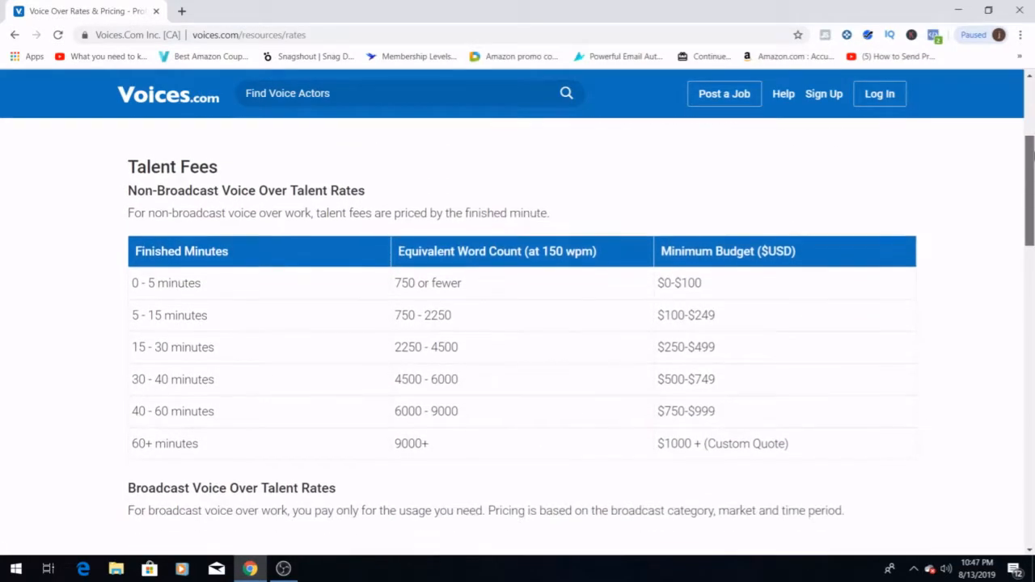
pyautogui.scroll(-3)
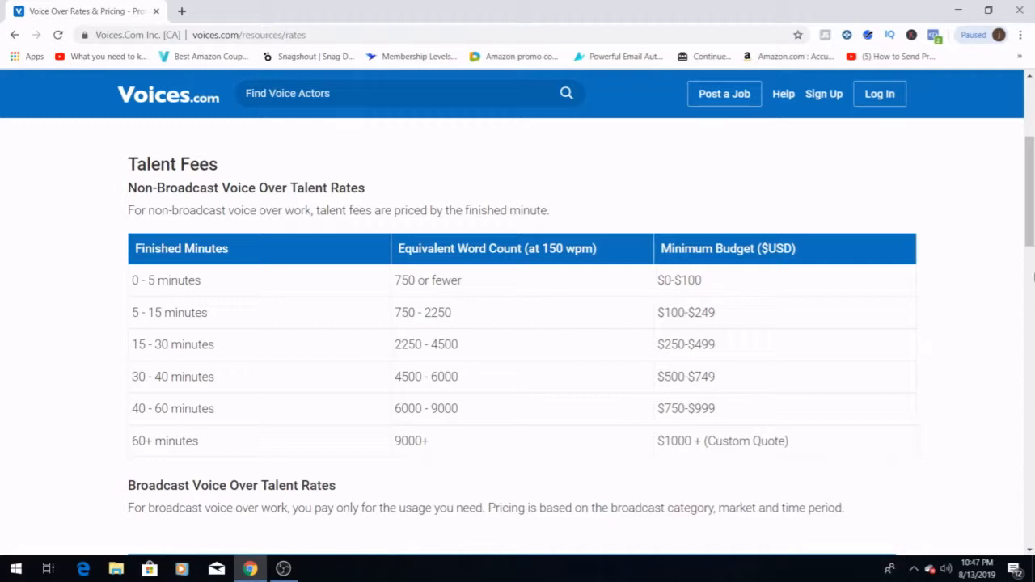
# Scroll down through the broadcast television, radio and internet ad budget tables.
pyautogui.scroll(-3)
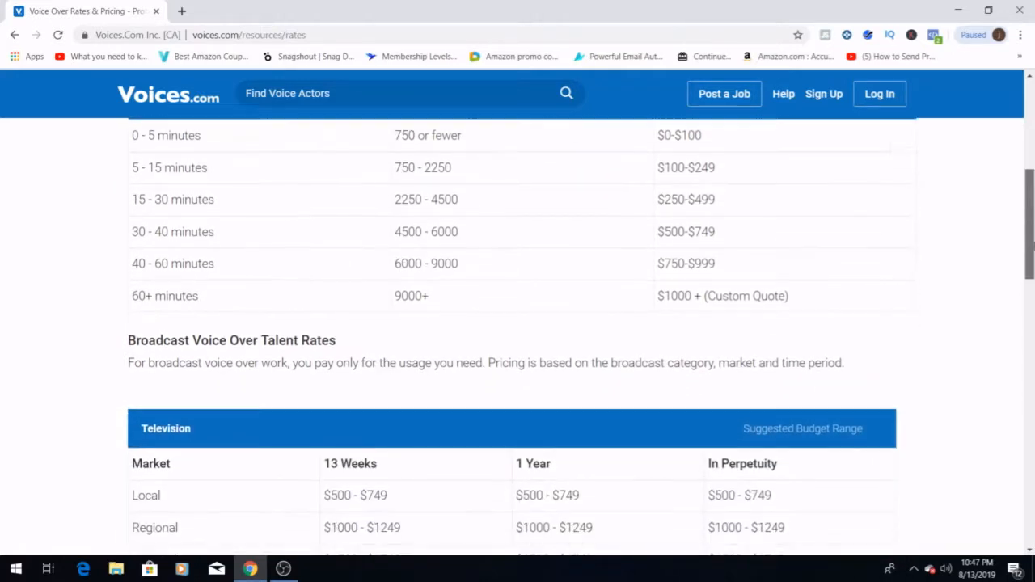
pyautogui.scroll(-3)
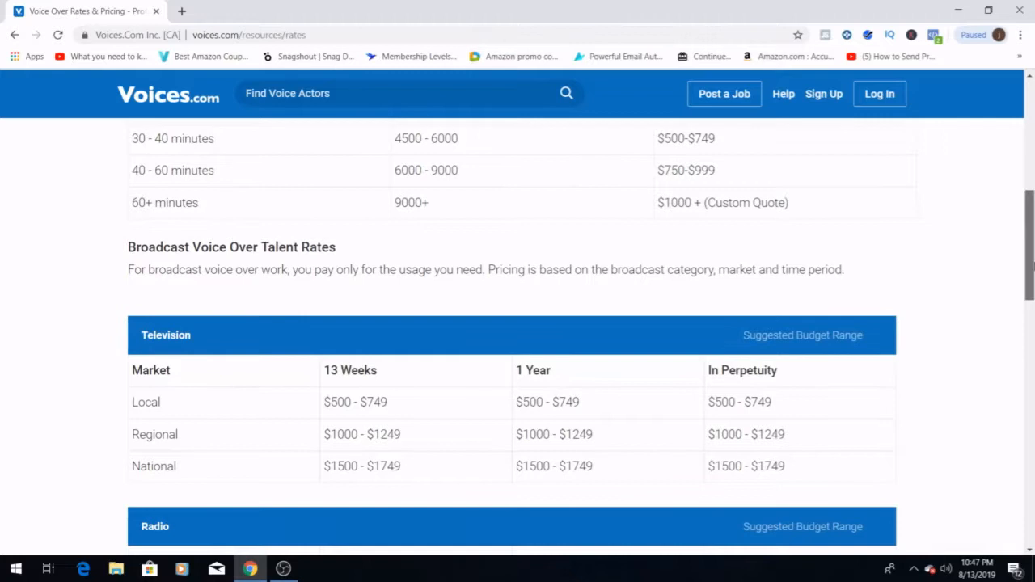
pyautogui.scroll(-3)
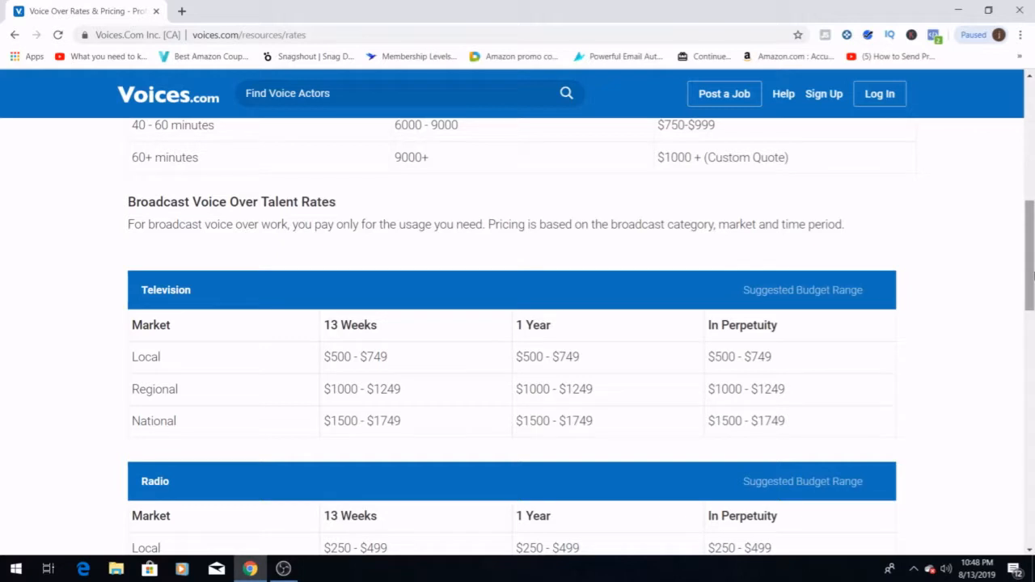
pyautogui.moveTo(1028, 268)
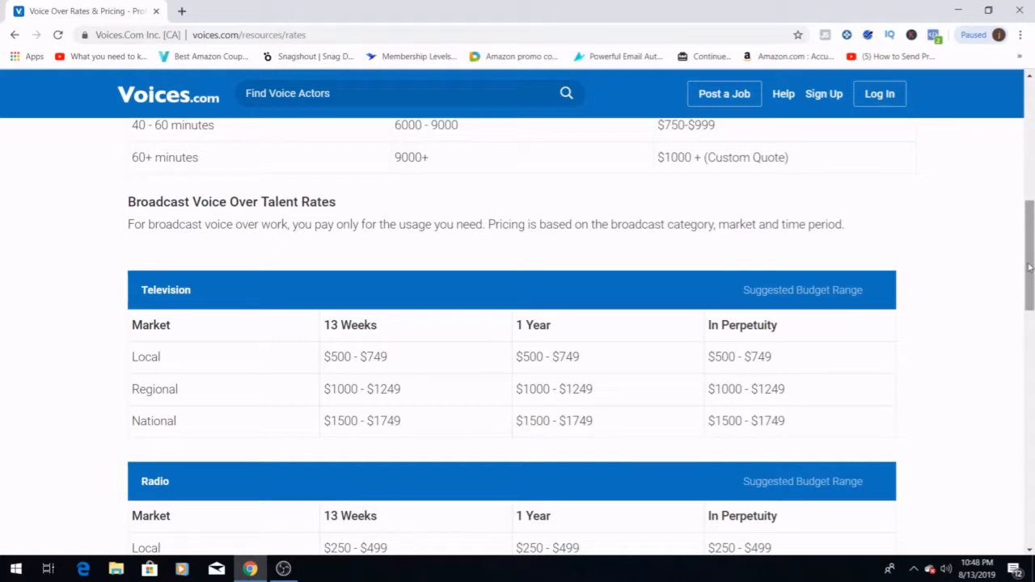
pyautogui.scroll(-3)
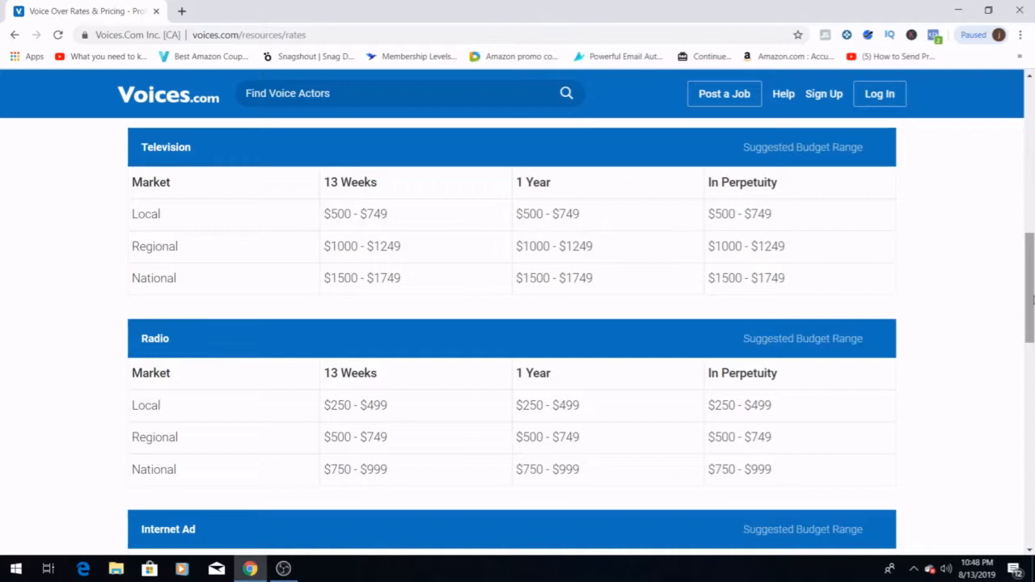
pyautogui.scroll(-3)
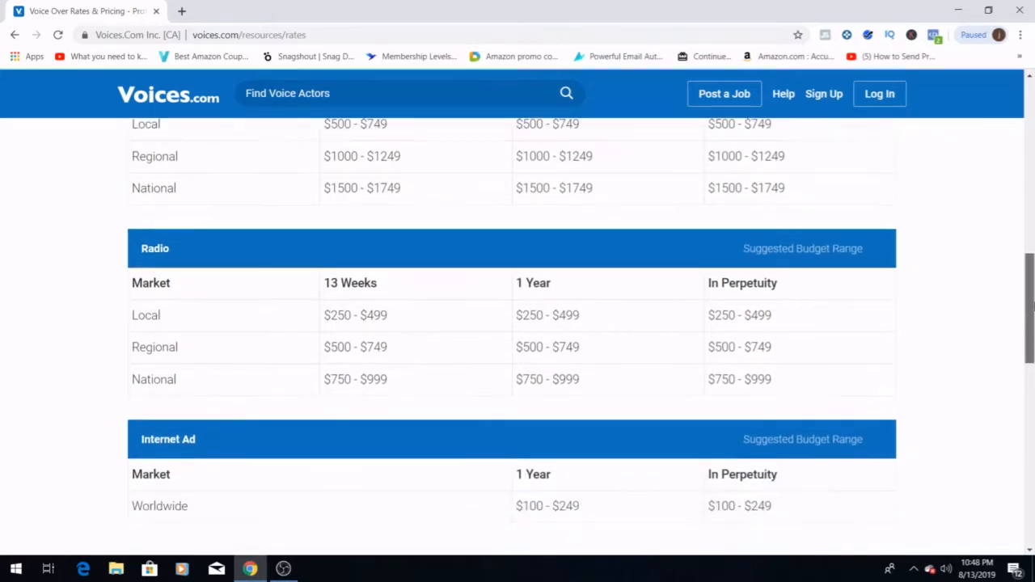
pyautogui.scroll(-3)
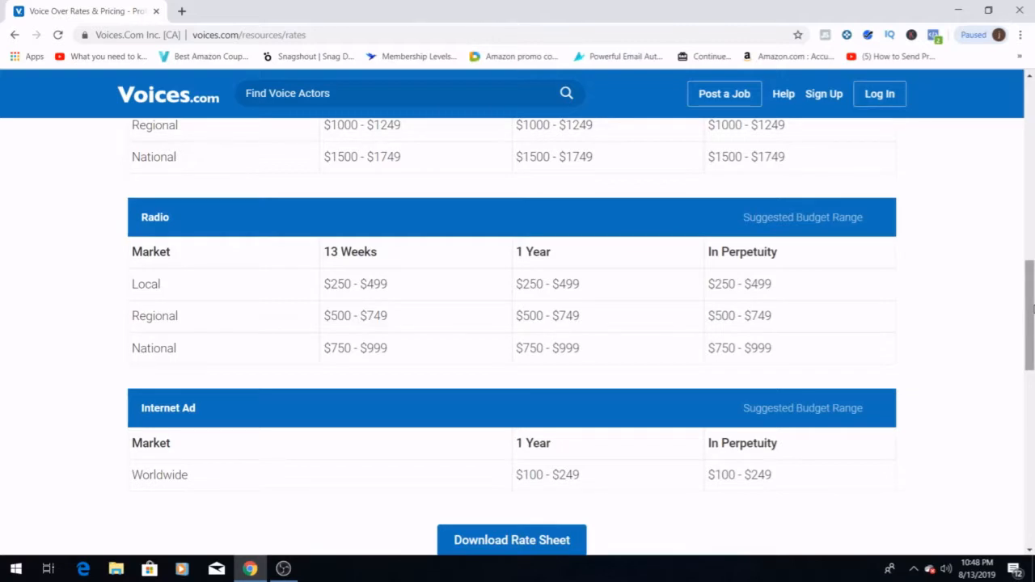
# Scroll back up to the top of the Voice Over Rates page.
pyautogui.scroll(3)
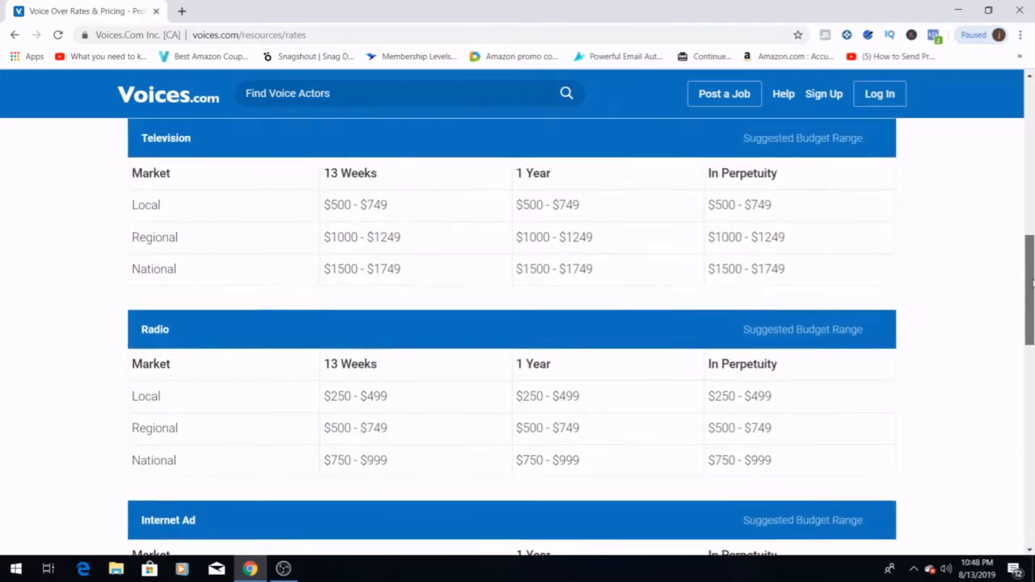
pyautogui.scroll(3)
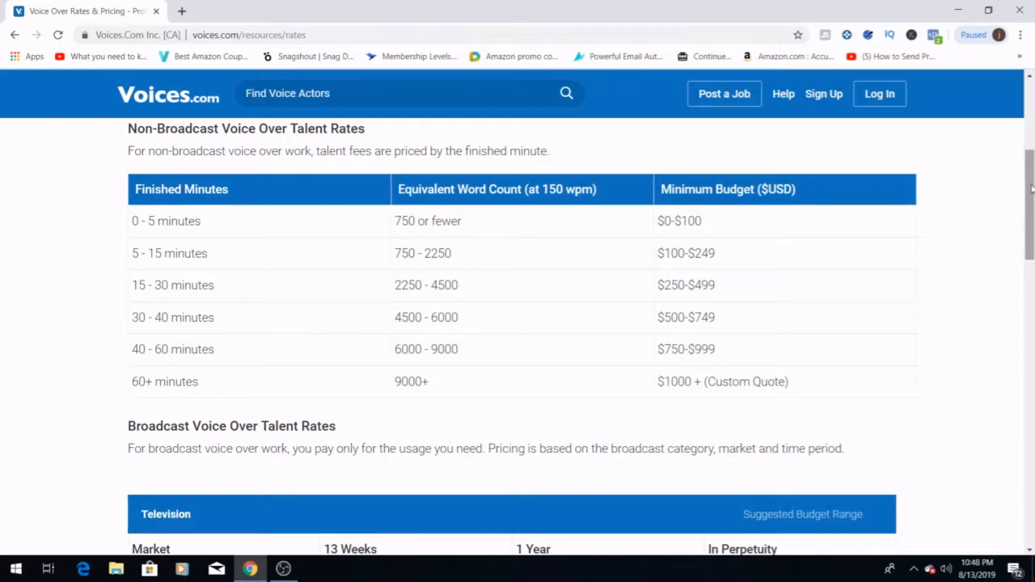
pyautogui.scroll(3)
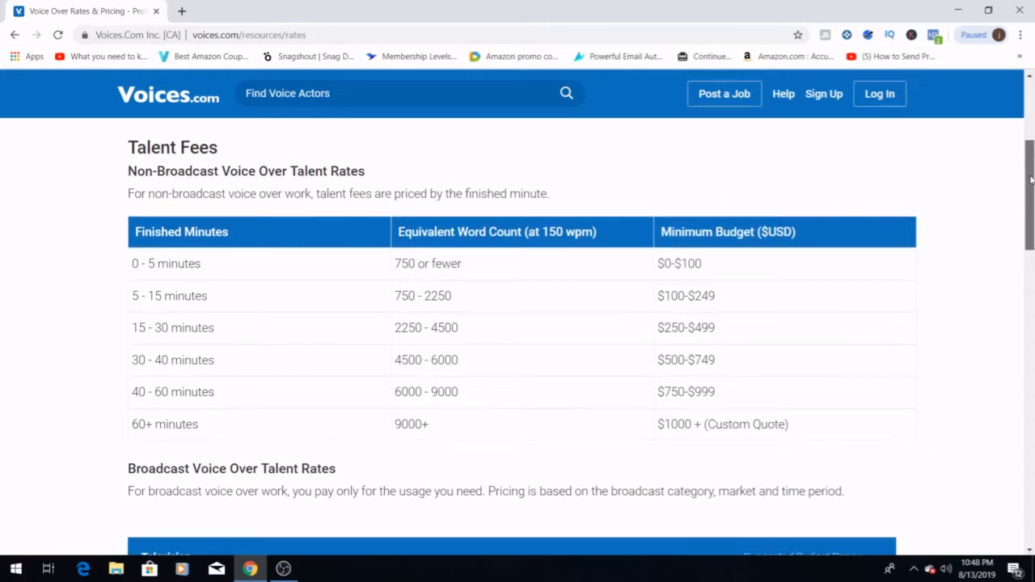
pyautogui.scroll(3)
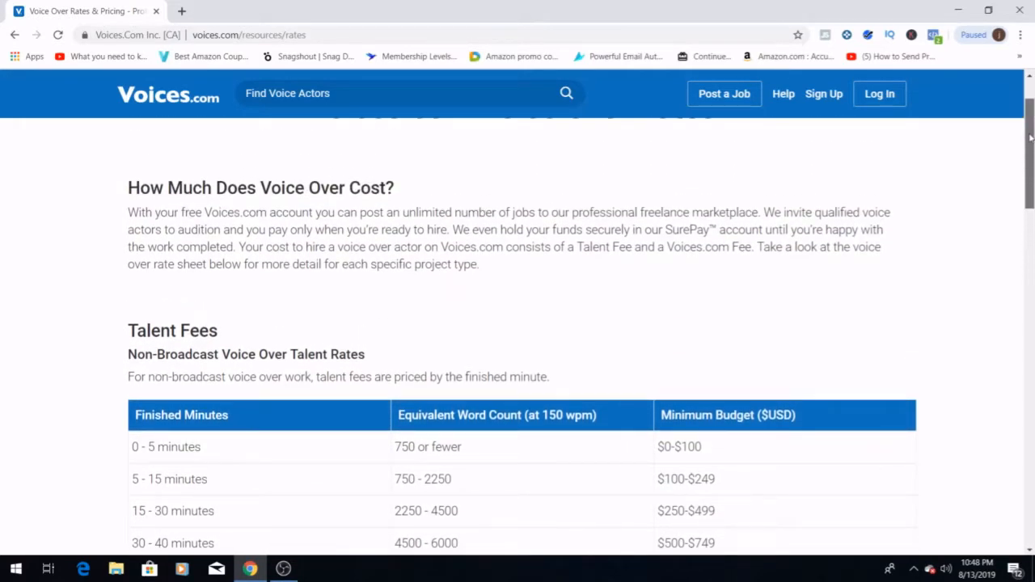
pyautogui.scroll(3)
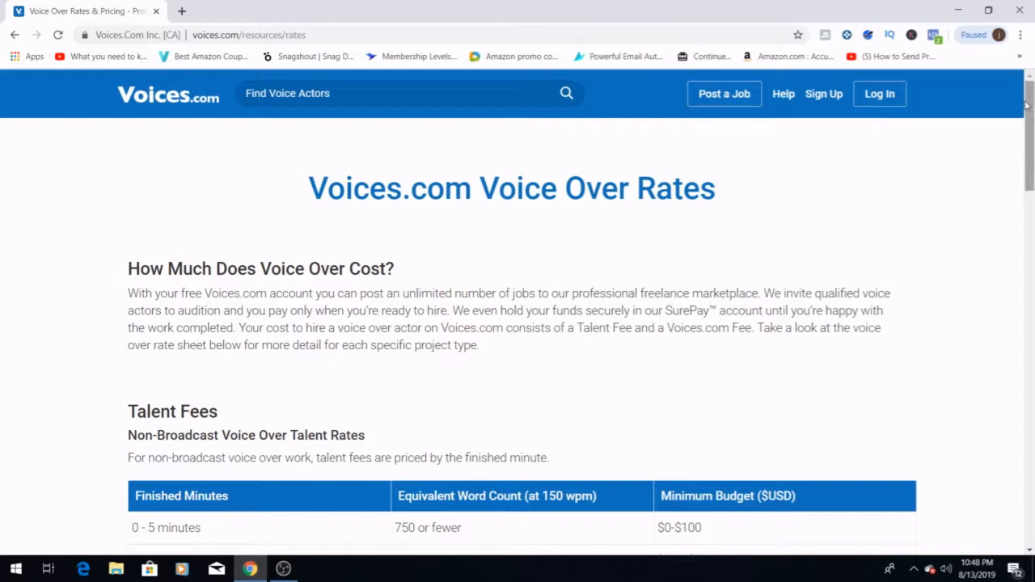
pyautogui.moveTo(824, 94)
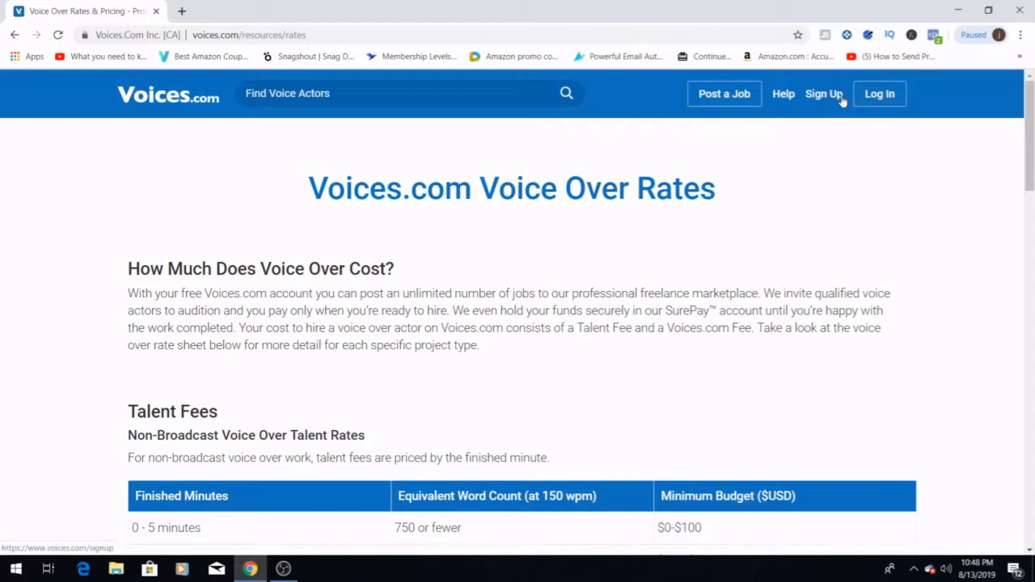
pyautogui.click(824, 92)
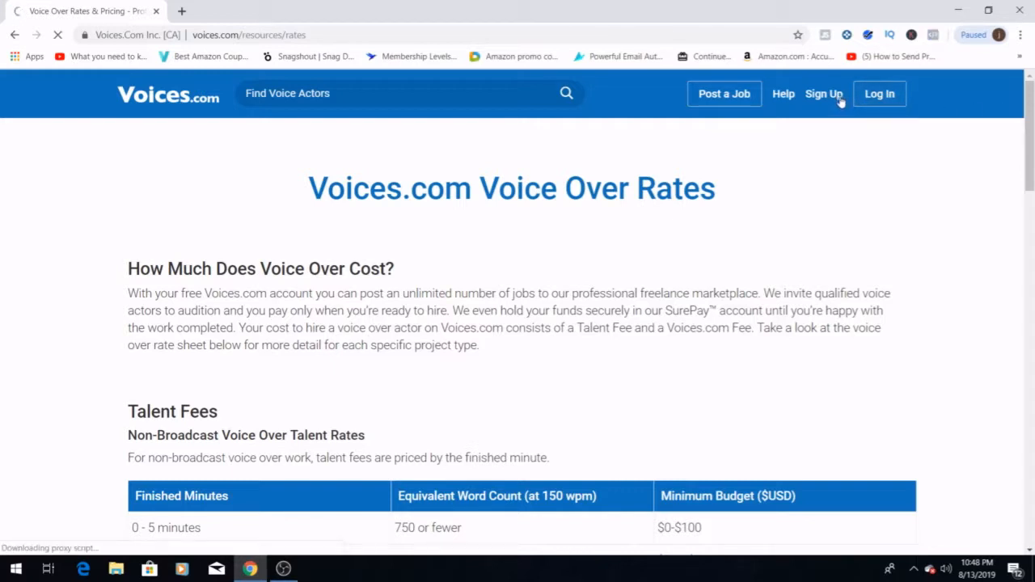
pyautogui.click(824, 93)
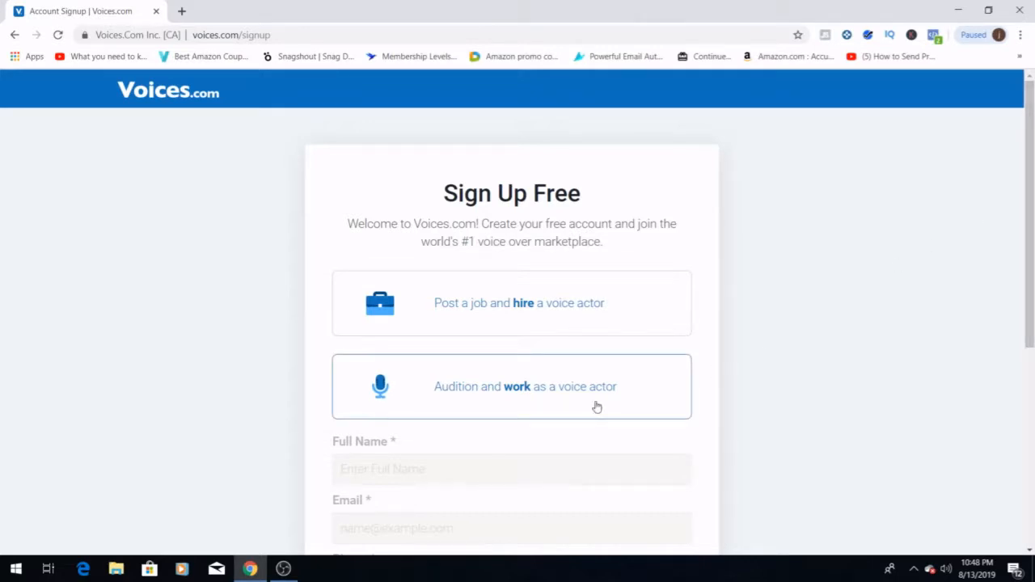
pyautogui.click(511, 387)
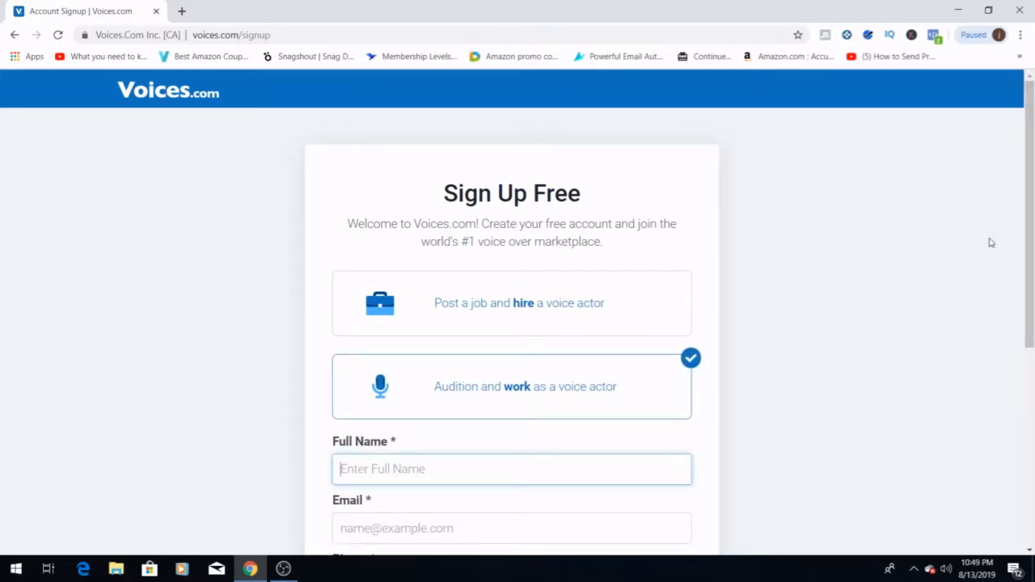
pyautogui.scroll(-3)
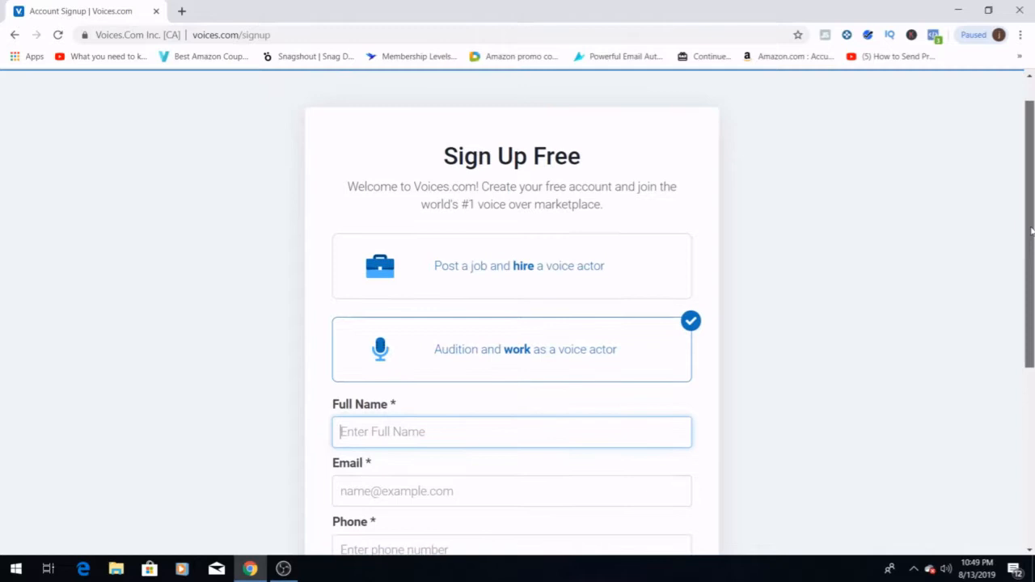
pyautogui.scroll(-3)
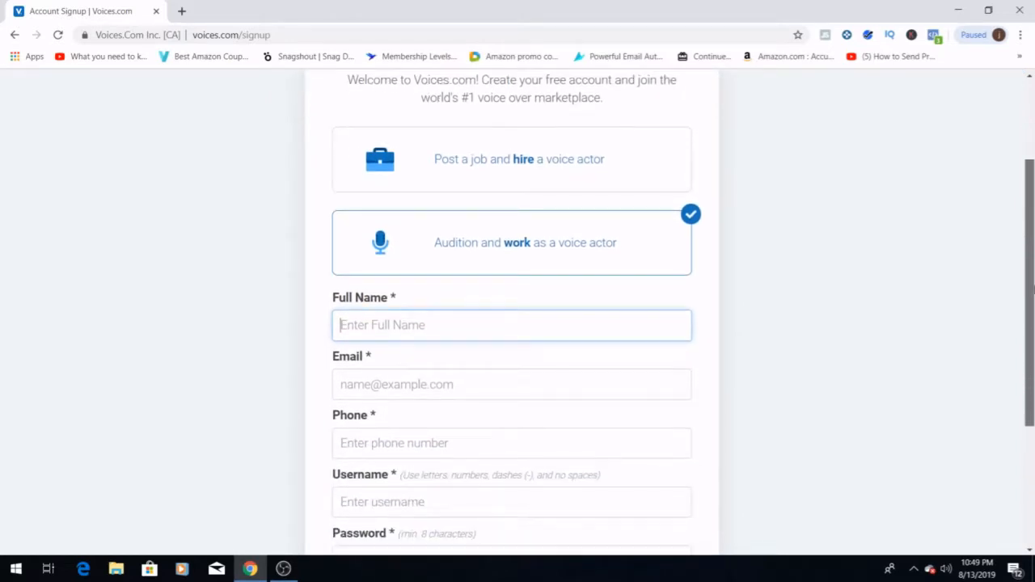
pyautogui.scroll(-3)
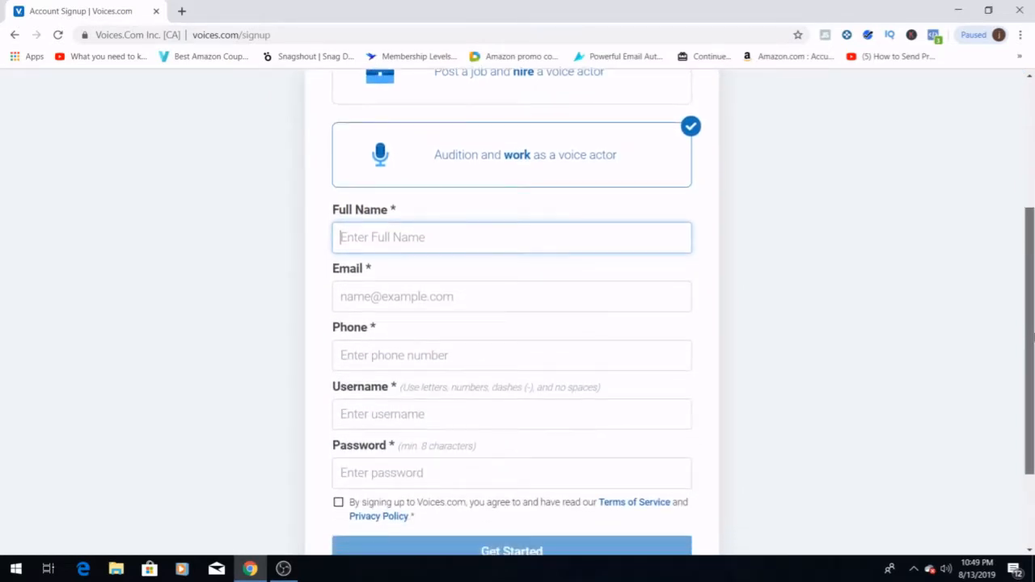
pyautogui.scroll(-3)
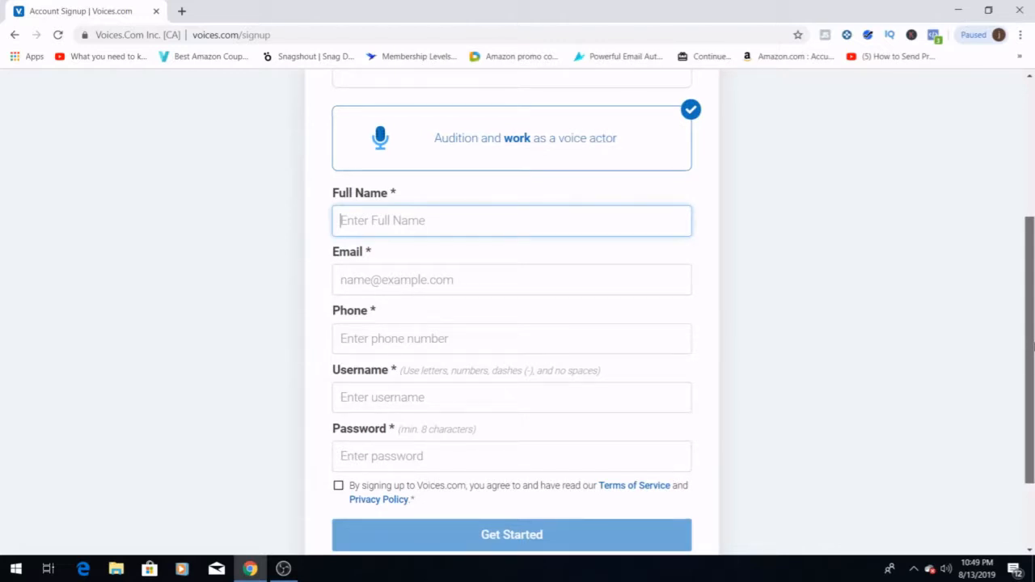
pyautogui.scroll(-3)
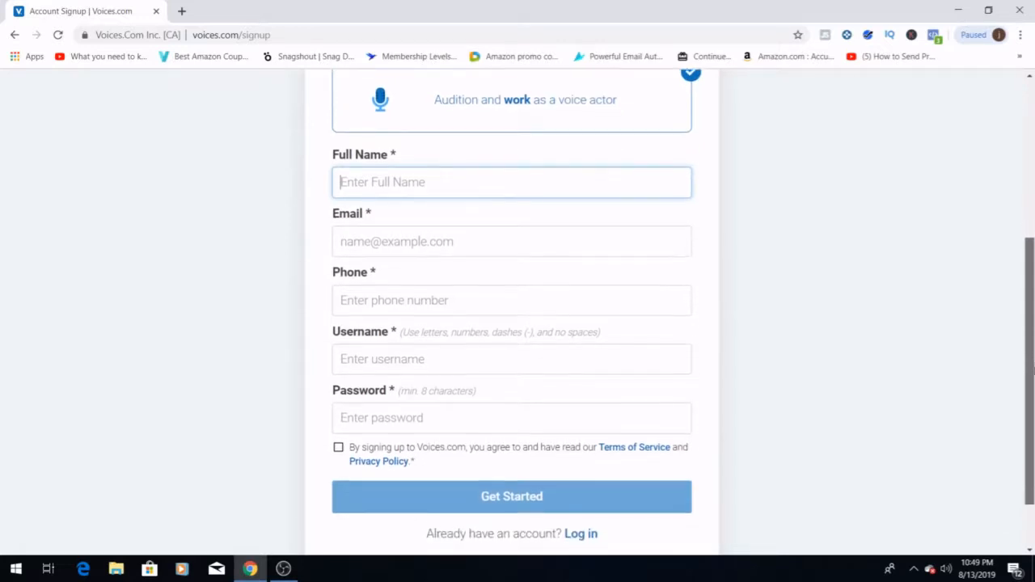
pyautogui.scroll(-3)
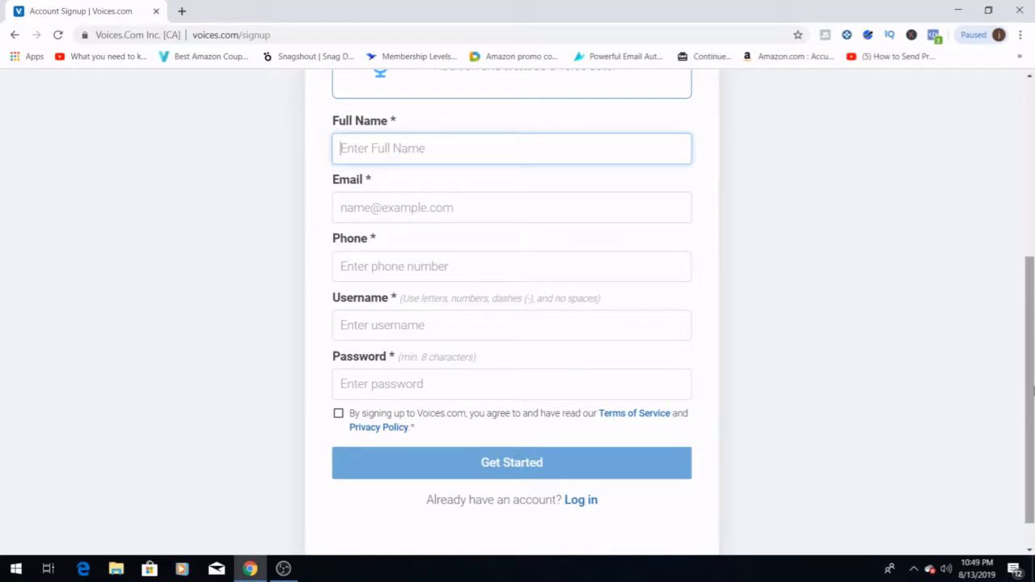
pyautogui.scroll(3)
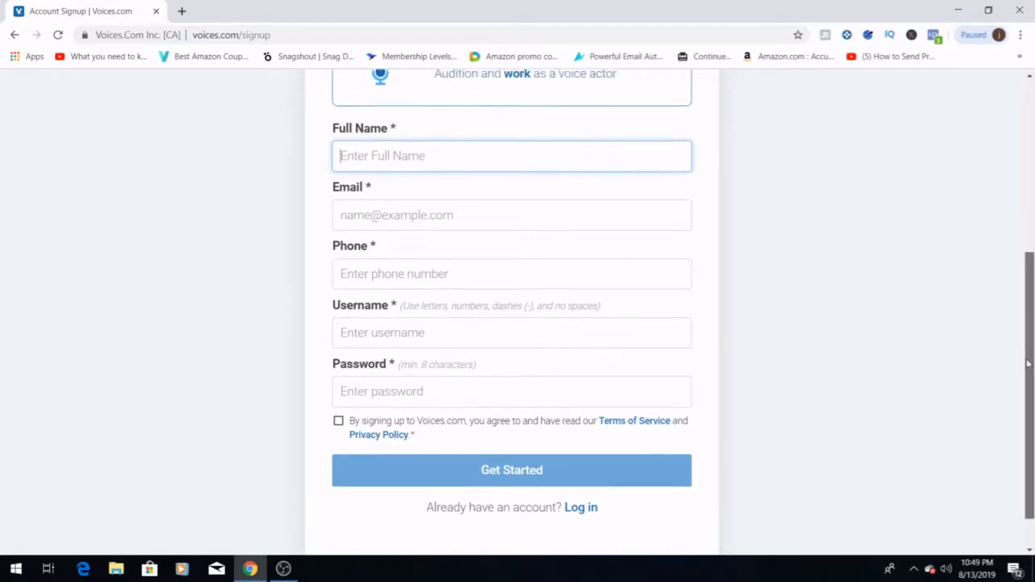
pyautogui.scroll(3)
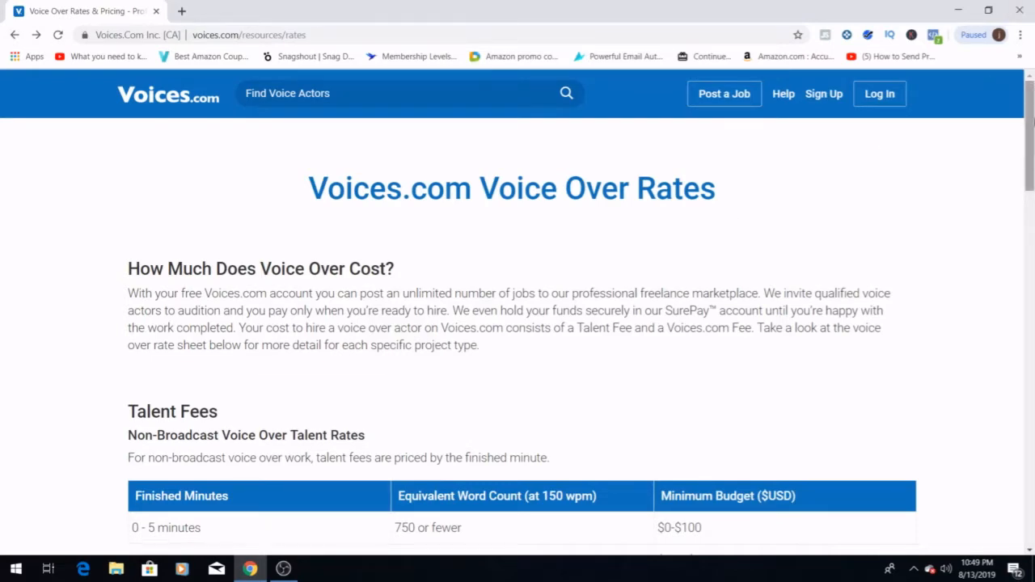
# Scroll the homepage down past Get Voice Over Work to the footer links.
pyautogui.scroll(-3)
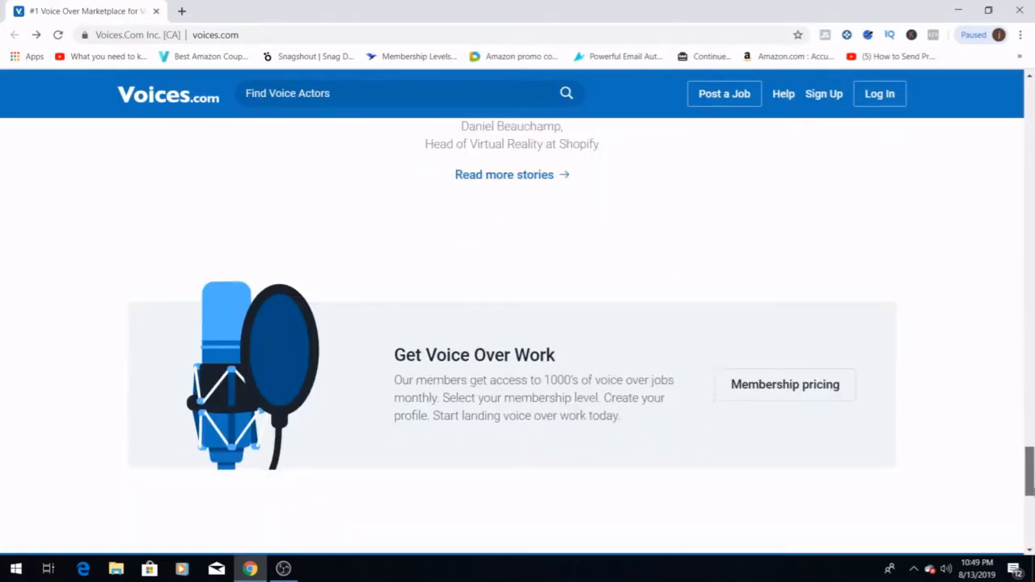
pyautogui.scroll(-3)
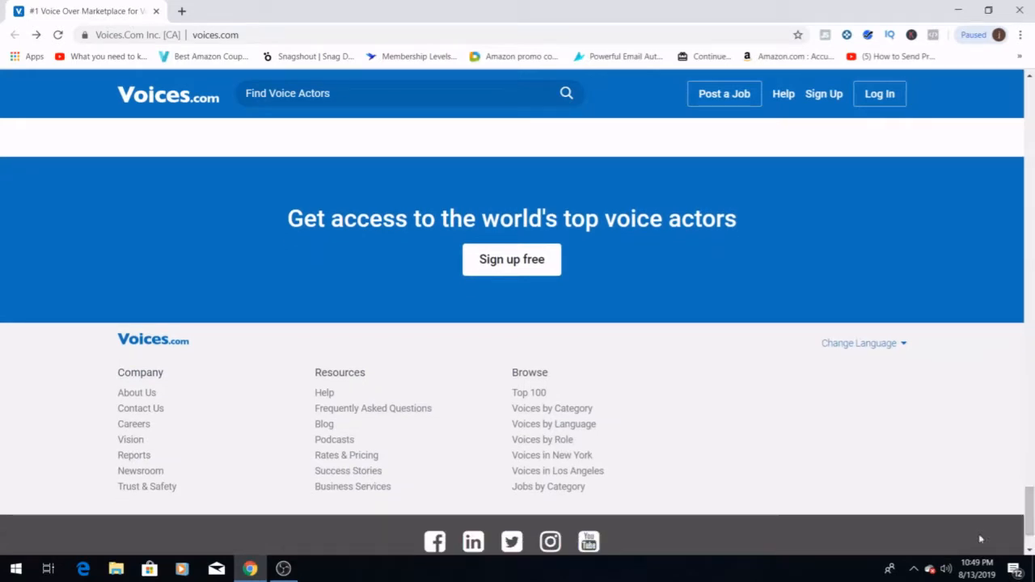
pyautogui.moveTo(319, 388)
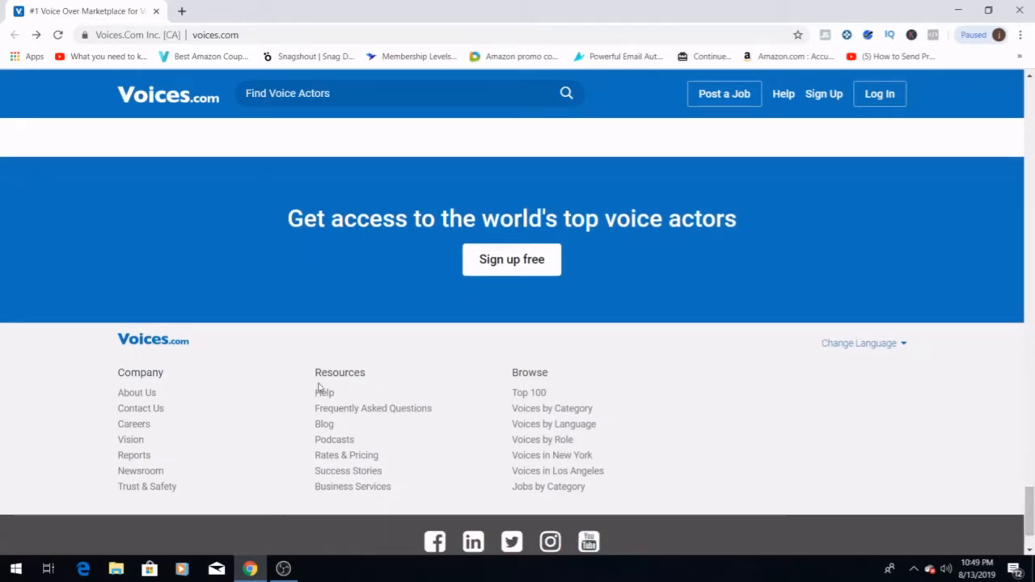
pyautogui.moveTo(337, 423)
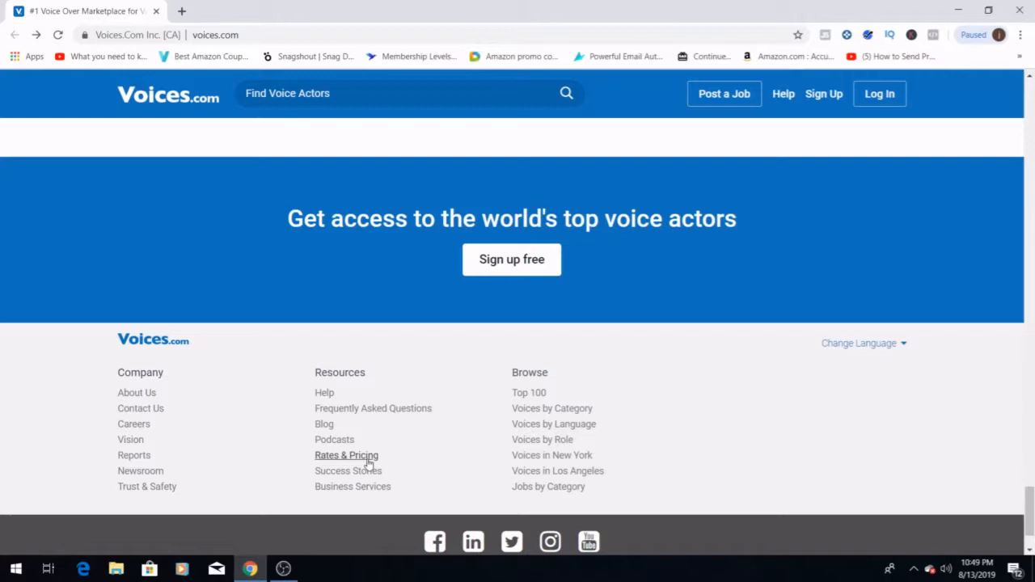
pyautogui.moveTo(494, 403)
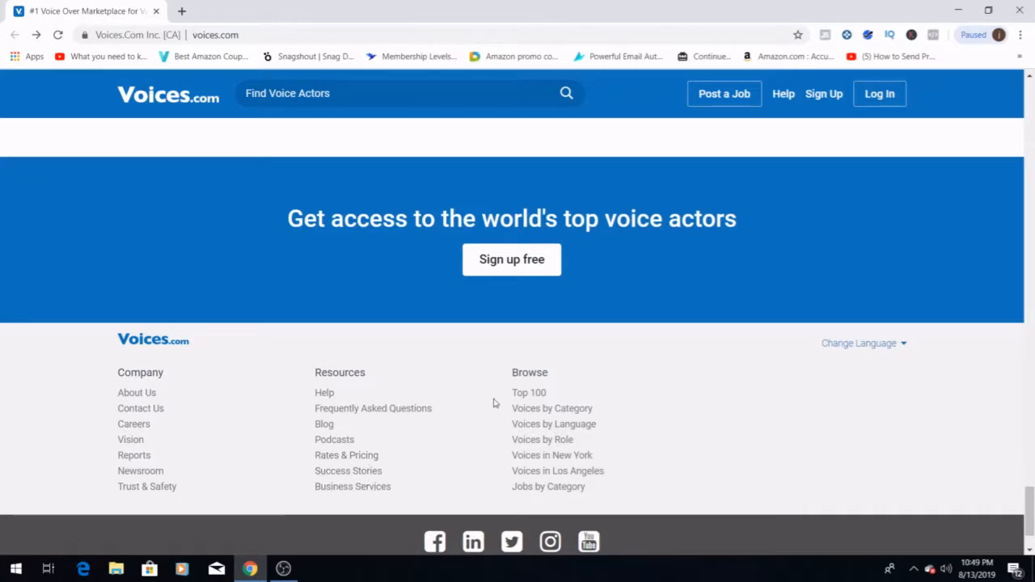
pyautogui.moveTo(529, 393)
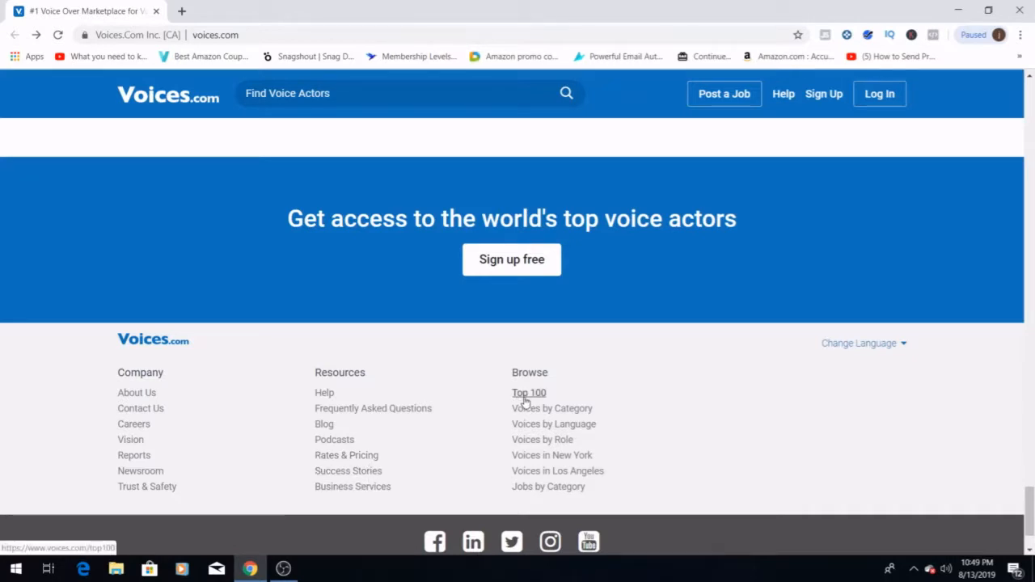
pyautogui.moveTo(552, 407)
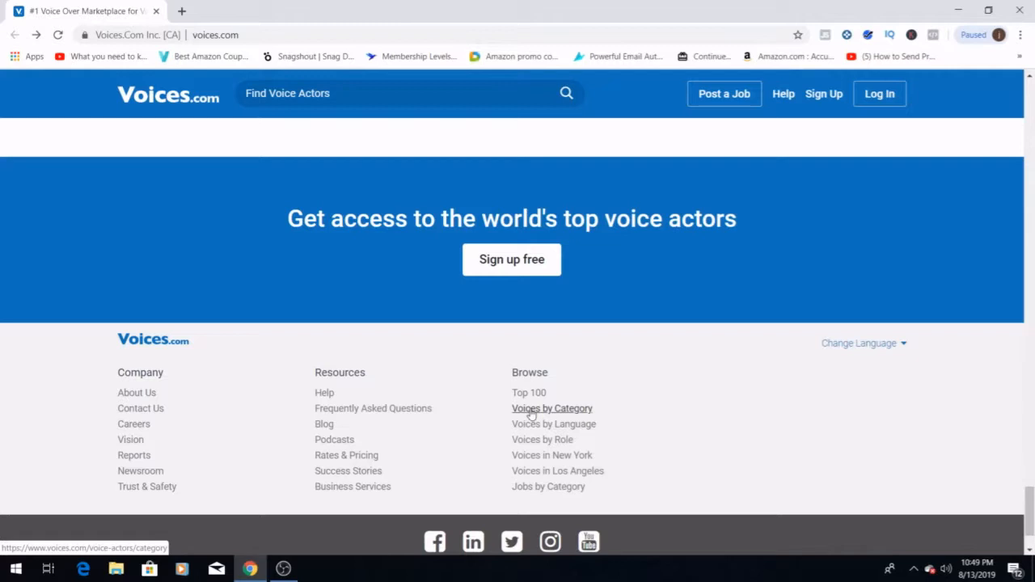
# Go to Voice Actors by Category from the footer and browse the tiles from Audiobooks to Voice Assistant.
pyautogui.click(552, 407)
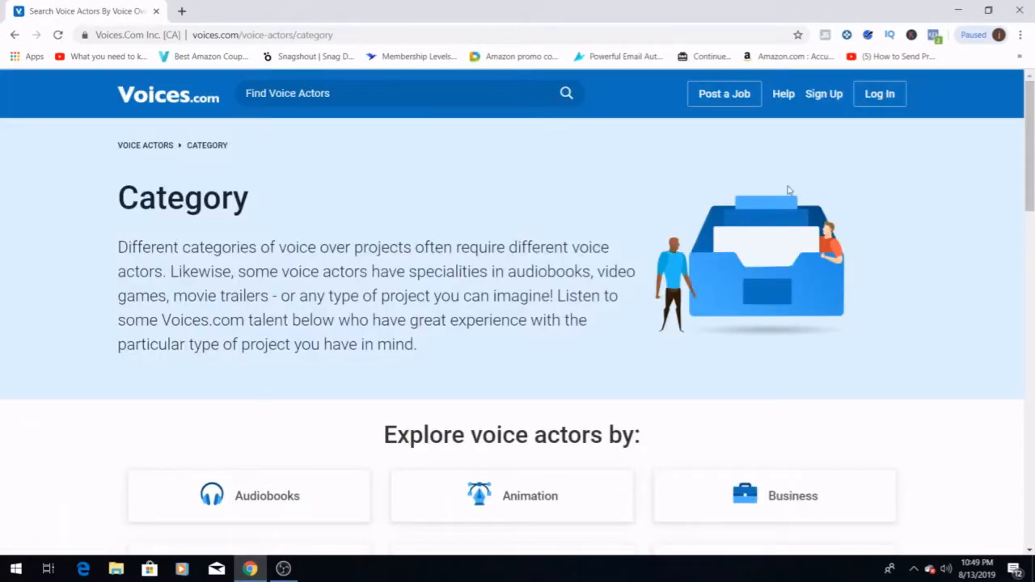
pyautogui.scroll(-3)
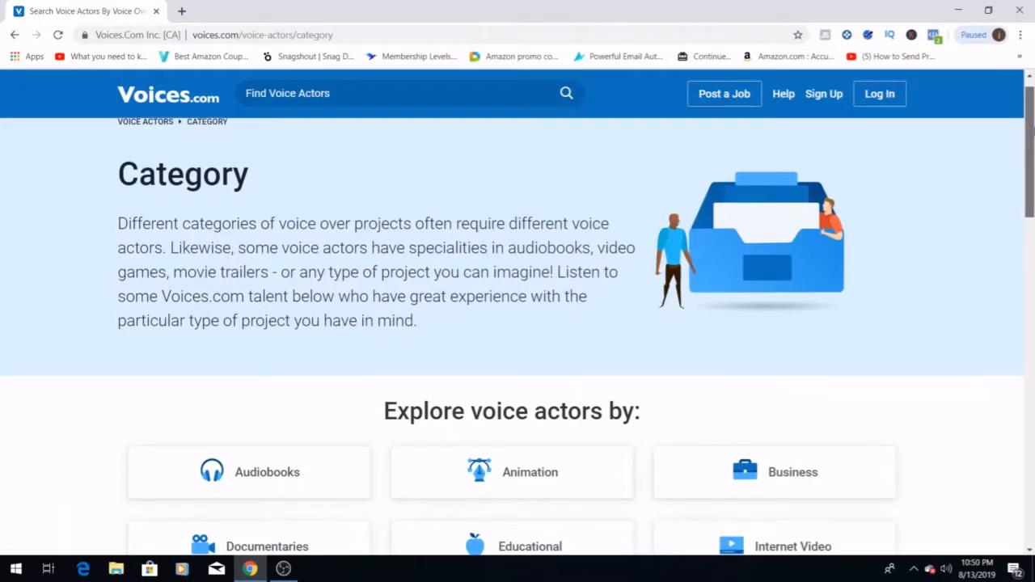
pyautogui.scroll(-3)
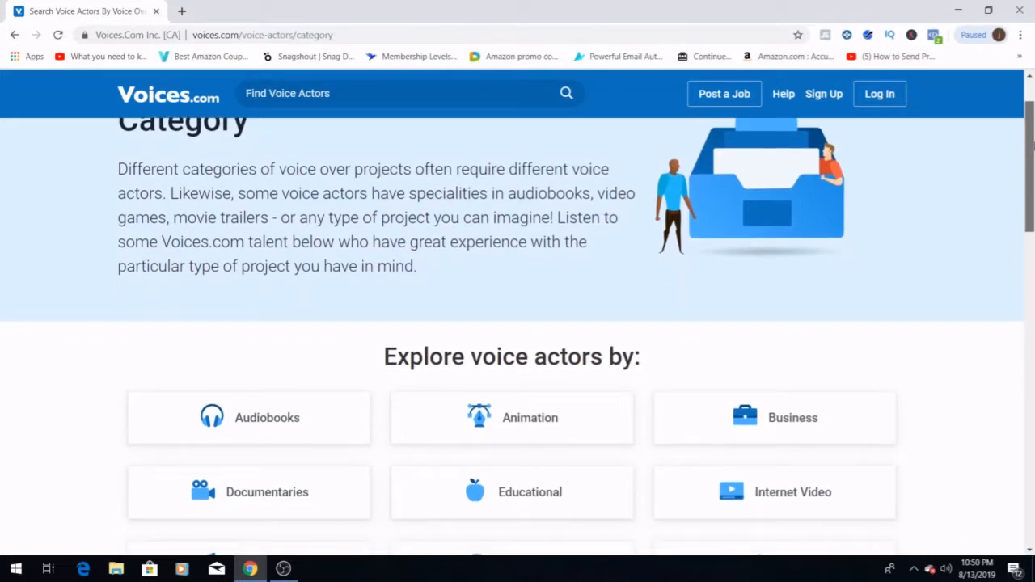
pyautogui.scroll(-3)
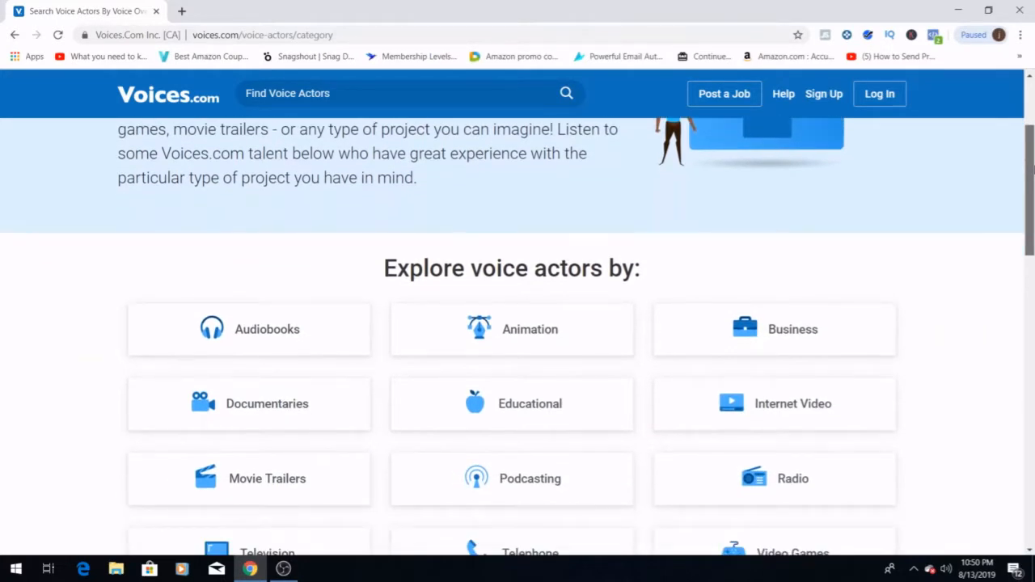
pyautogui.scroll(-3)
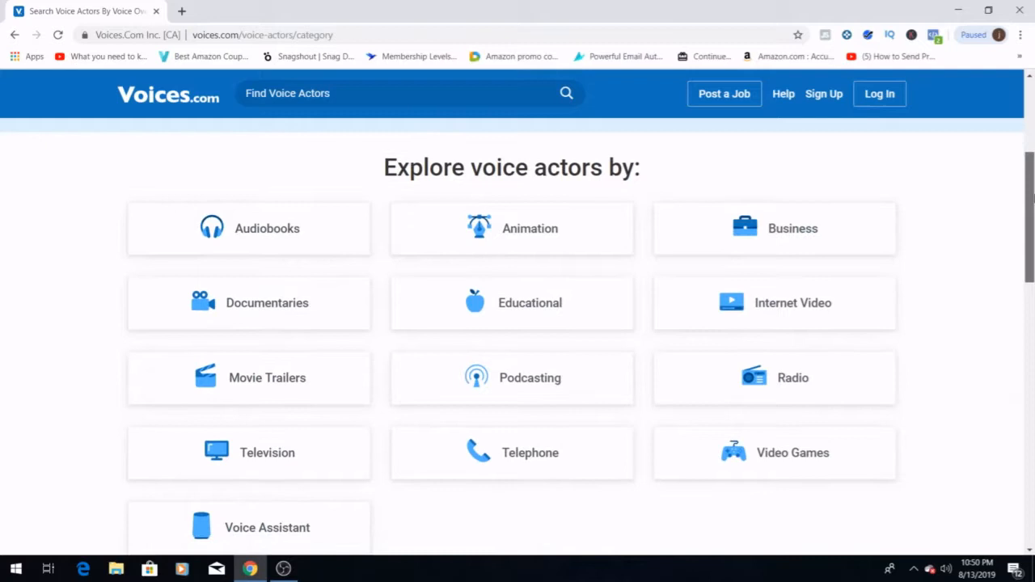
pyautogui.scroll(3)
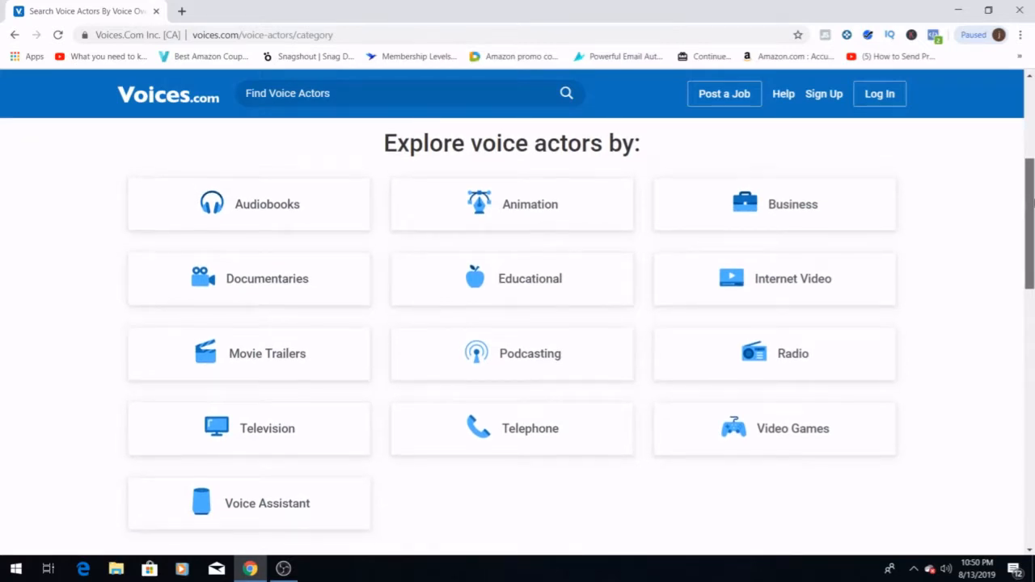
pyautogui.scroll(-3)
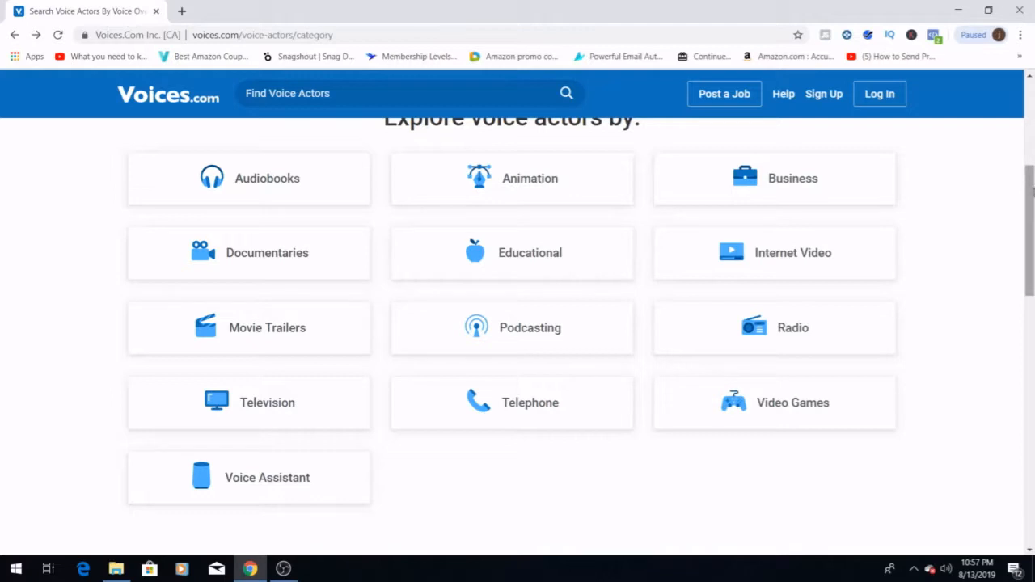
# Scroll to the category page footer and go to Voices by Language under Browse.
pyautogui.scroll(-3)
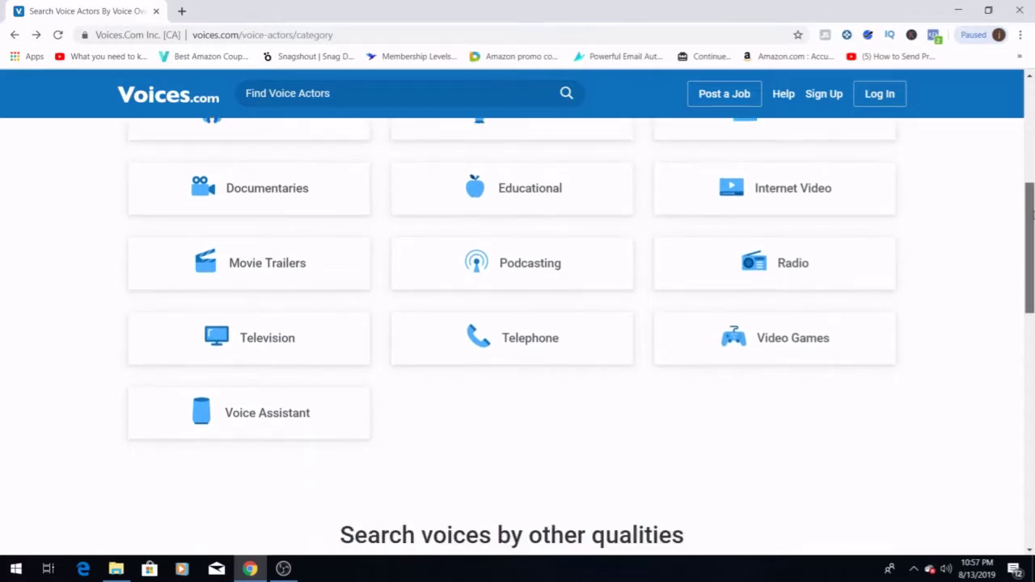
pyautogui.scroll(-3)
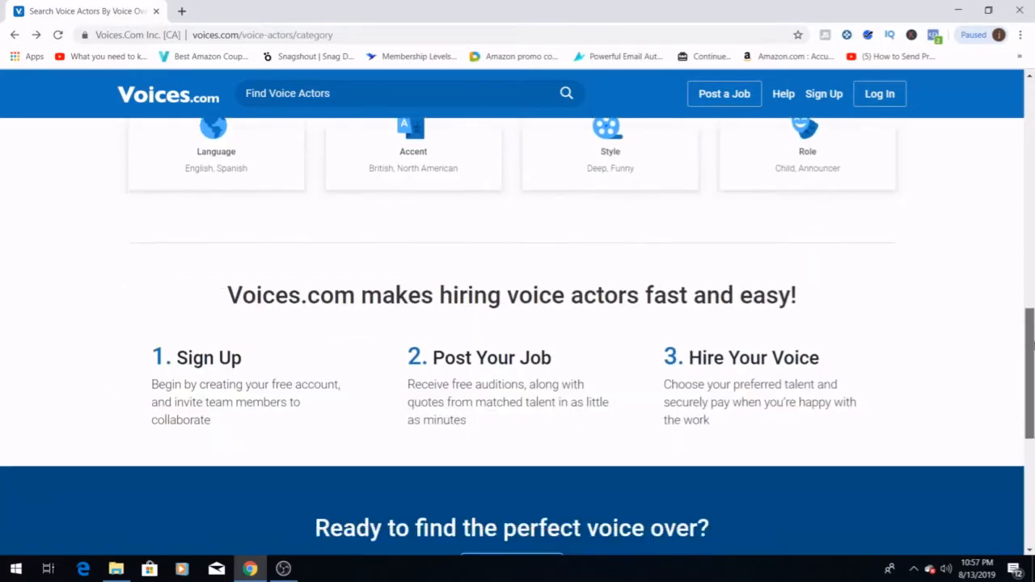
pyautogui.scroll(-3)
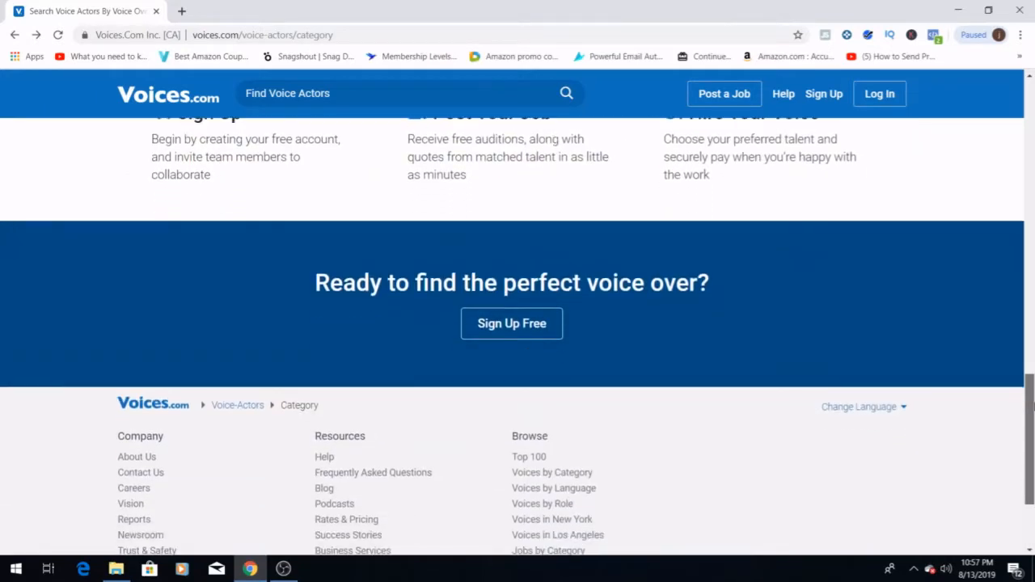
pyautogui.scroll(-3)
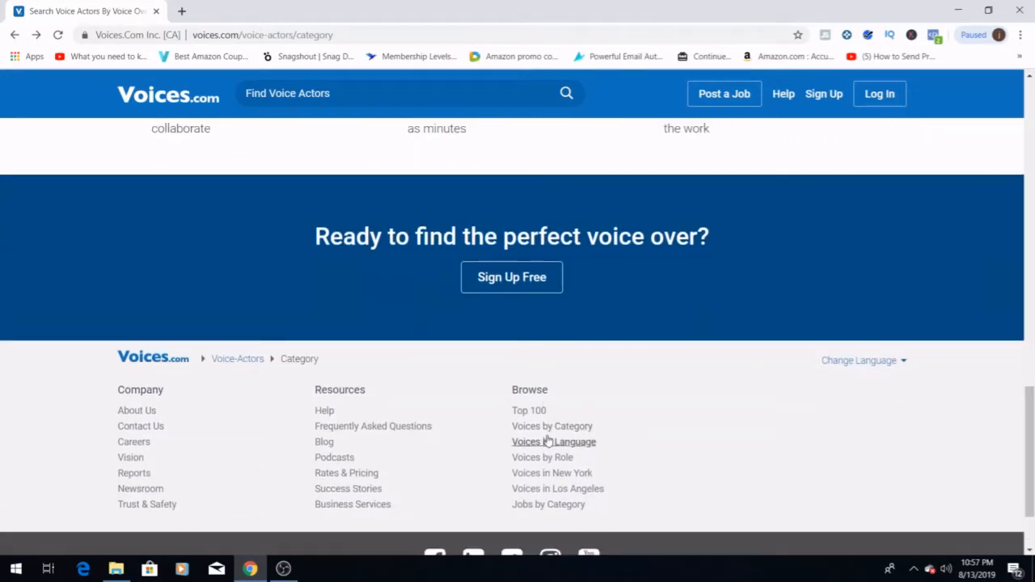
pyautogui.click(553, 441)
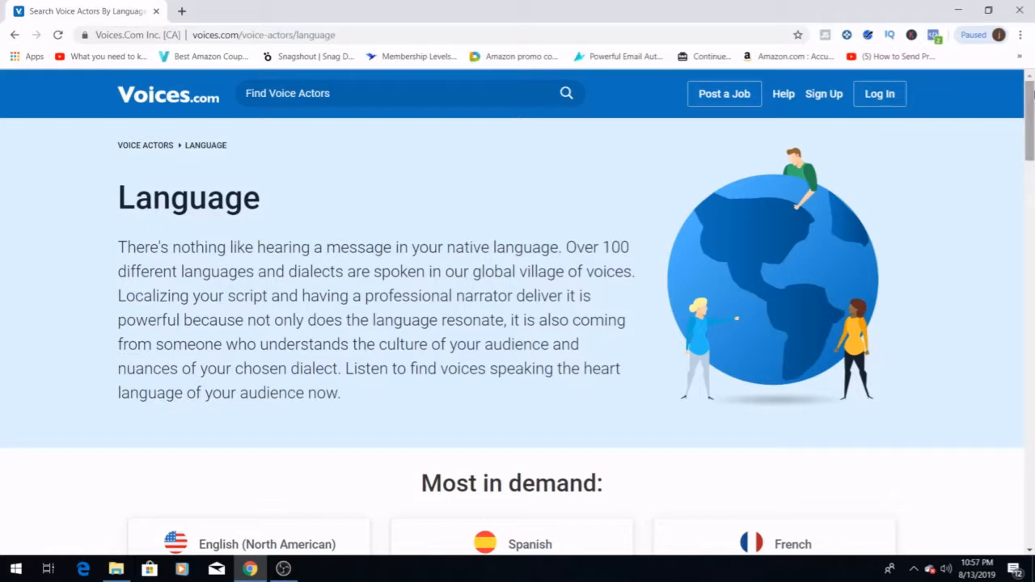
pyautogui.moveTo(963, 145)
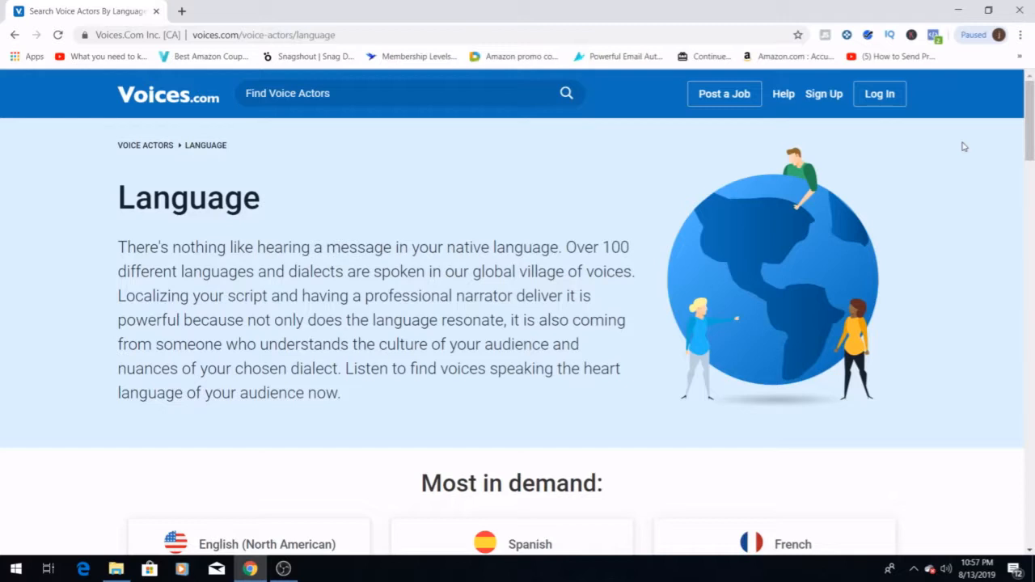
pyautogui.moveTo(855, 262)
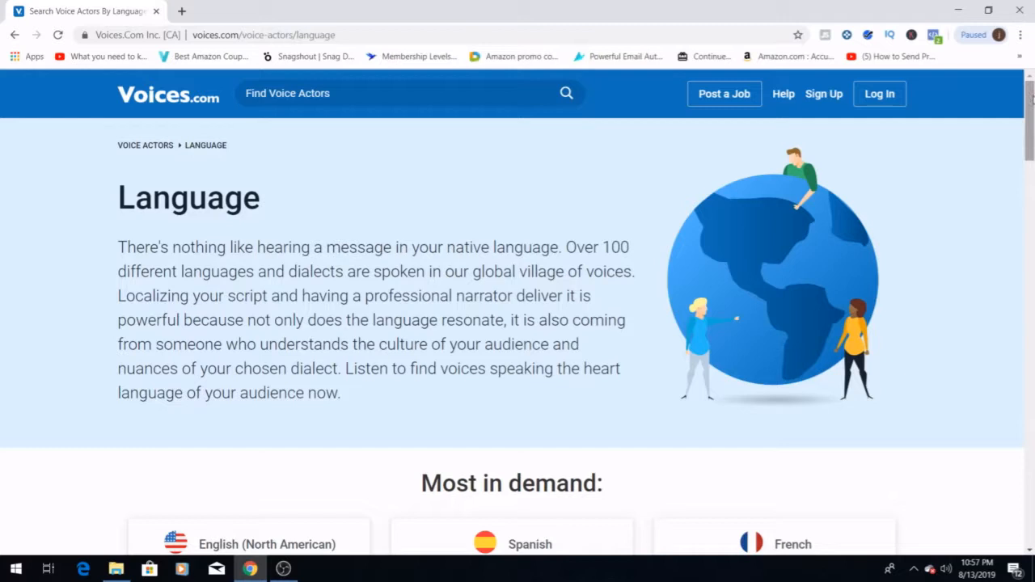
# Scroll down the Language page through the in-demand and full languages list.
pyautogui.scroll(-3)
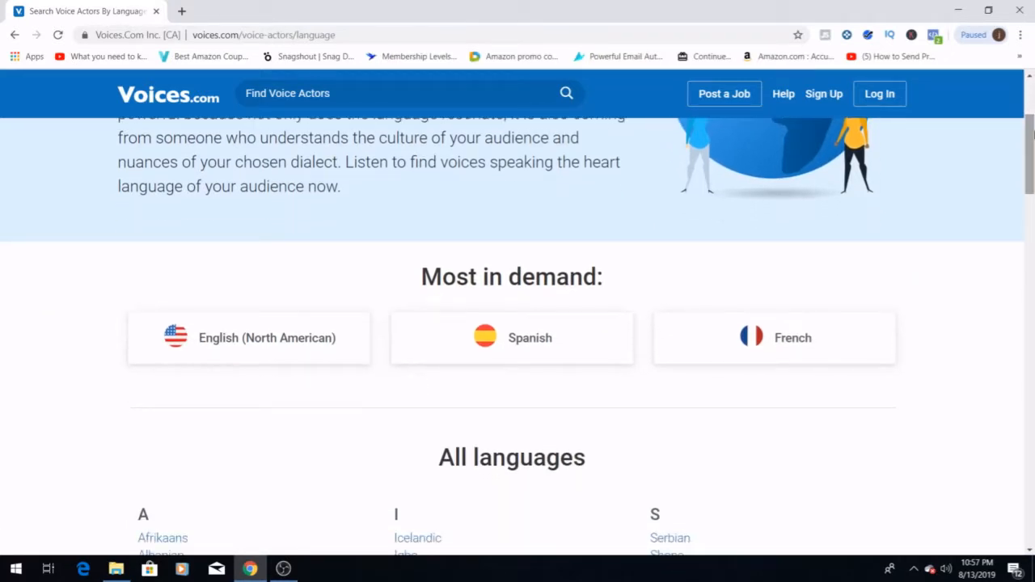
pyautogui.scroll(-3)
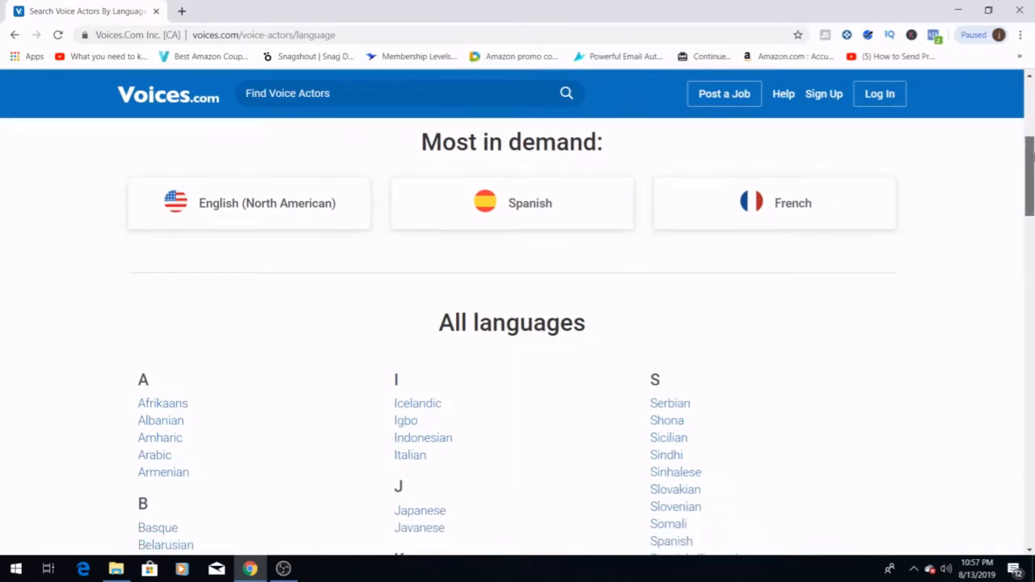
pyautogui.scroll(-3)
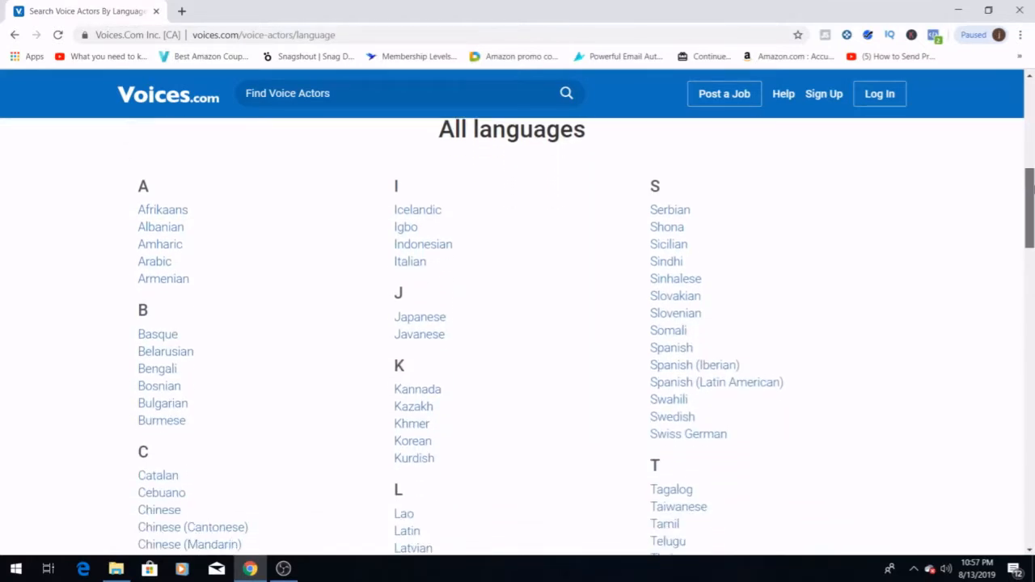
pyautogui.scroll(-3)
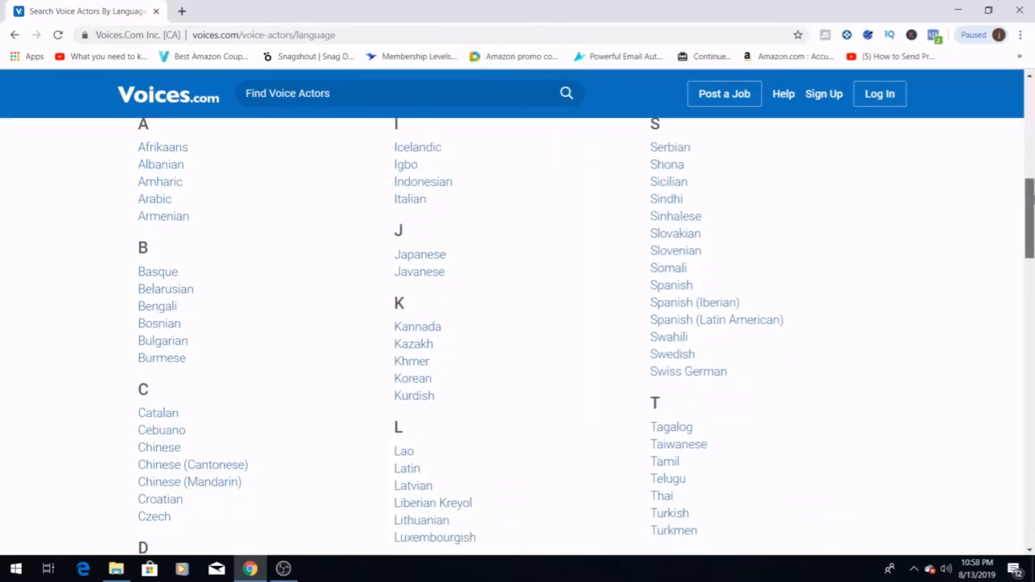
pyautogui.scroll(-3)
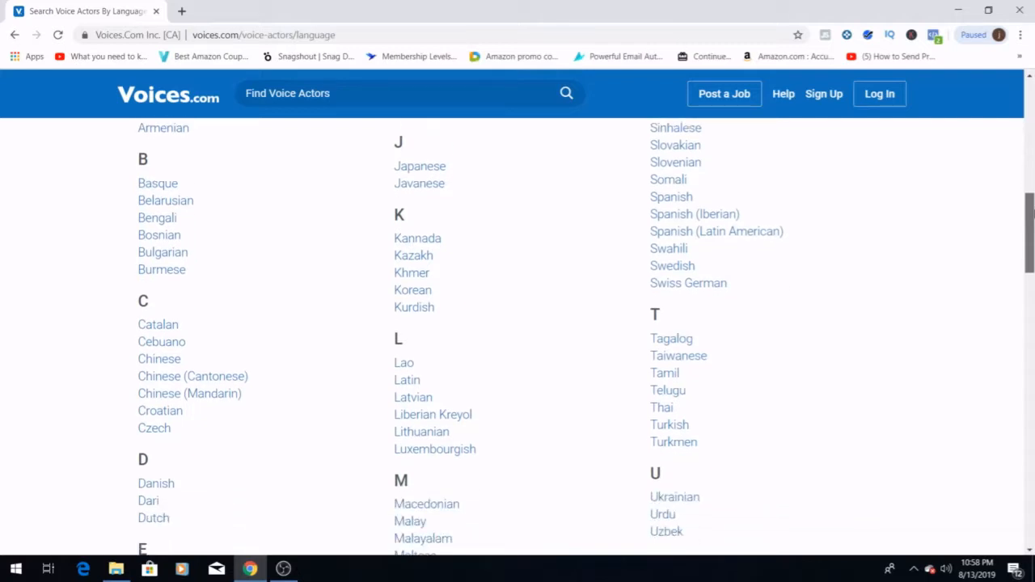
pyautogui.scroll(-3)
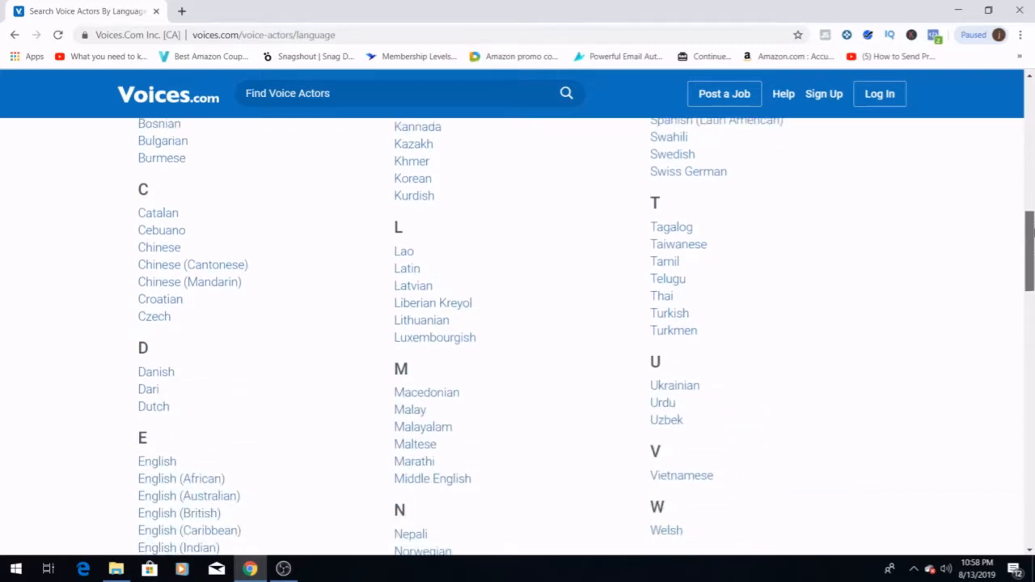
pyautogui.scroll(-3)
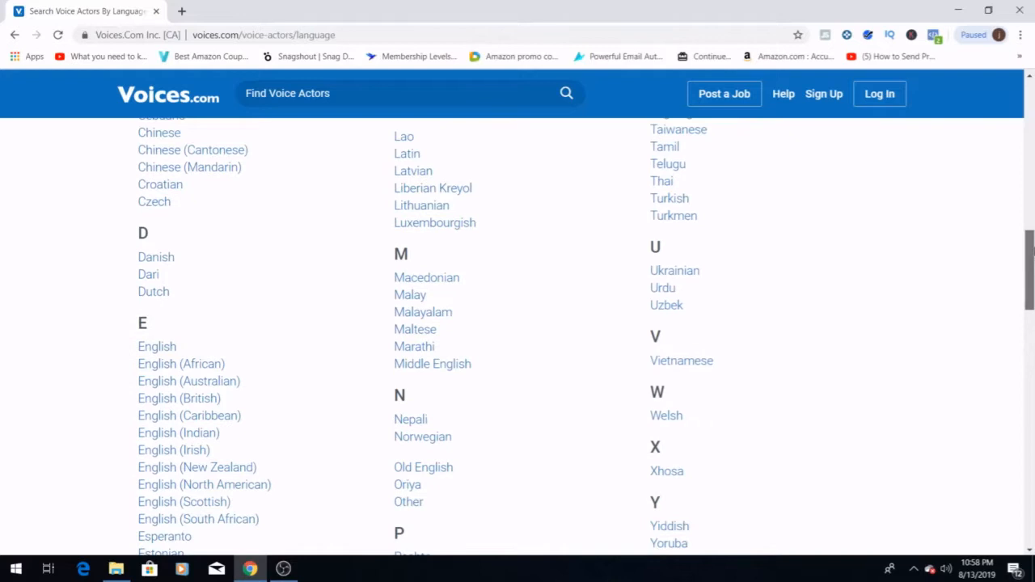
pyautogui.scroll(-3)
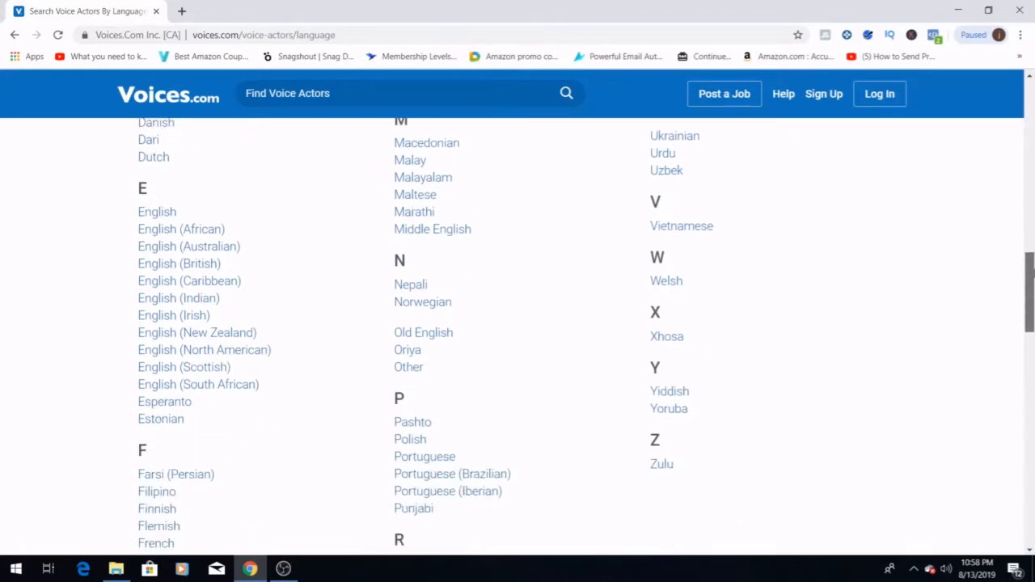
pyautogui.scroll(-3)
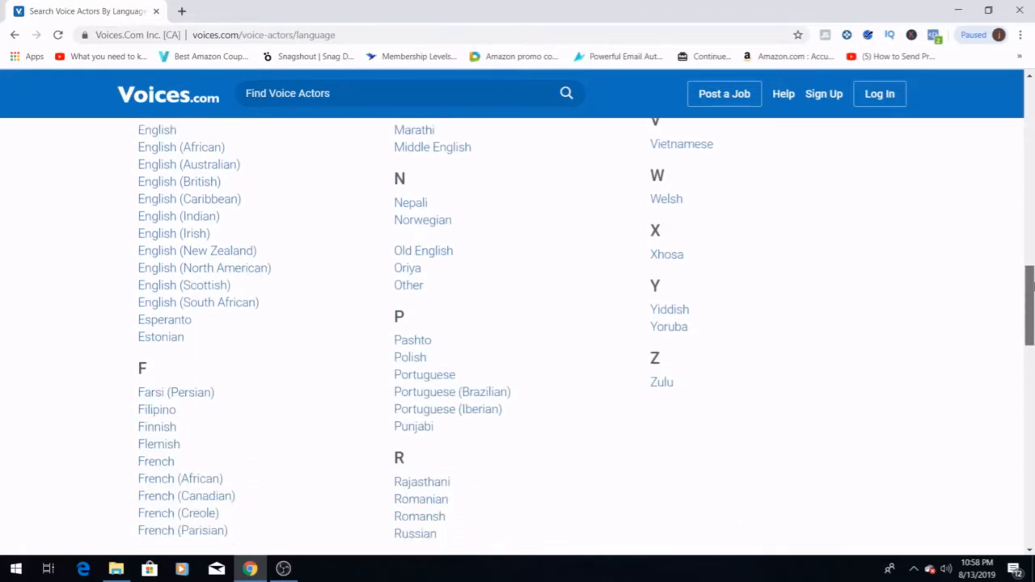
pyautogui.scroll(-3)
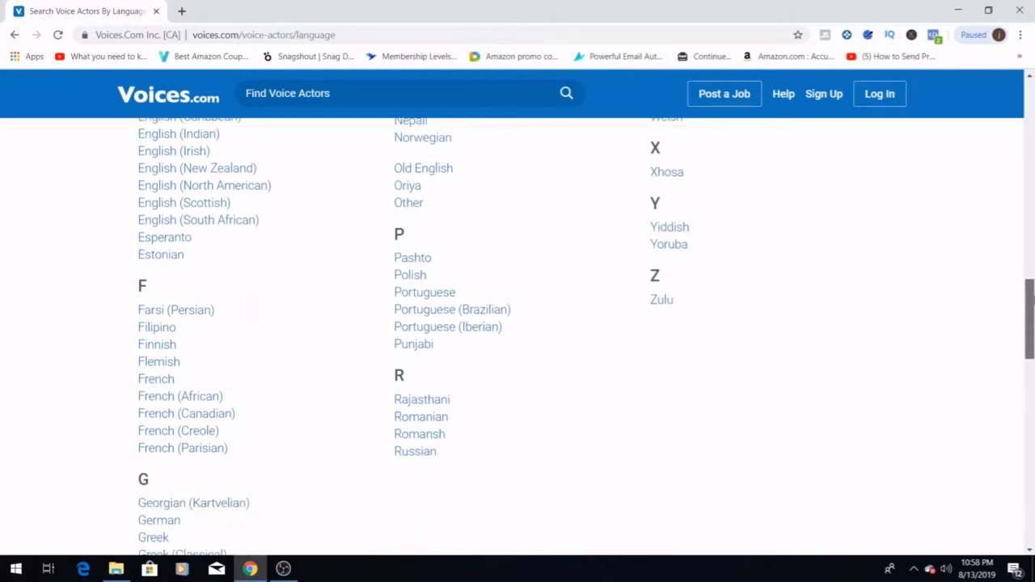
pyautogui.scroll(-3)
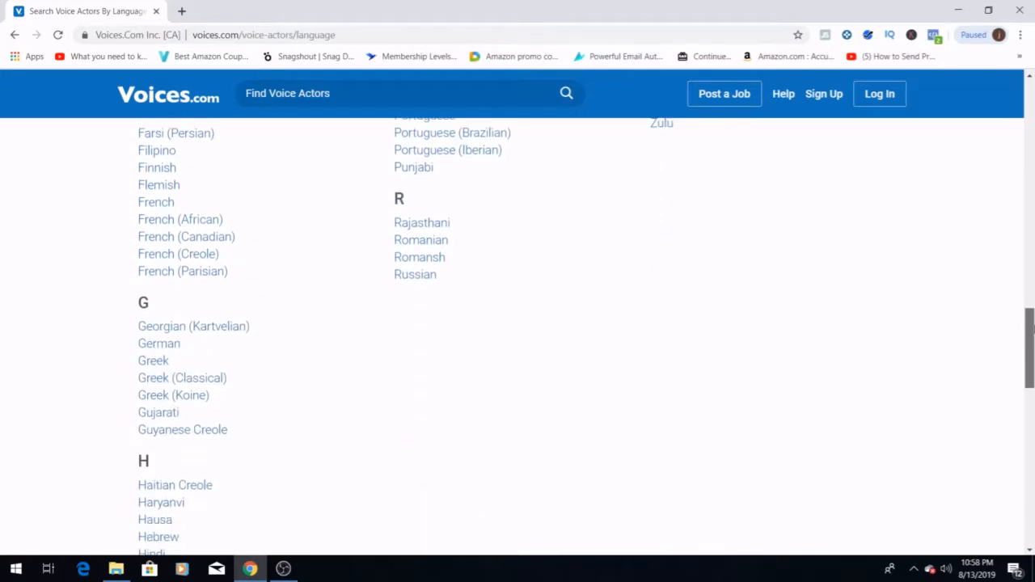
pyautogui.scroll(-3)
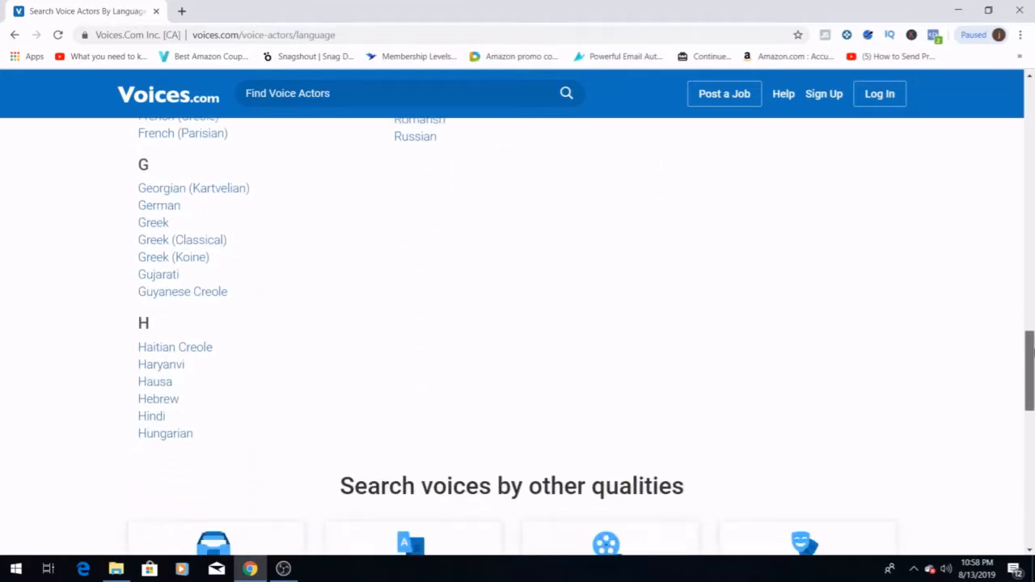
# Scroll back up and down again reviewing the languages list and other search qualities.
pyautogui.scroll(3)
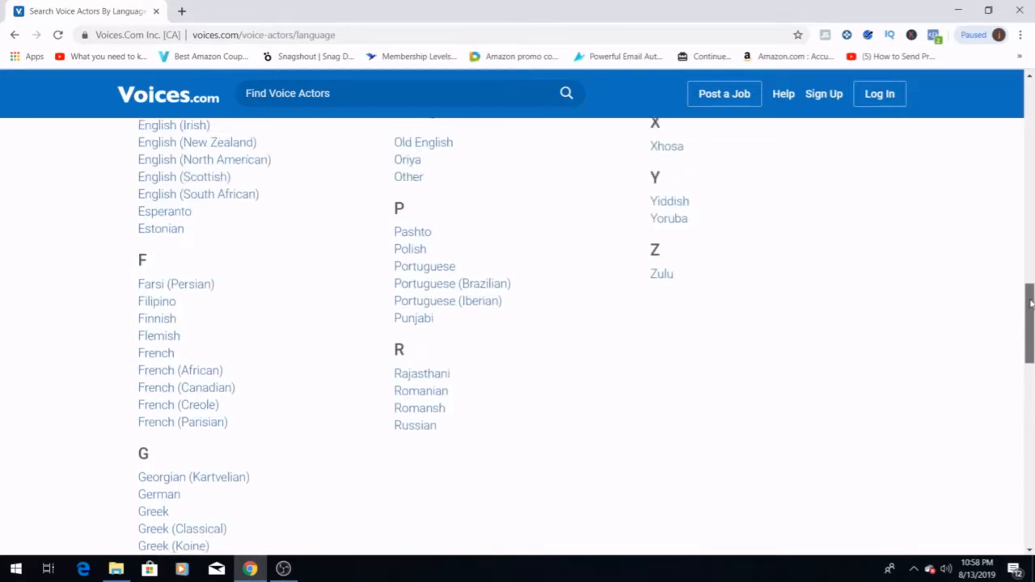
pyautogui.scroll(3)
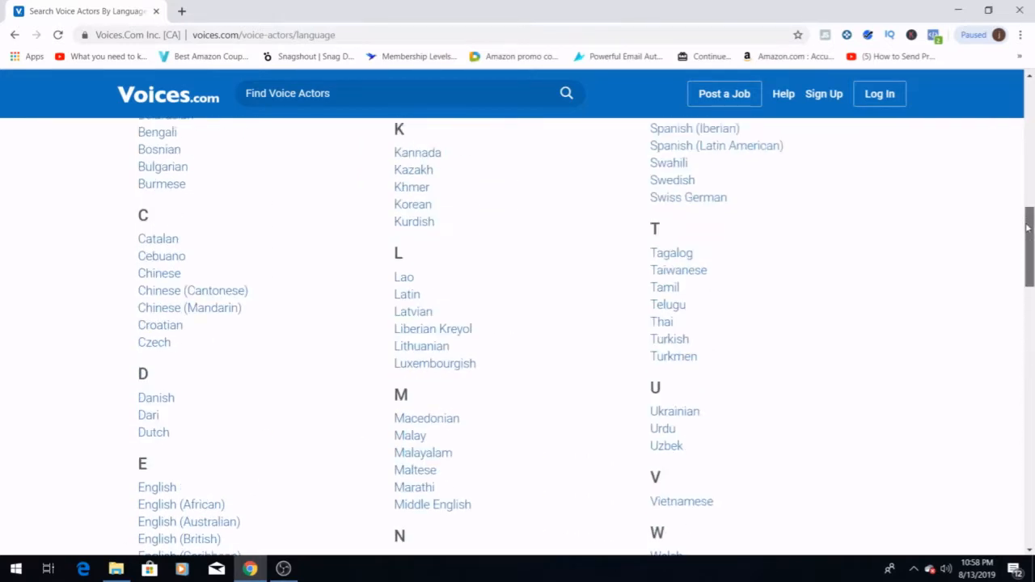
pyautogui.scroll(3)
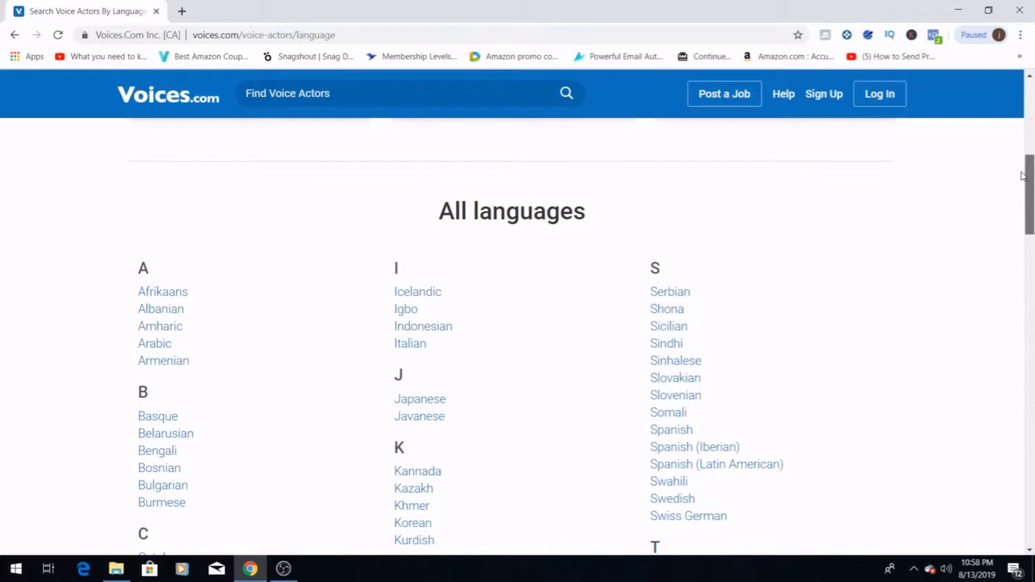
pyautogui.scroll(3)
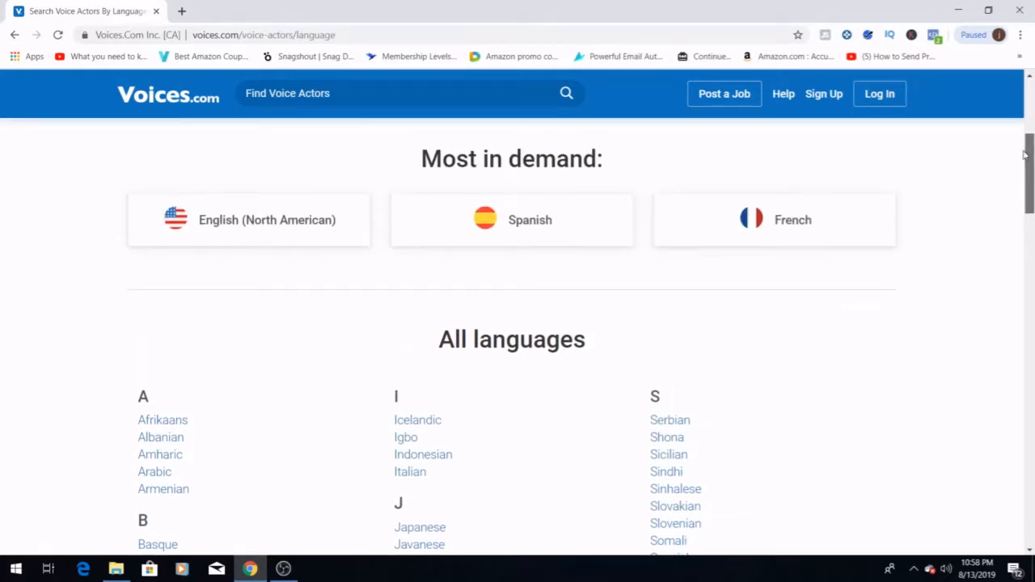
pyautogui.scroll(-3)
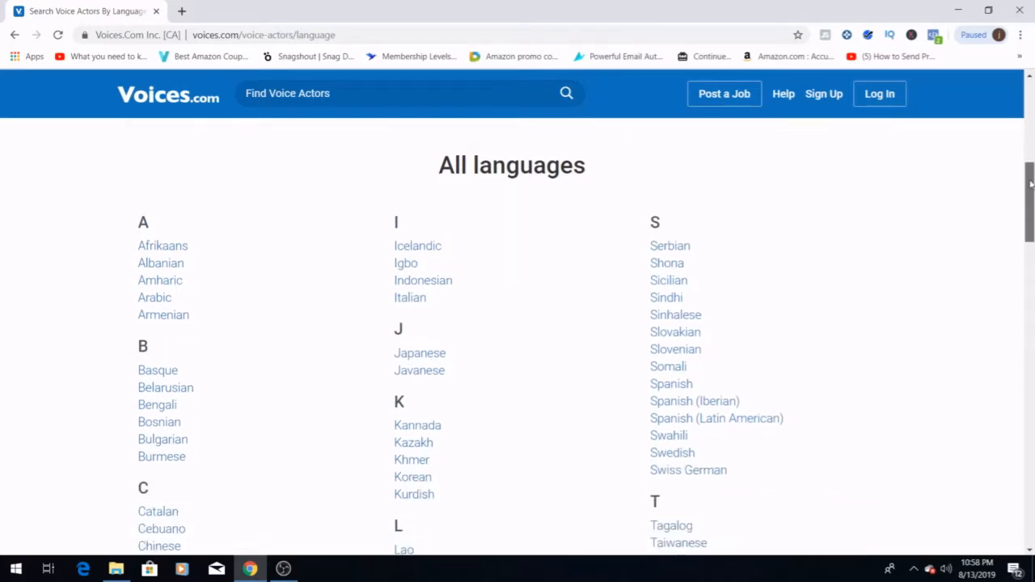
pyautogui.scroll(3)
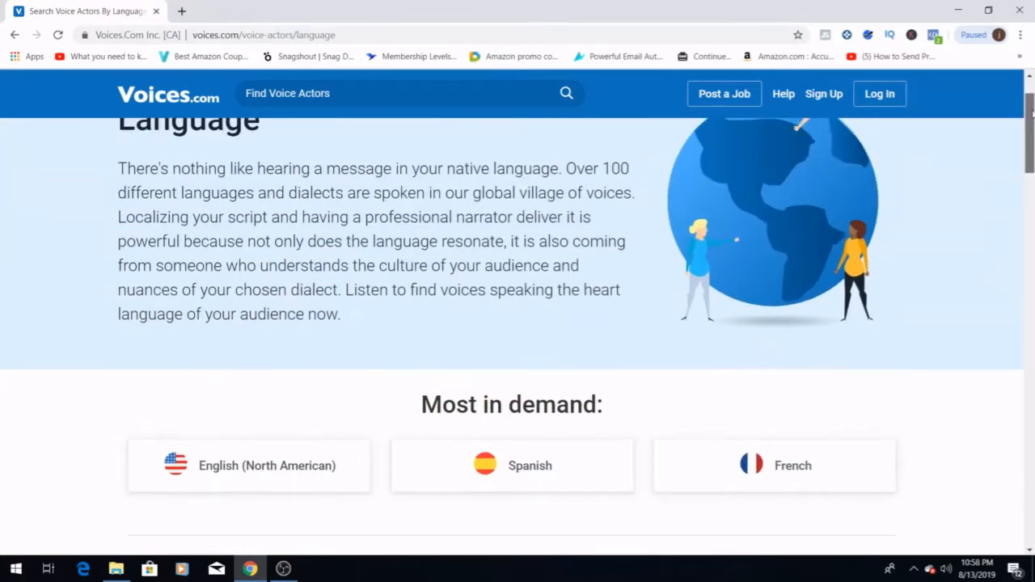
pyautogui.scroll(3)
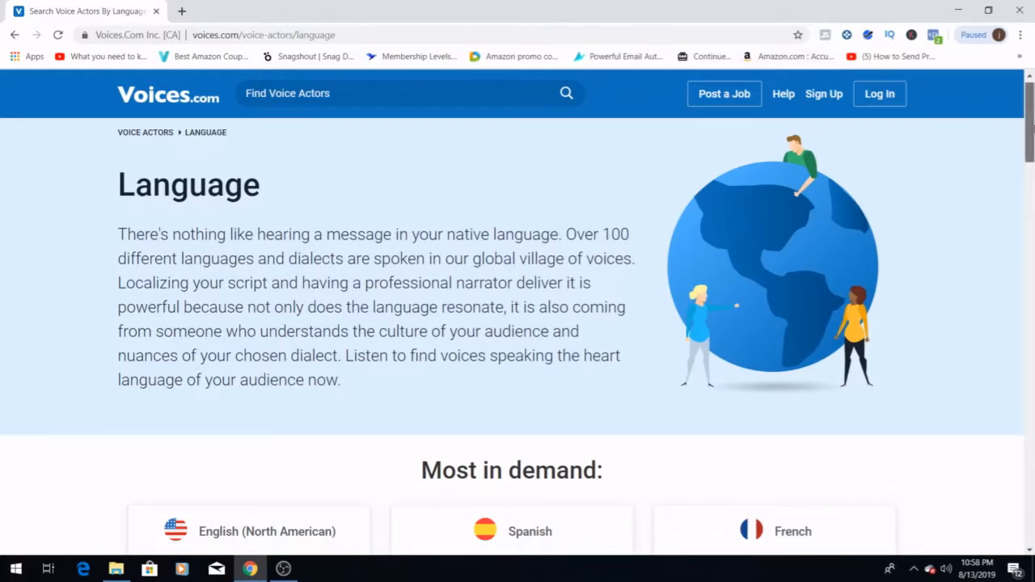
pyautogui.scroll(-3)
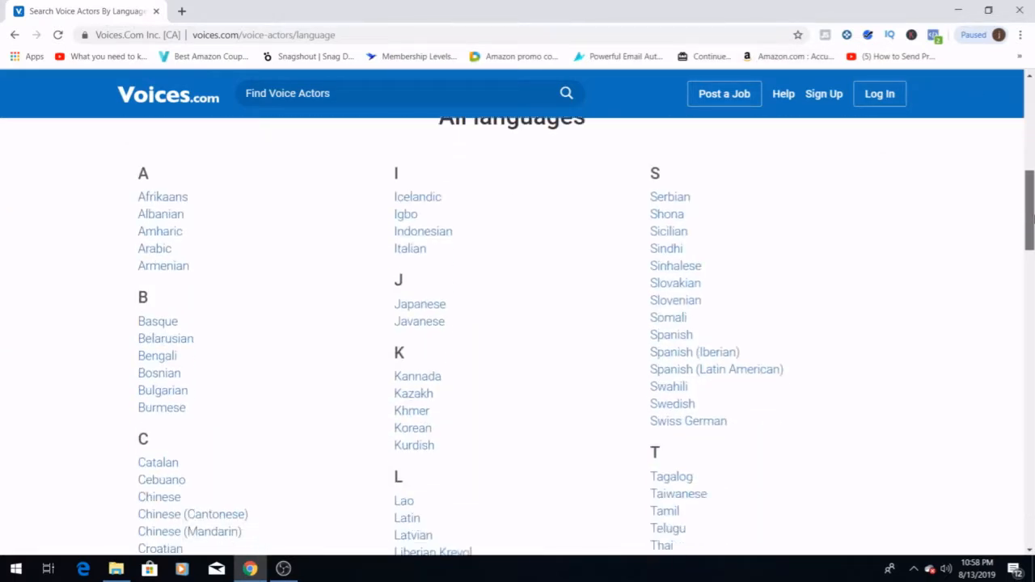
pyautogui.scroll(-3)
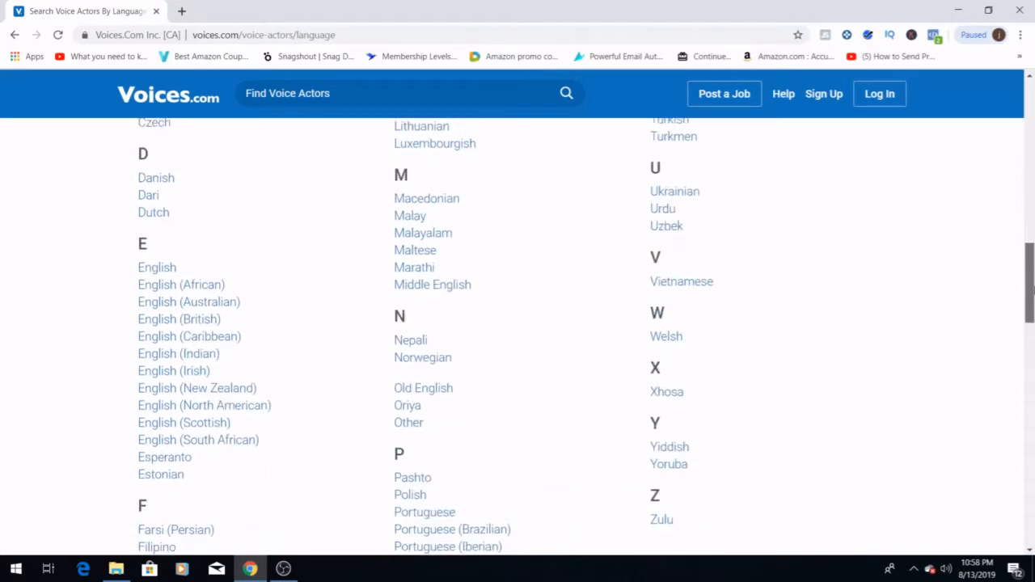
pyautogui.scroll(-3)
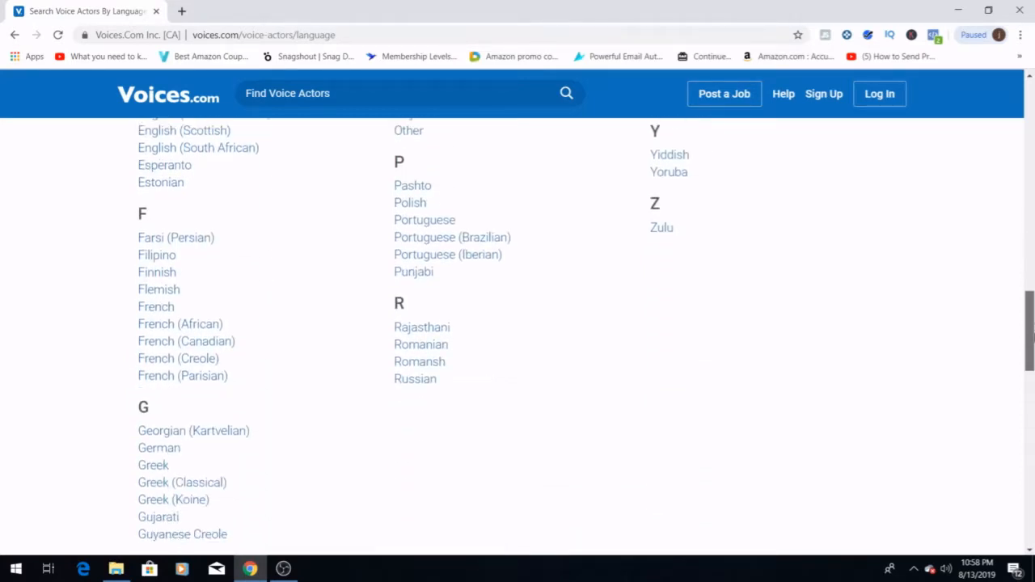
pyautogui.scroll(-3)
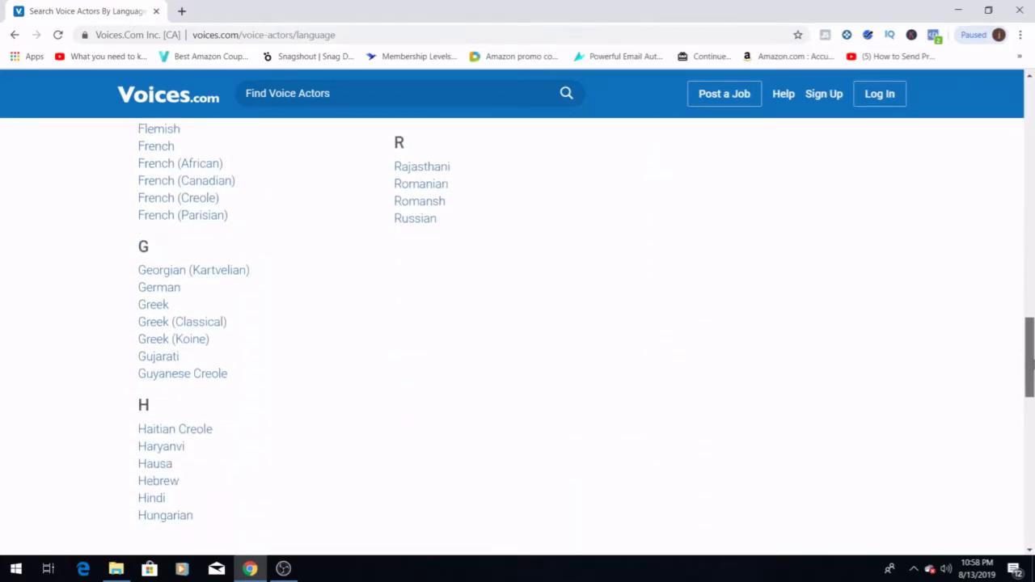
pyautogui.scroll(-3)
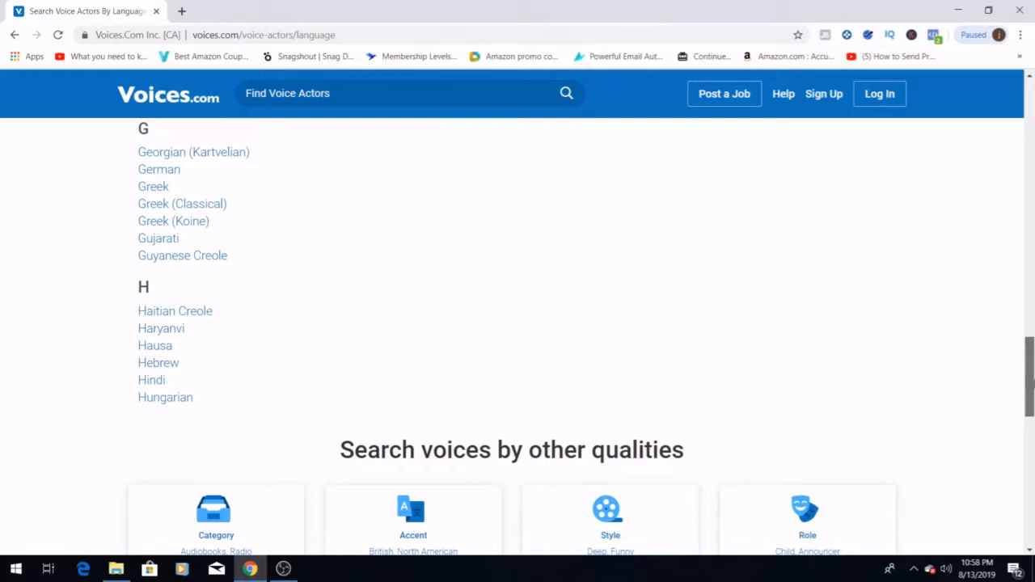
pyautogui.scroll(-3)
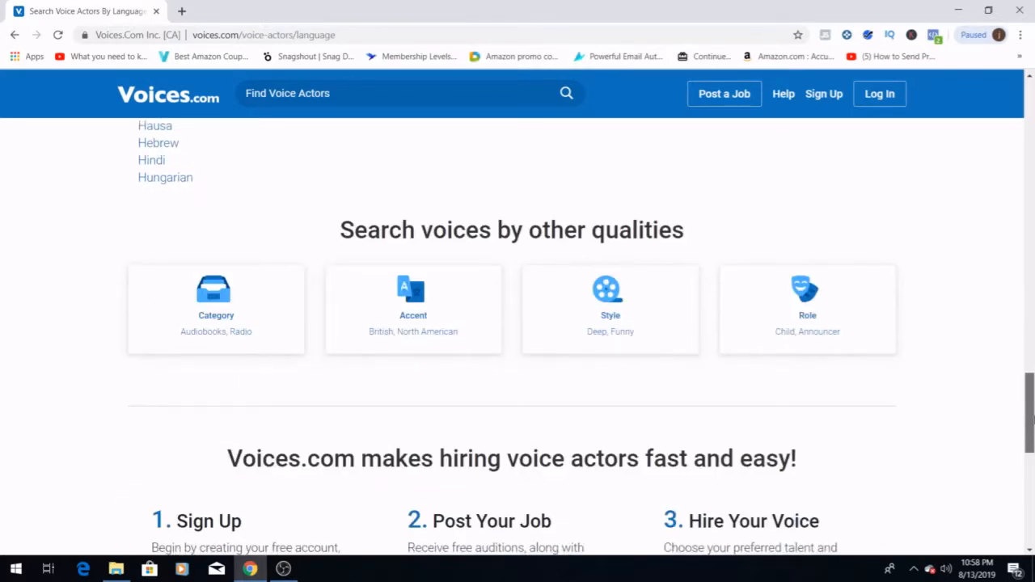
pyautogui.scroll(3)
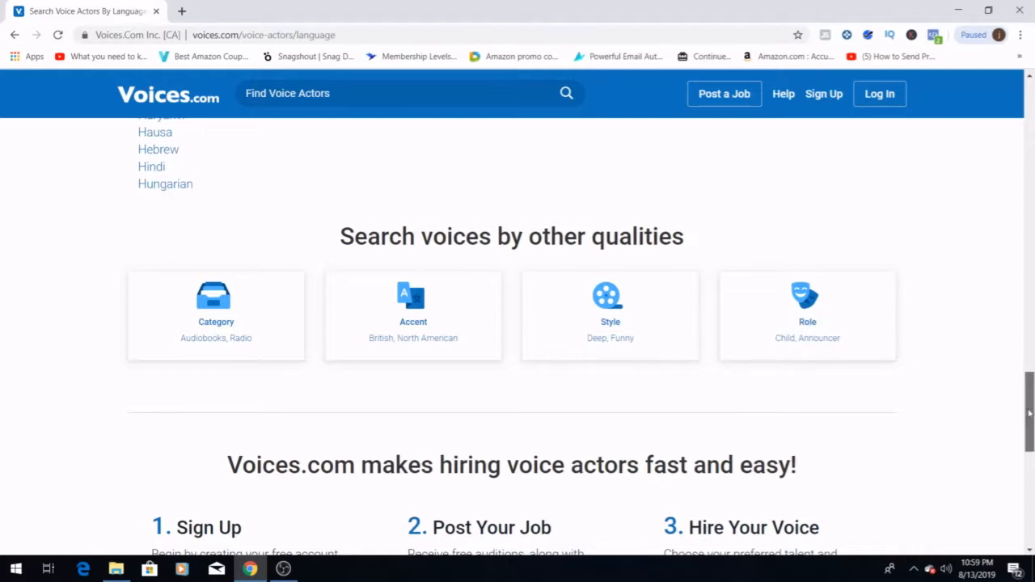
# Reach the footer of the Language page and go to the Top 100 page under Browse.
pyautogui.scroll(-3)
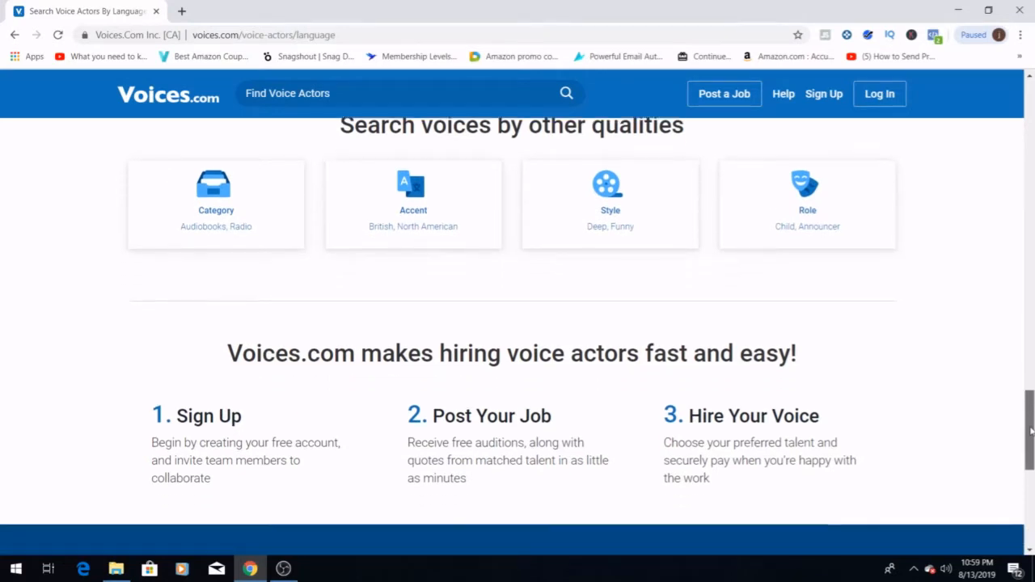
pyautogui.scroll(-3)
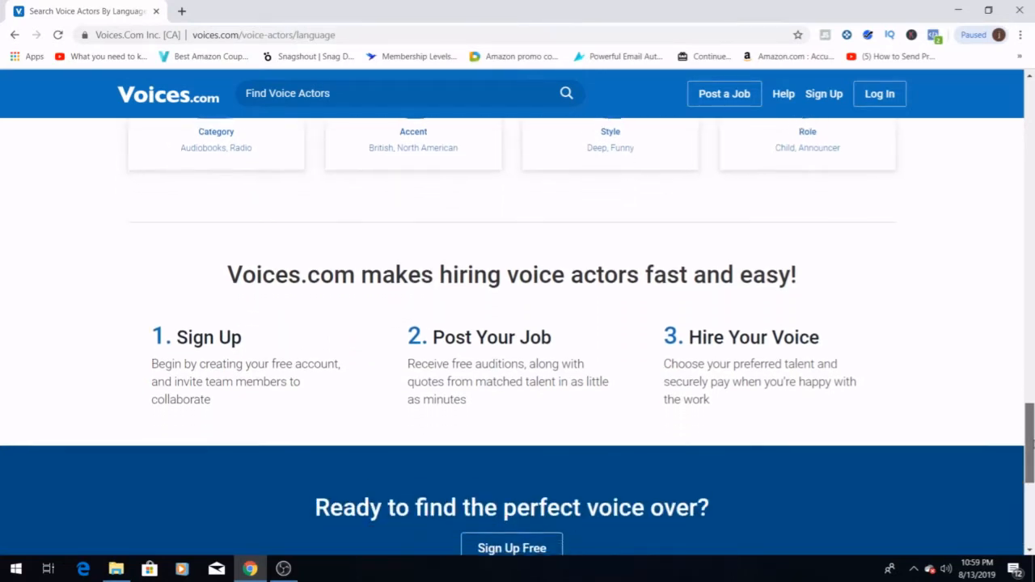
pyautogui.scroll(-3)
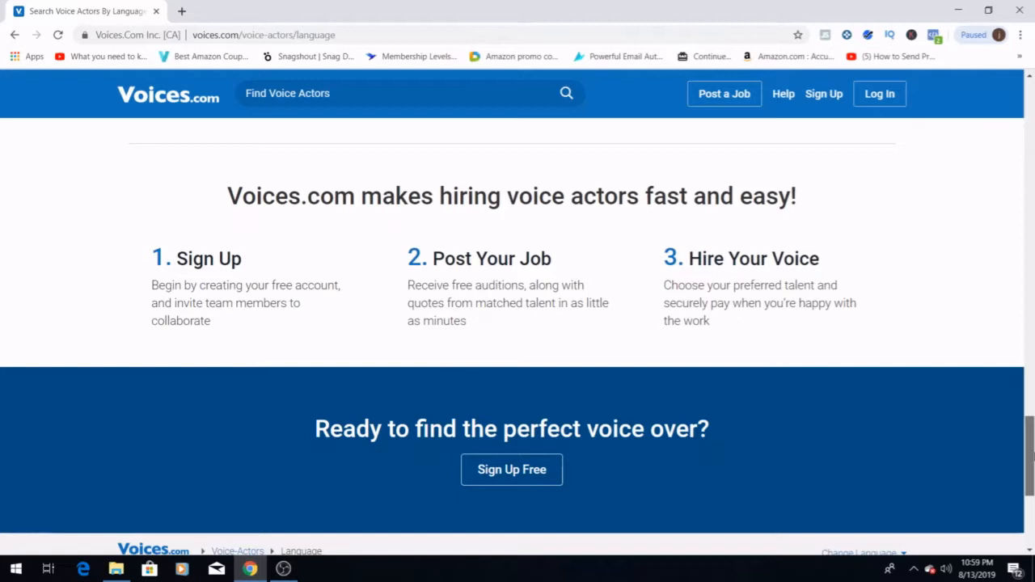
pyautogui.scroll(3)
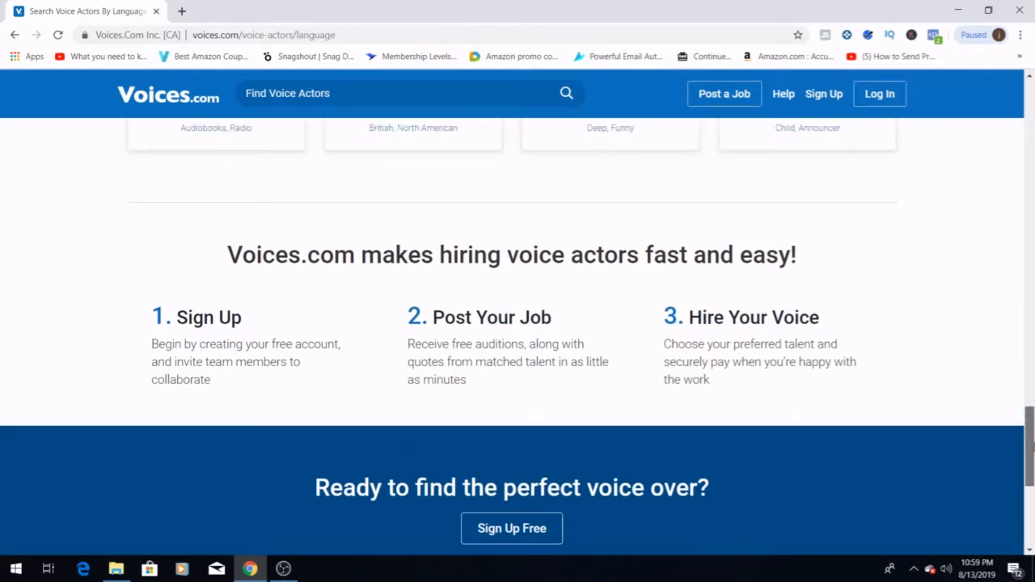
pyautogui.scroll(3)
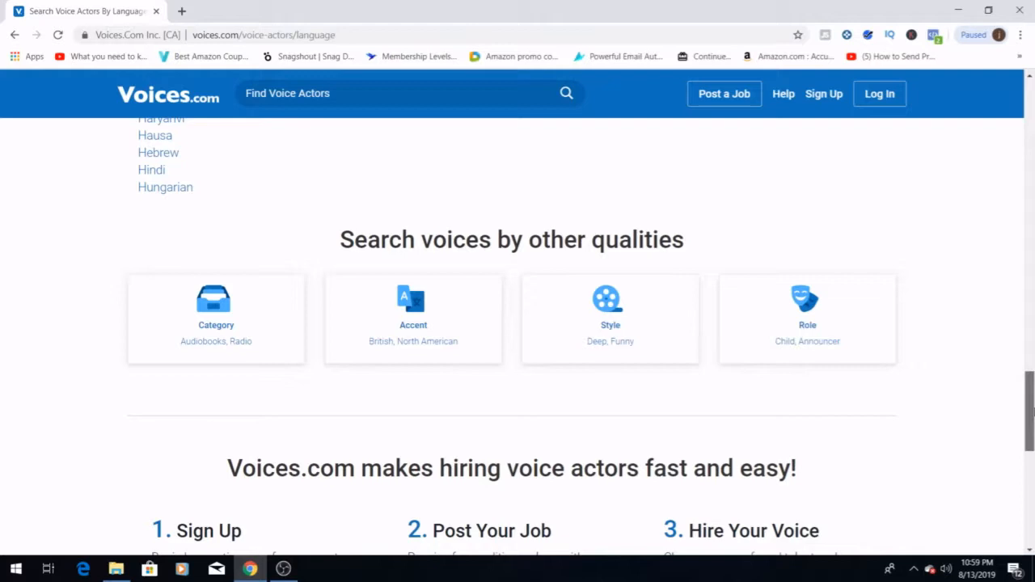
pyautogui.scroll(3)
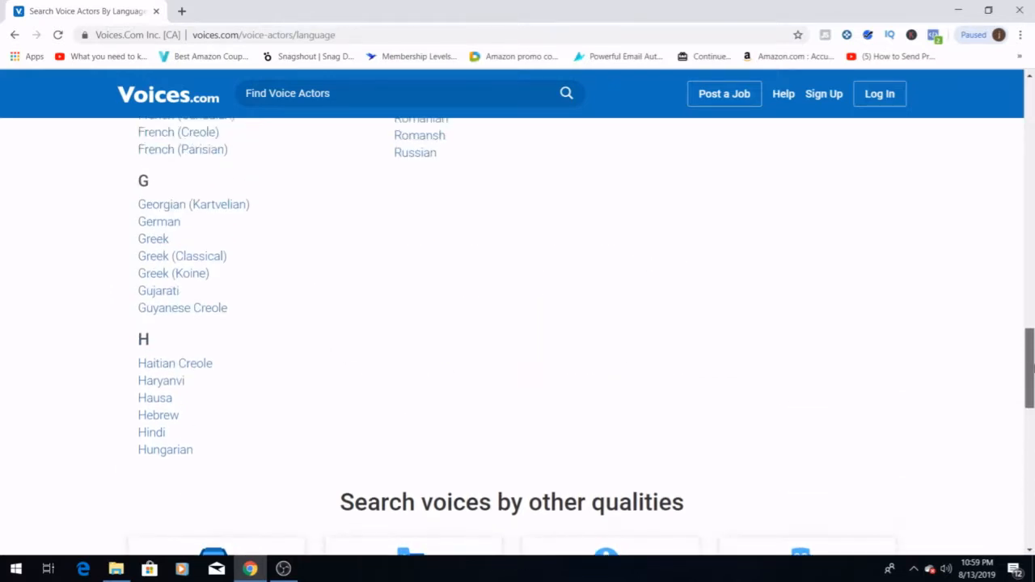
pyautogui.scroll(-3)
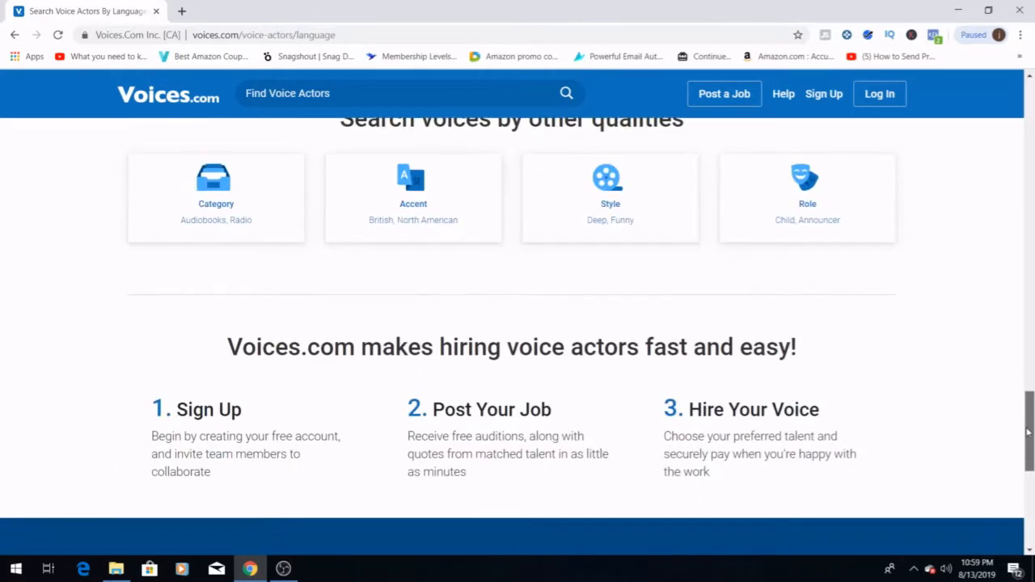
pyautogui.scroll(-3)
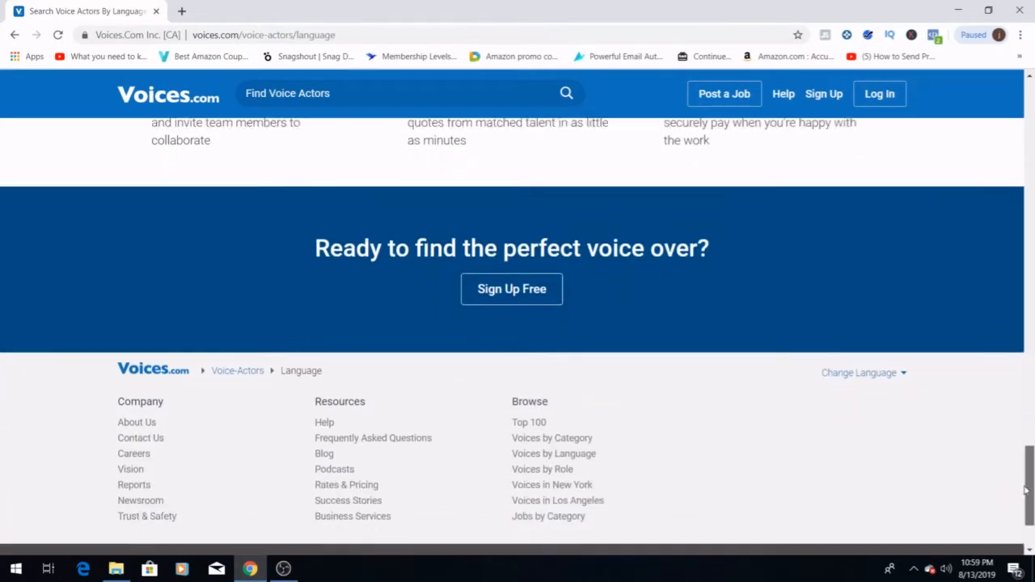
pyautogui.scroll(-3)
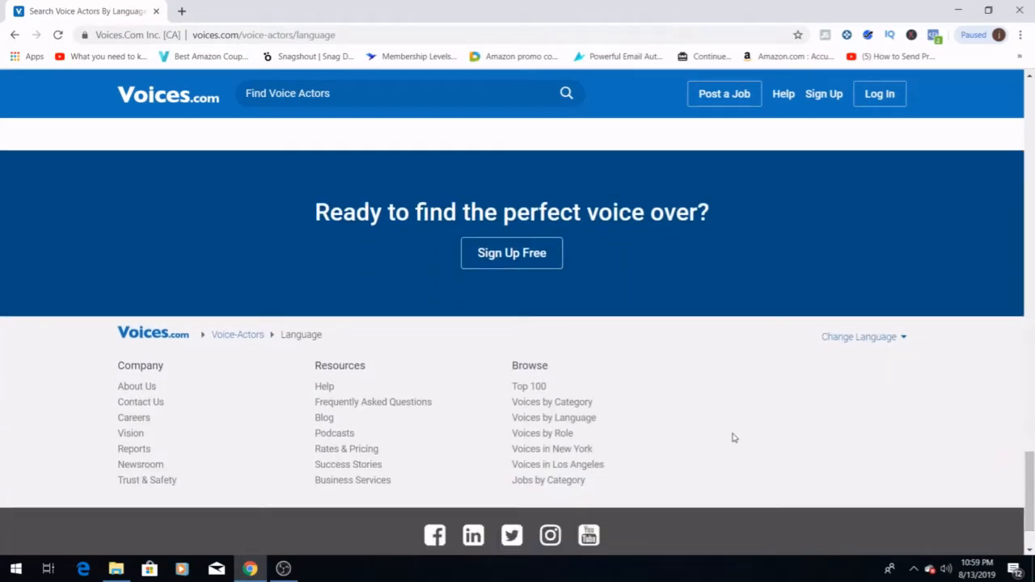
pyautogui.moveTo(525, 388)
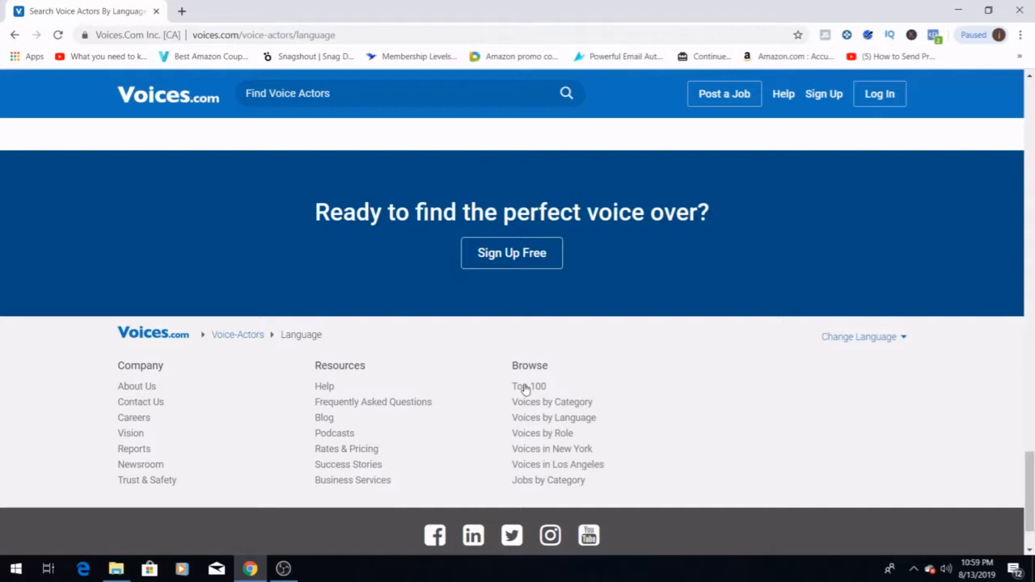
pyautogui.click(529, 384)
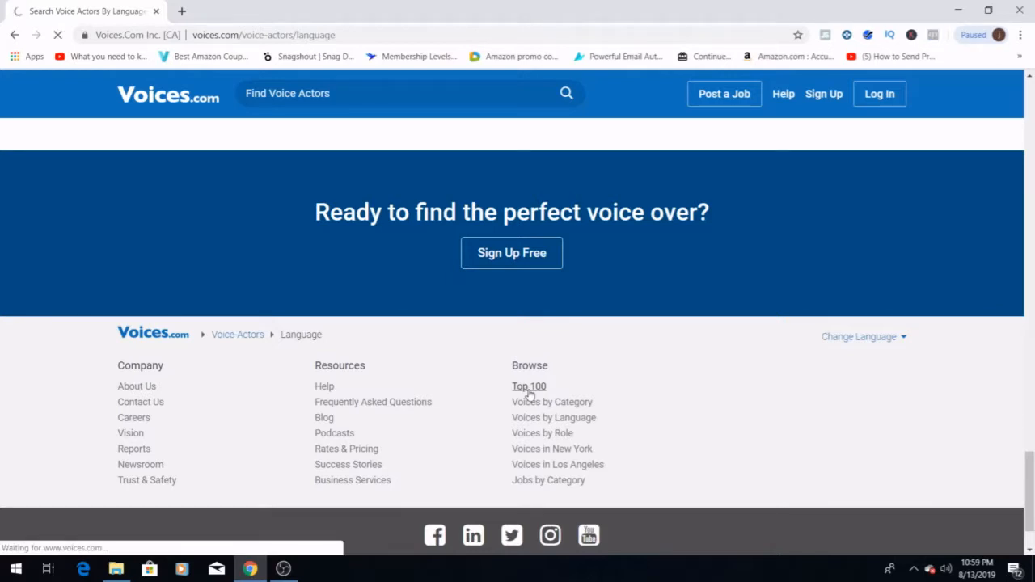
pyautogui.click(529, 385)
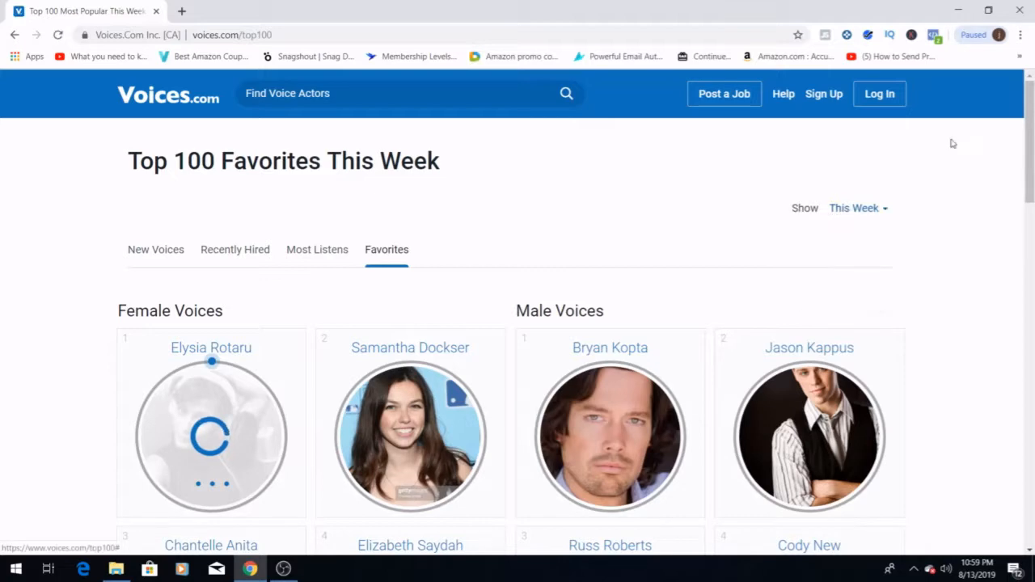
pyautogui.scroll(-3)
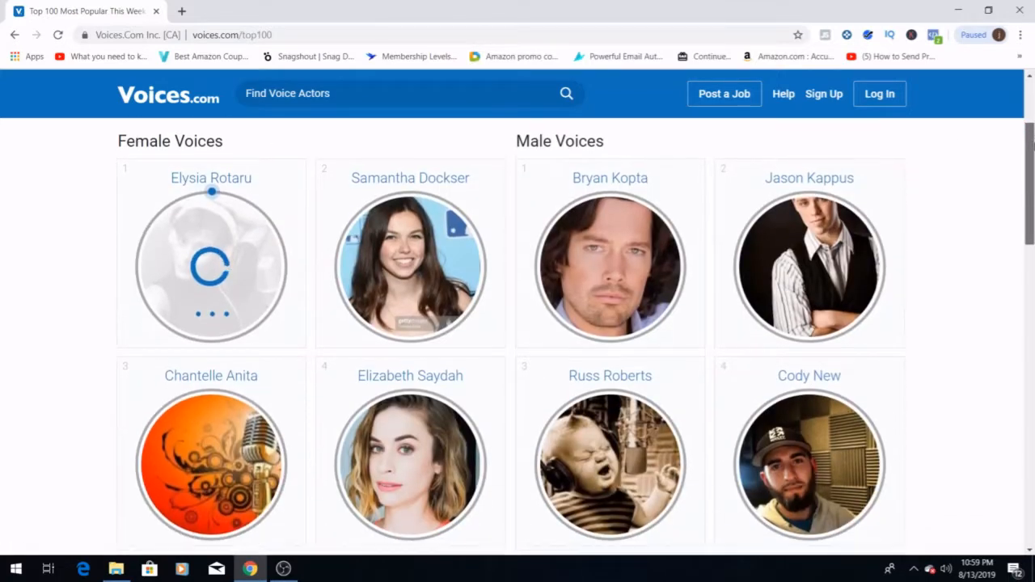
pyautogui.scroll(-3)
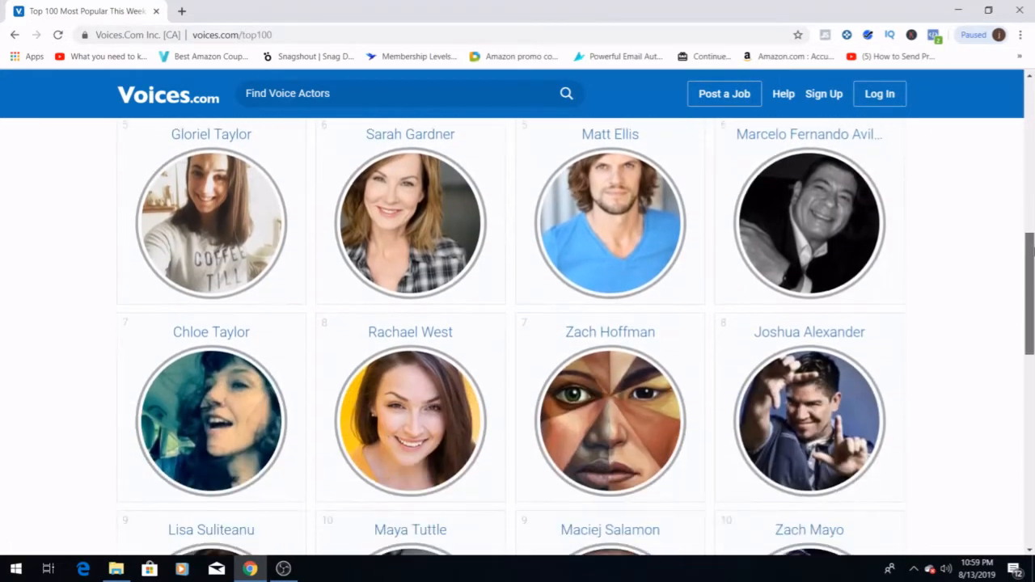
pyautogui.scroll(3)
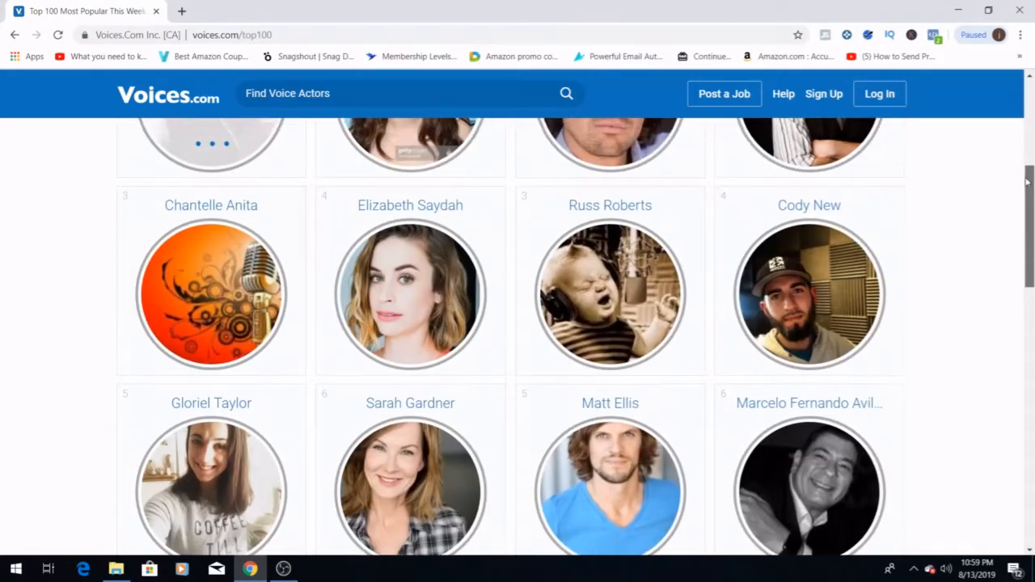
pyautogui.scroll(3)
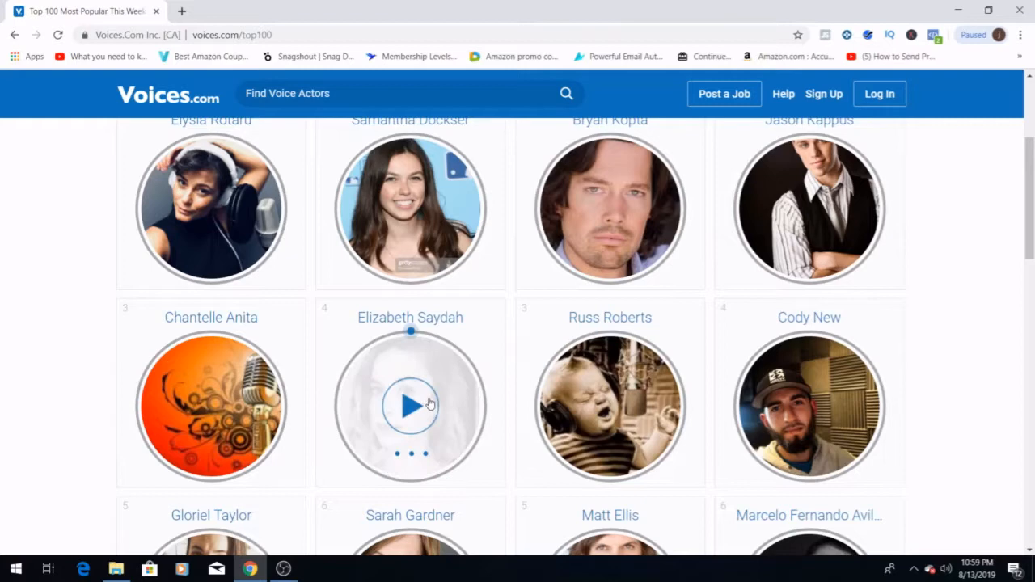
pyautogui.click(411, 317)
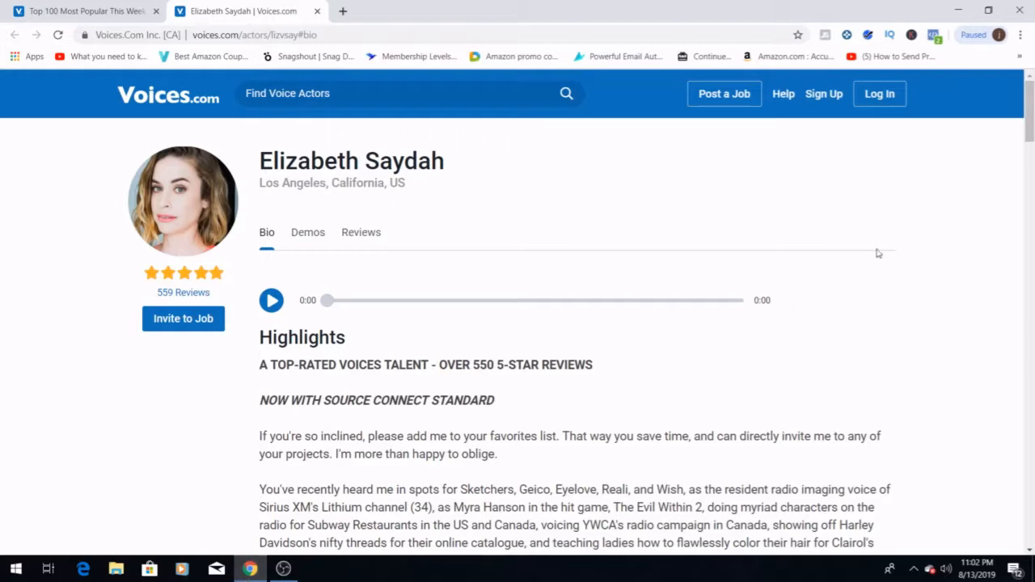
# Scroll through Elizabeth Saydah's Bio down to her voice characteristics, accents and ages.
pyautogui.scroll(-3)
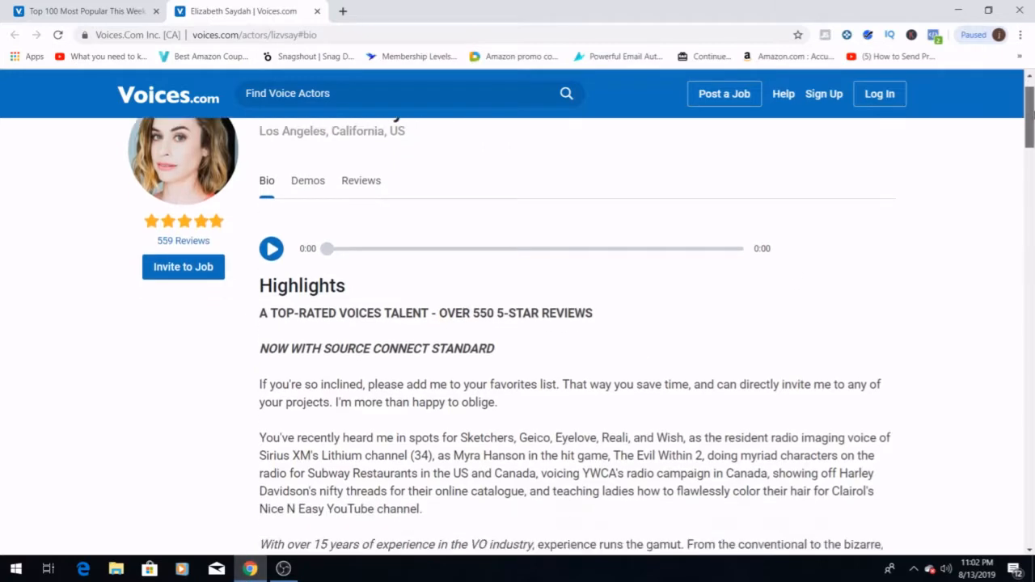
pyautogui.scroll(-3)
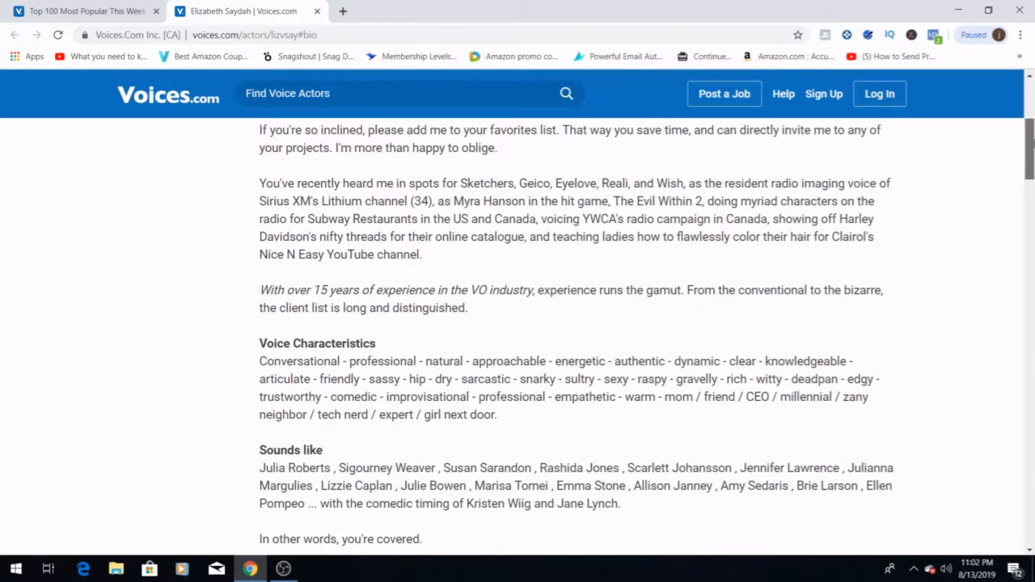
pyautogui.scroll(3)
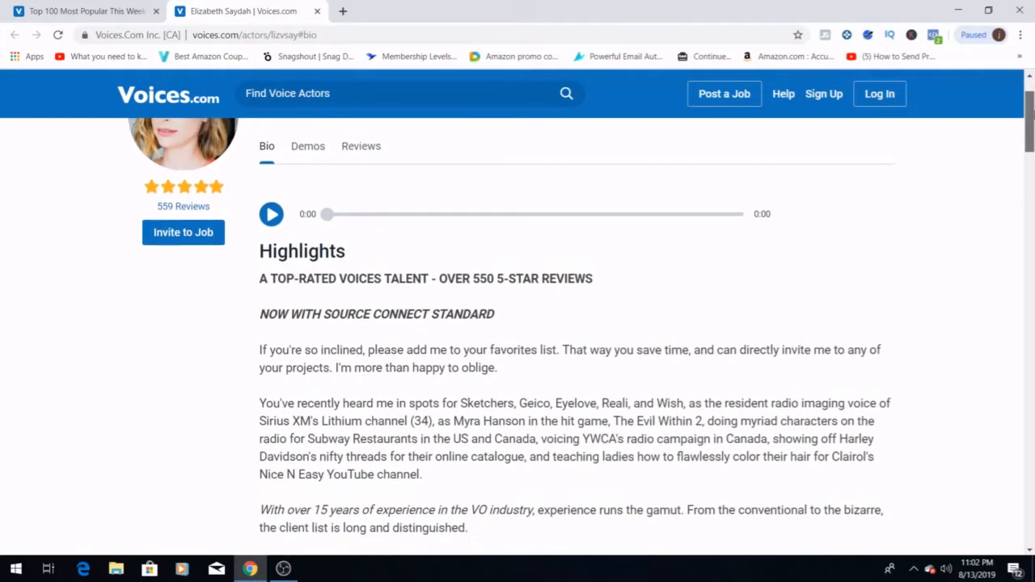
pyautogui.scroll(-3)
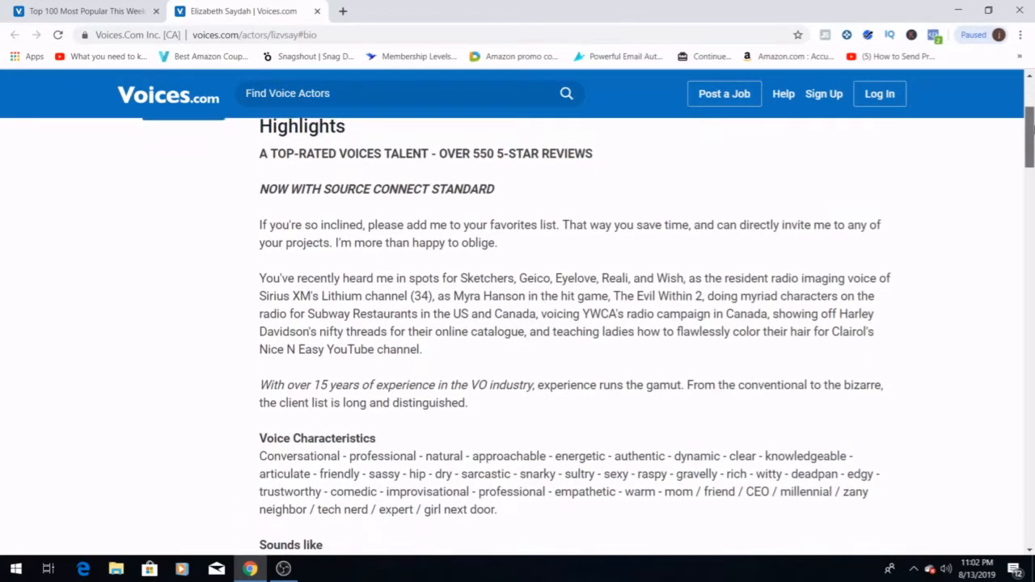
pyautogui.scroll(-3)
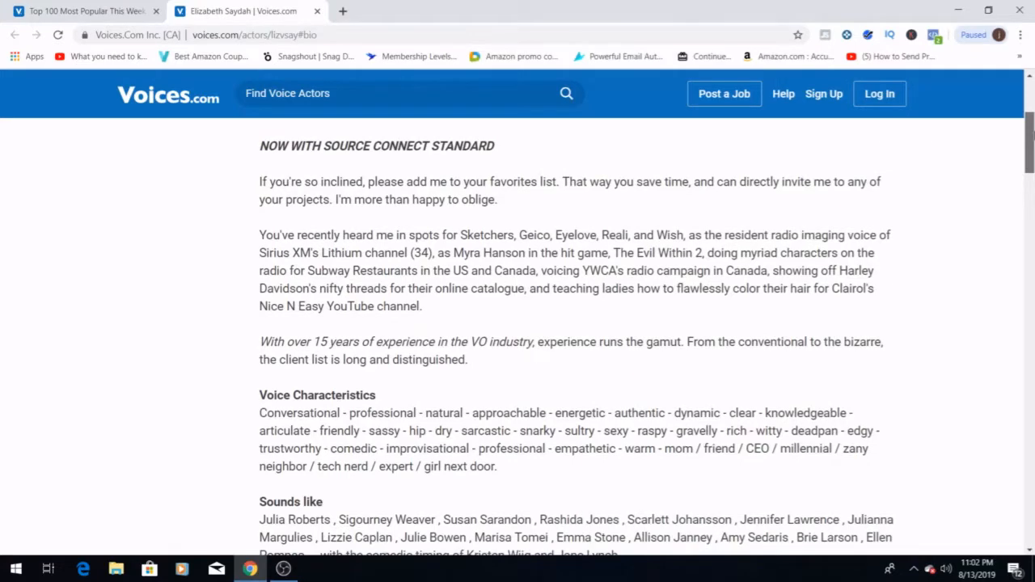
pyautogui.scroll(-3)
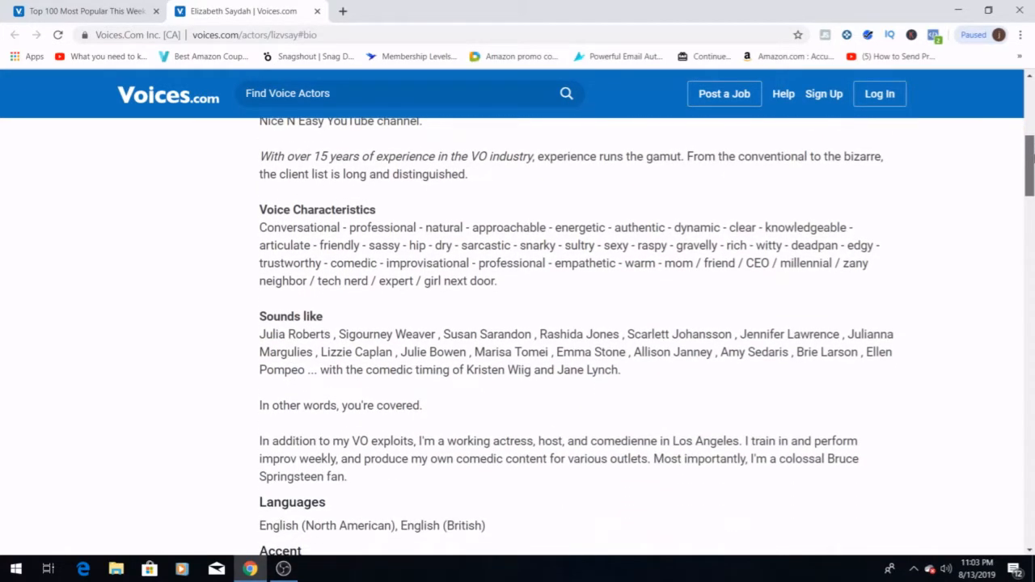
pyautogui.scroll(-3)
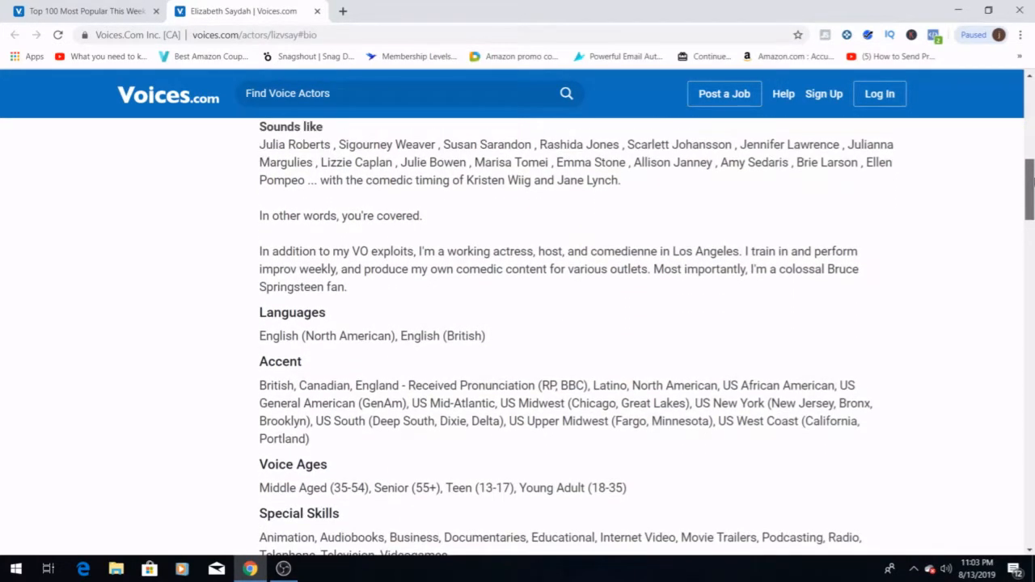
# Scroll back to the top of the profile and return to the Top 100 Favorites page.
pyautogui.scroll(3)
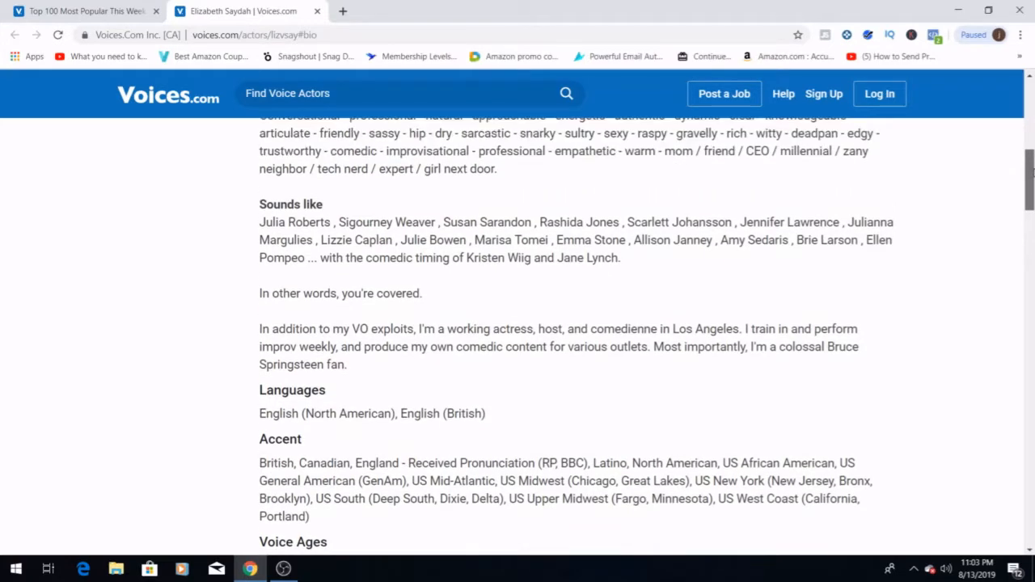
pyautogui.scroll(3)
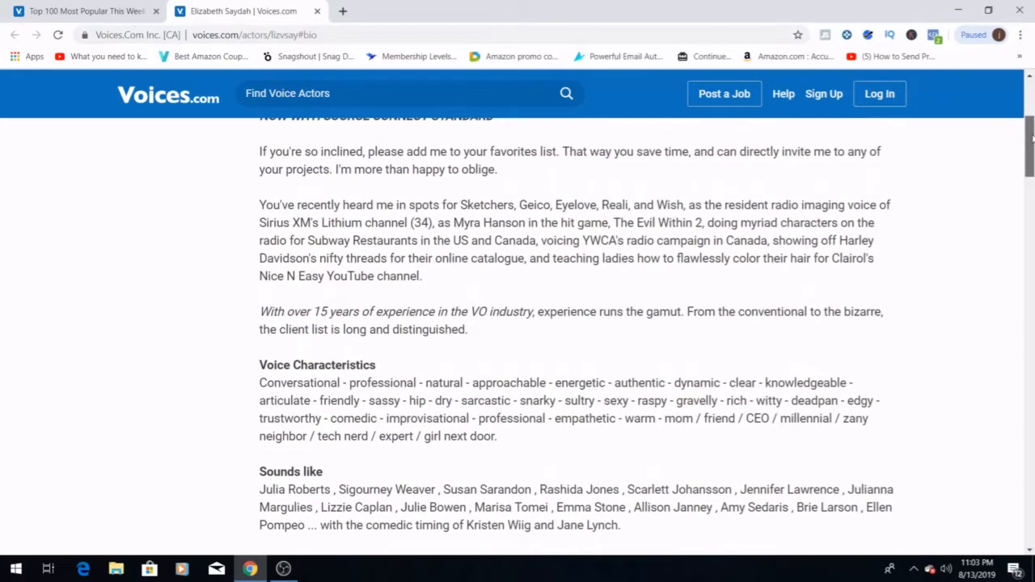
pyautogui.scroll(3)
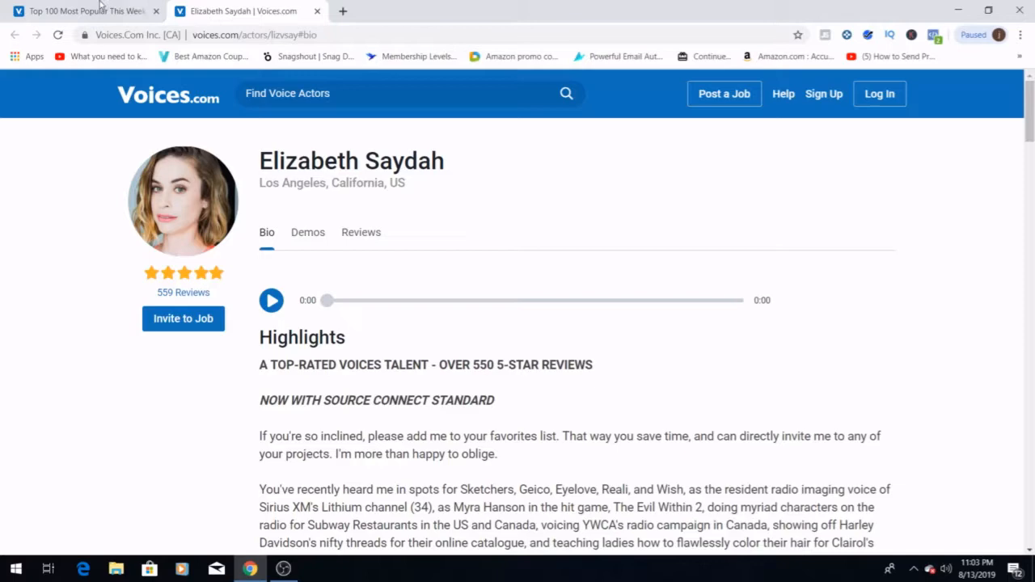
pyautogui.click(81, 10)
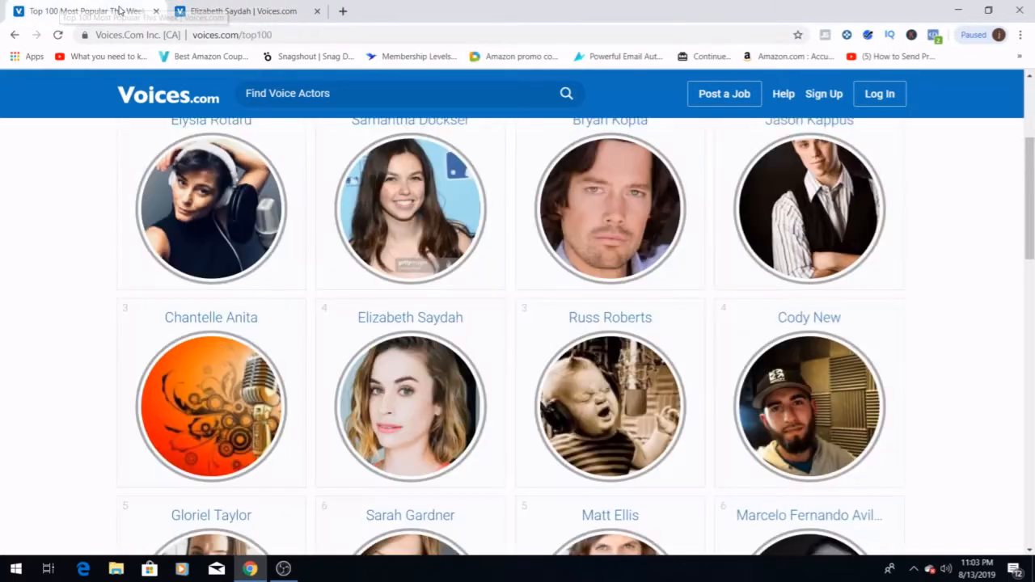
pyautogui.scroll(-3)
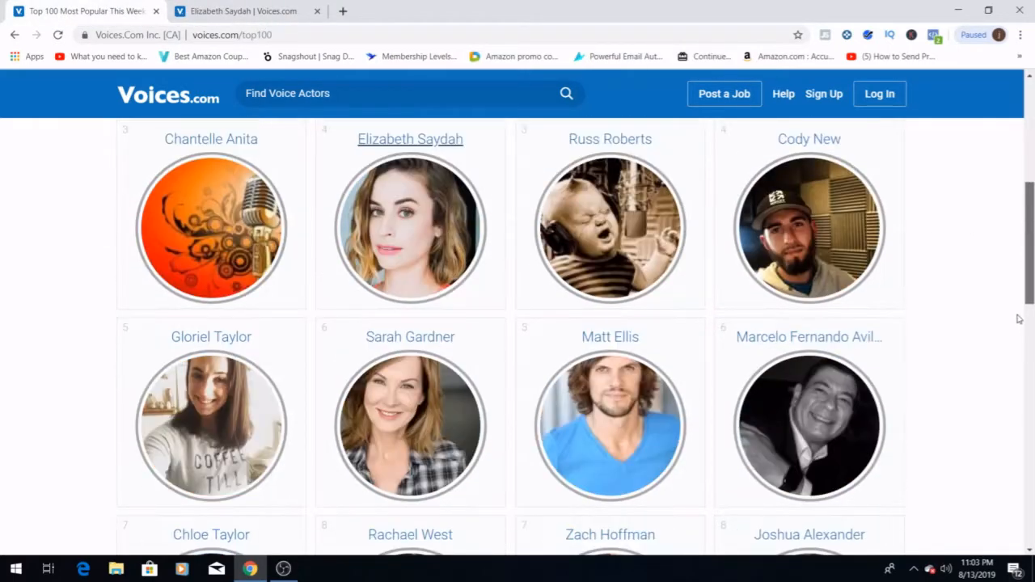
pyautogui.scroll(-3)
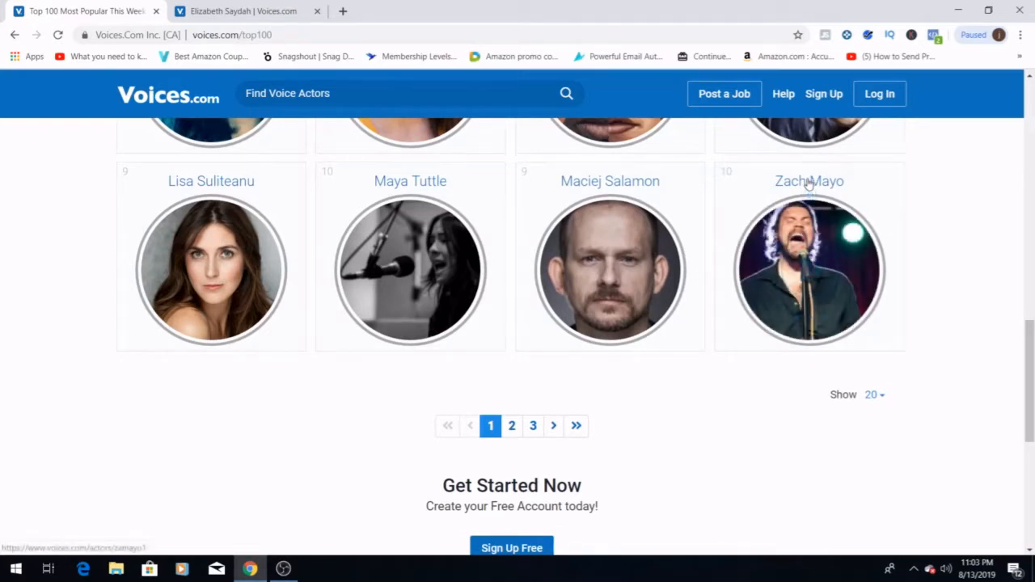
pyautogui.click(809, 181)
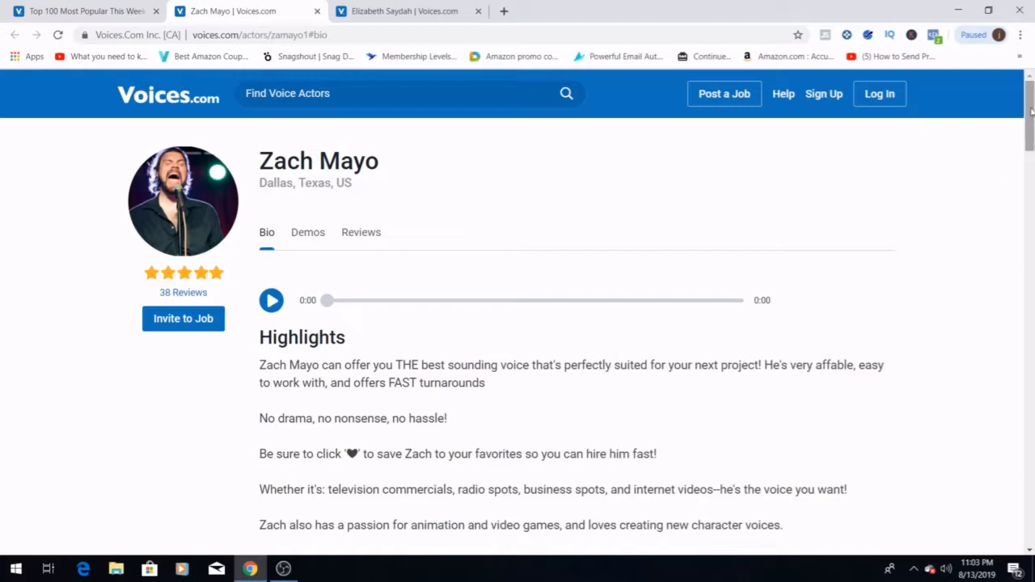
# Read Zach Mayo's Bio tags and languages, then scroll the Top 100 page down to its footer links.
pyautogui.scroll(-3)
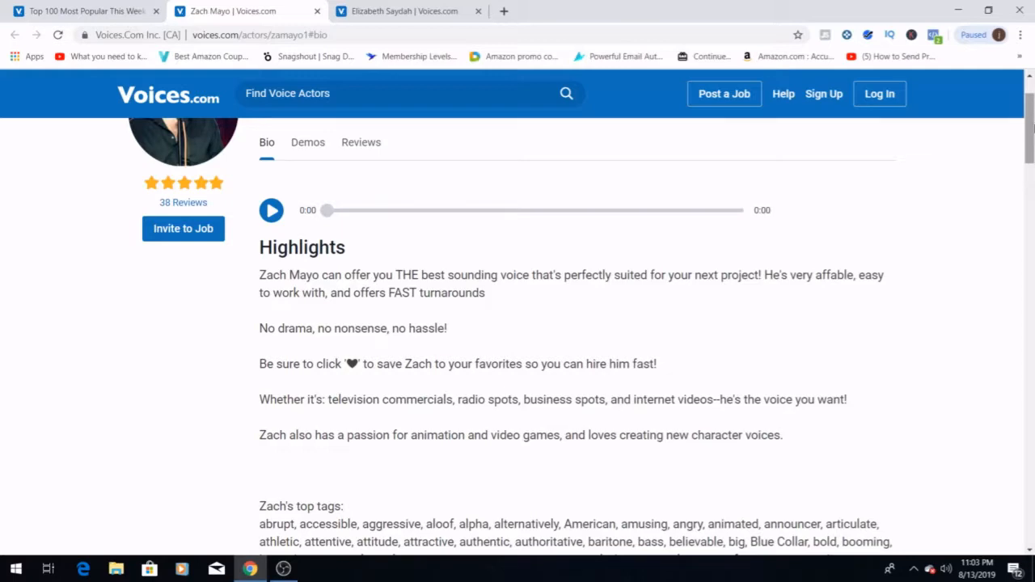
pyautogui.scroll(-3)
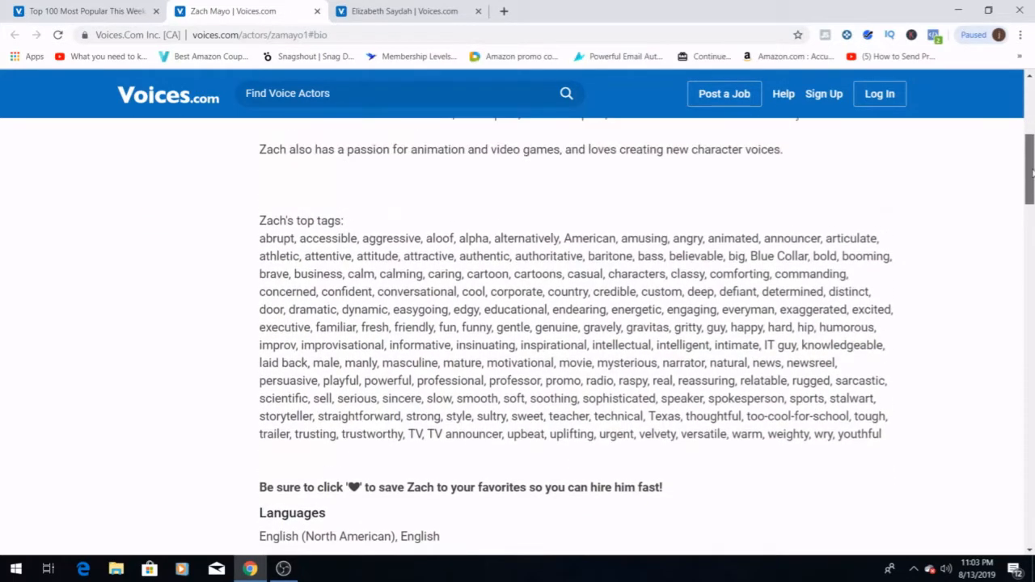
pyautogui.scroll(3)
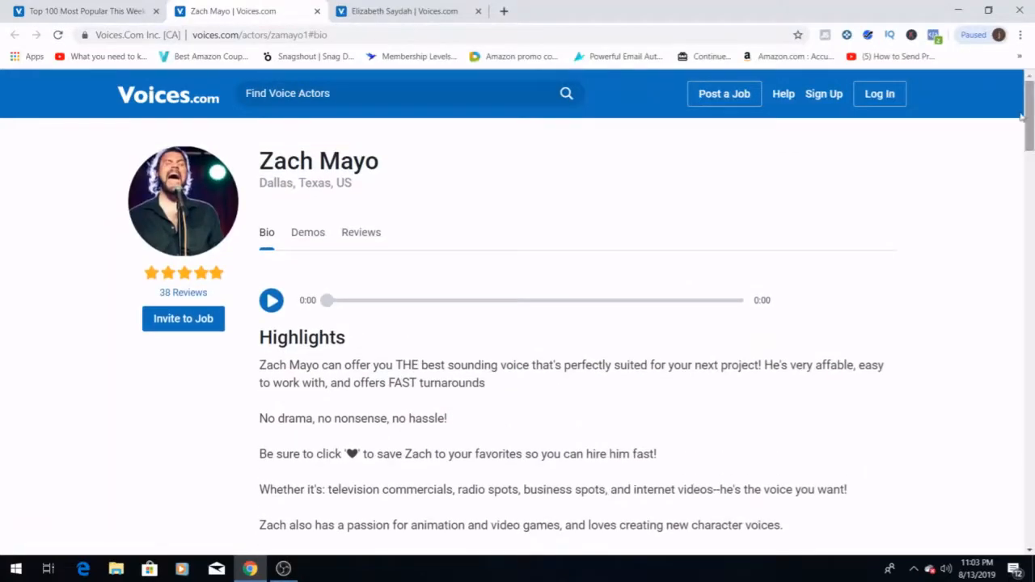
pyautogui.moveTo(37, 36)
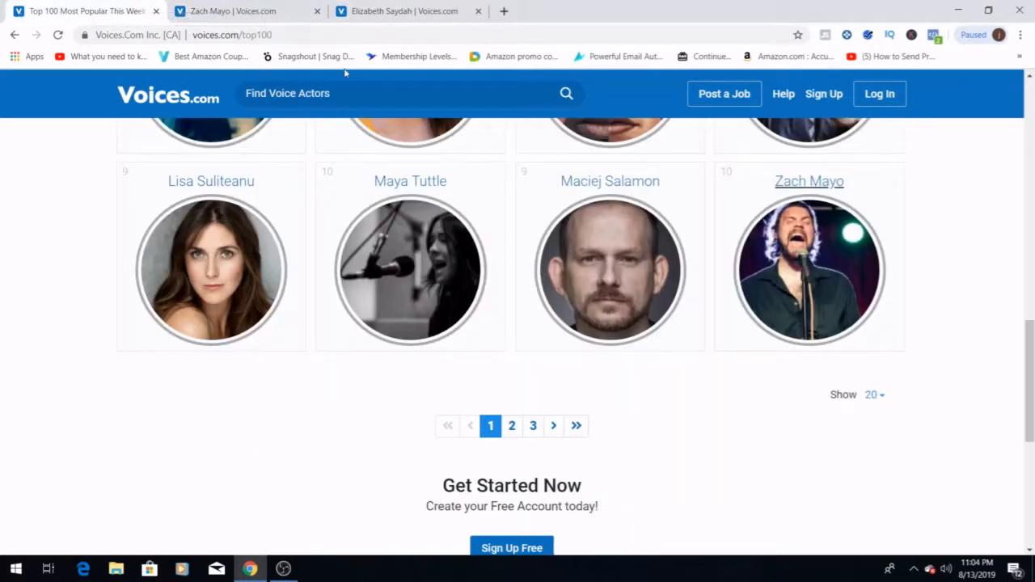
pyautogui.moveTo(1028, 268)
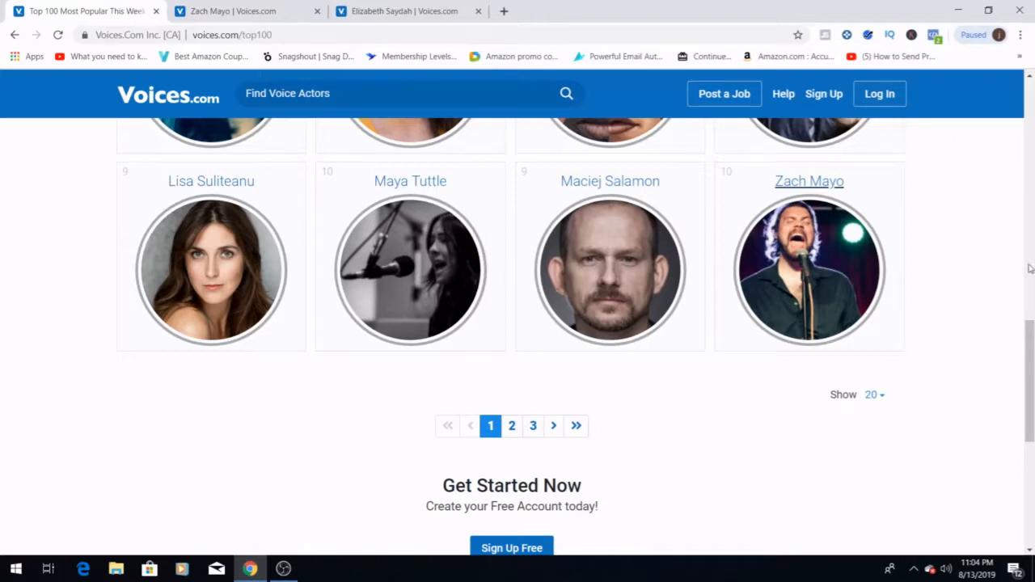
pyautogui.scroll(-3)
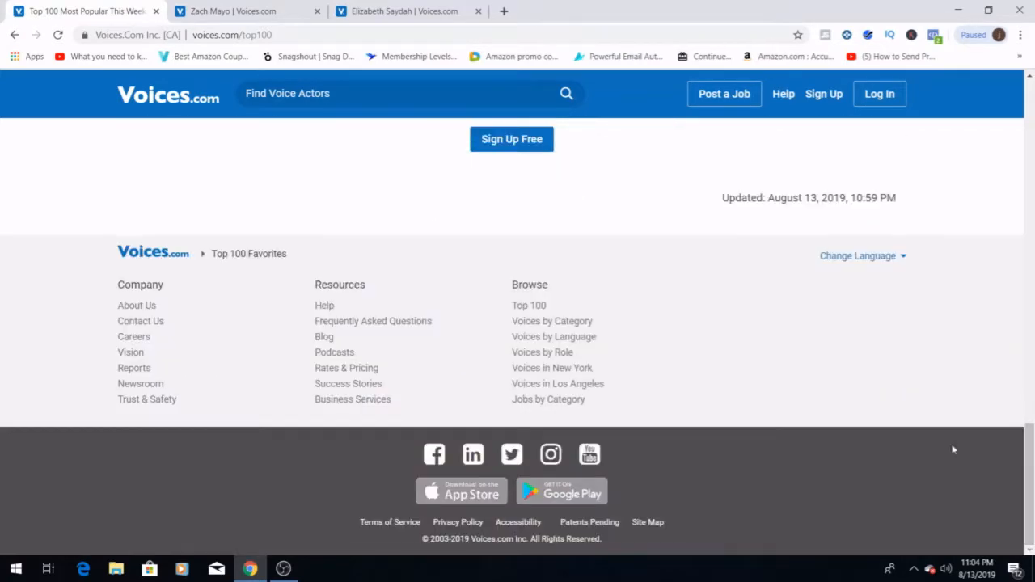
pyautogui.moveTo(347, 383)
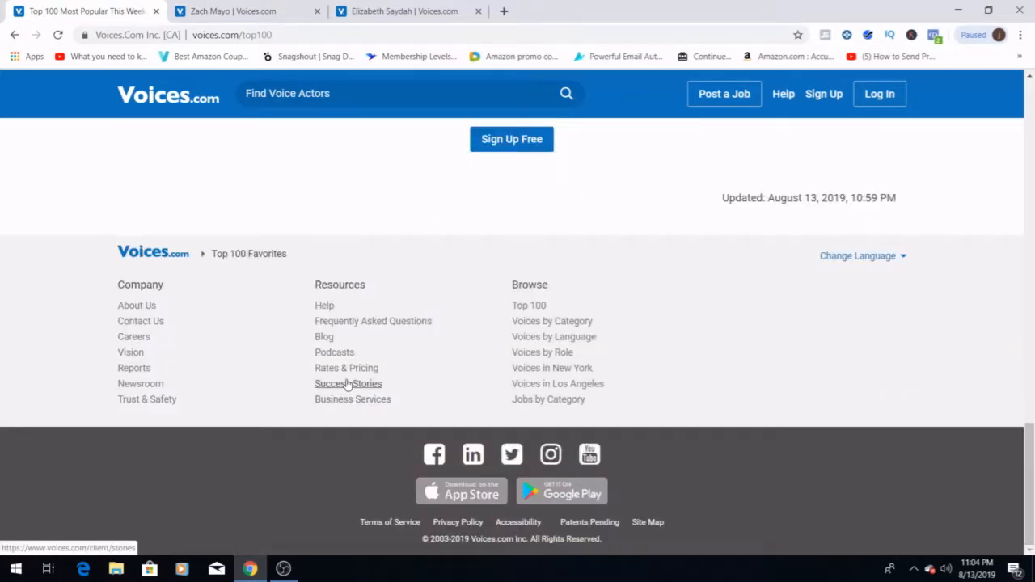
pyautogui.click(348, 384)
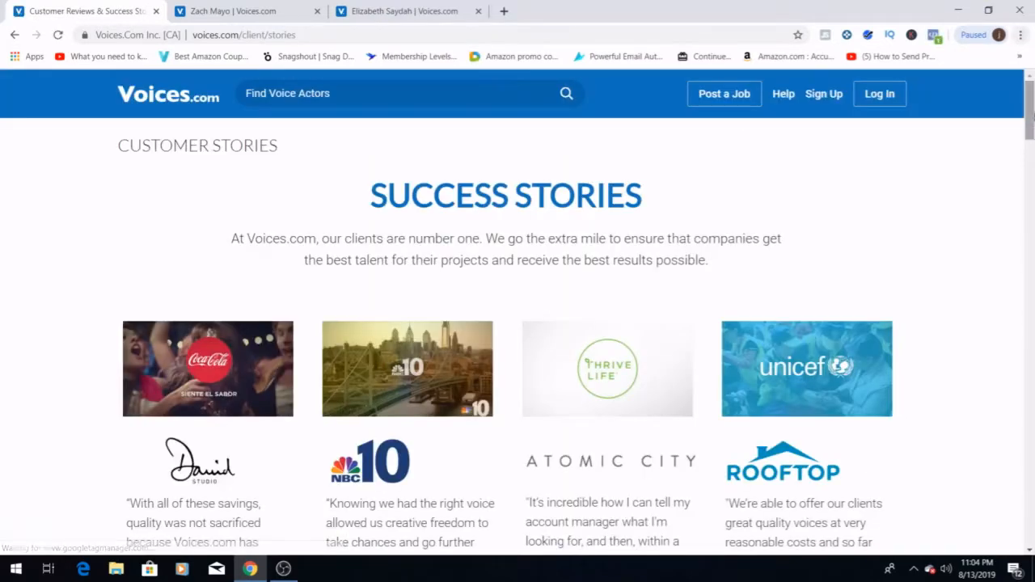
pyautogui.scroll(-3)
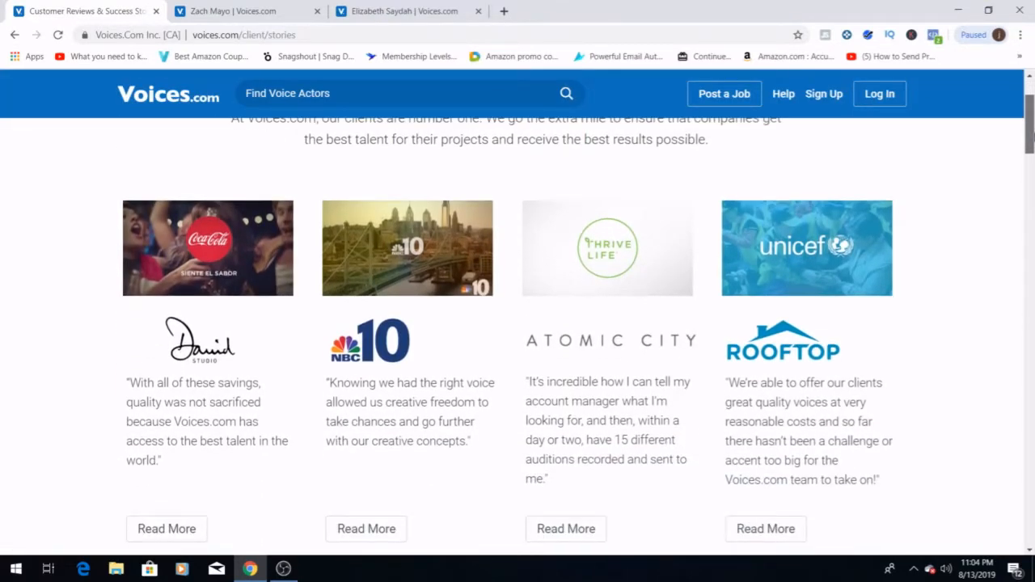
pyautogui.scroll(-3)
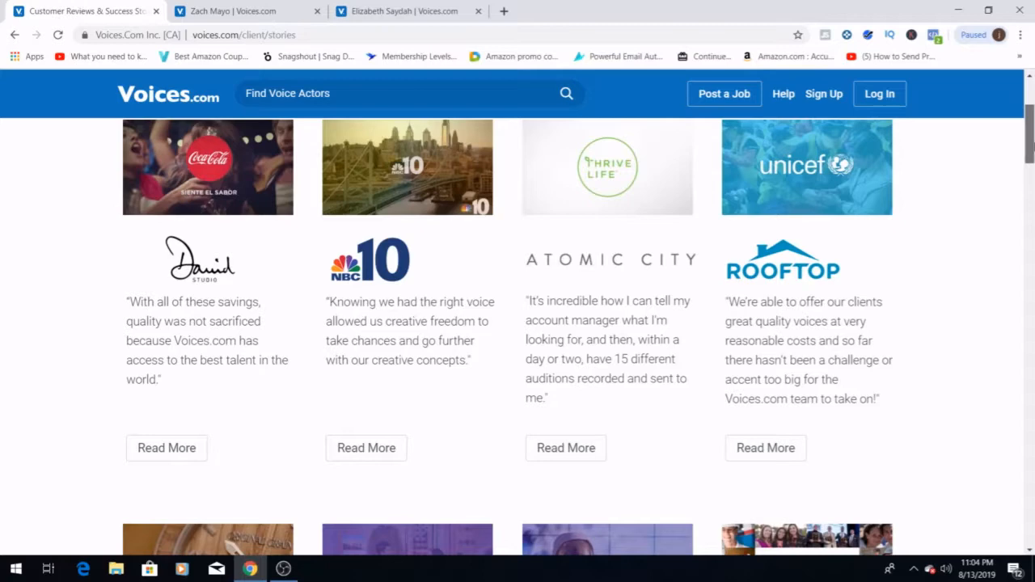
pyautogui.scroll(-3)
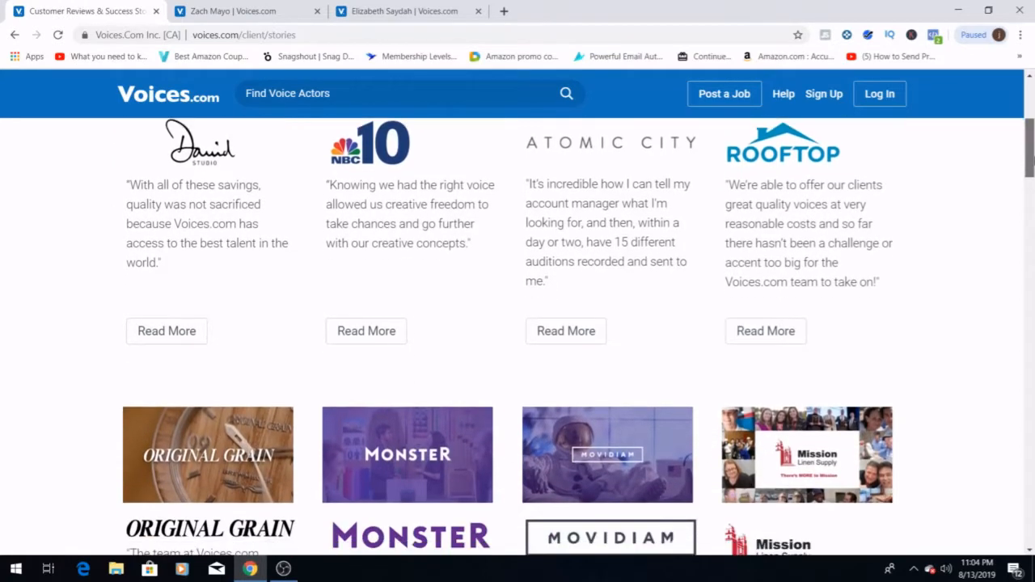
pyautogui.scroll(-3)
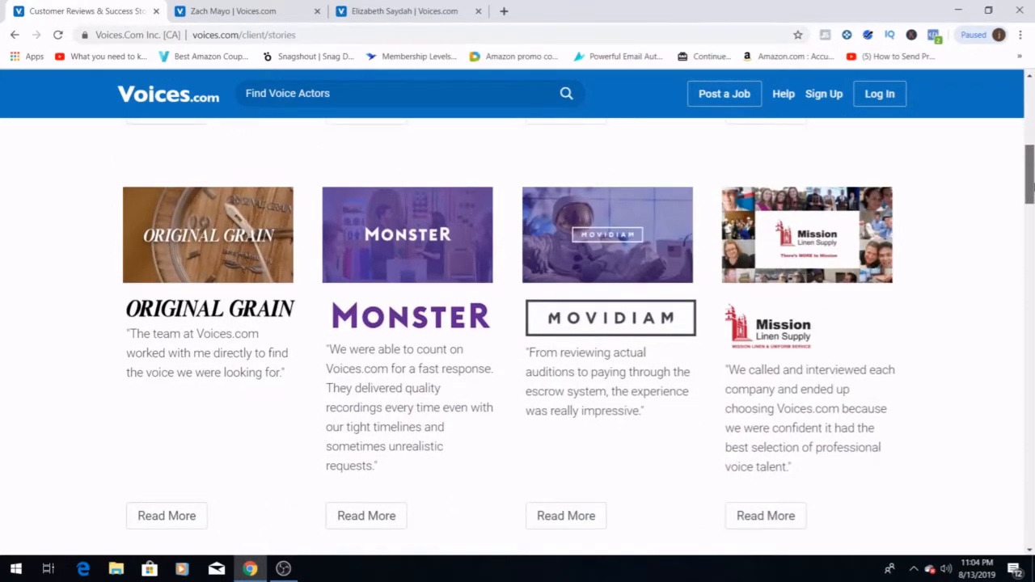
pyautogui.scroll(-3)
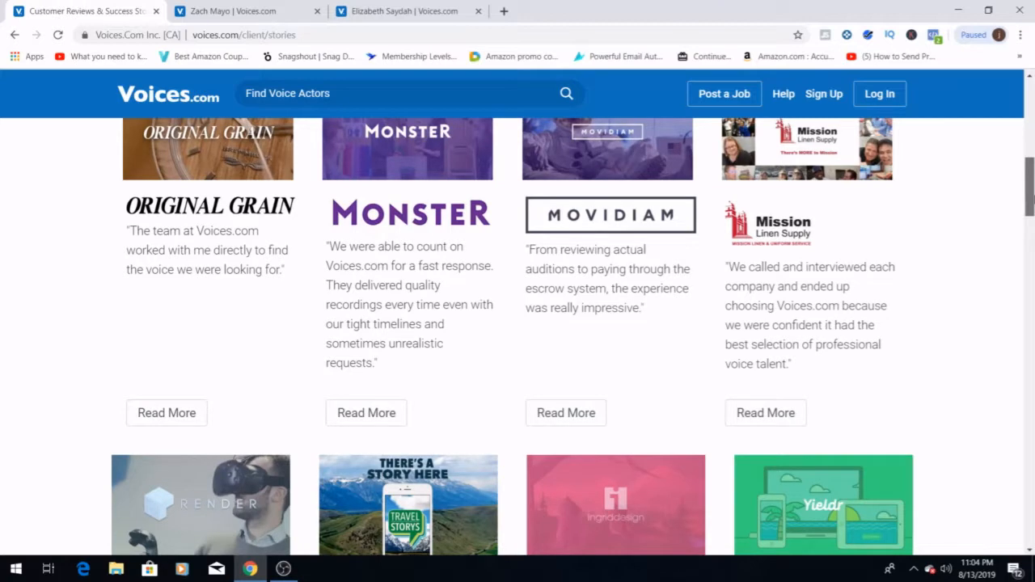
pyautogui.scroll(-3)
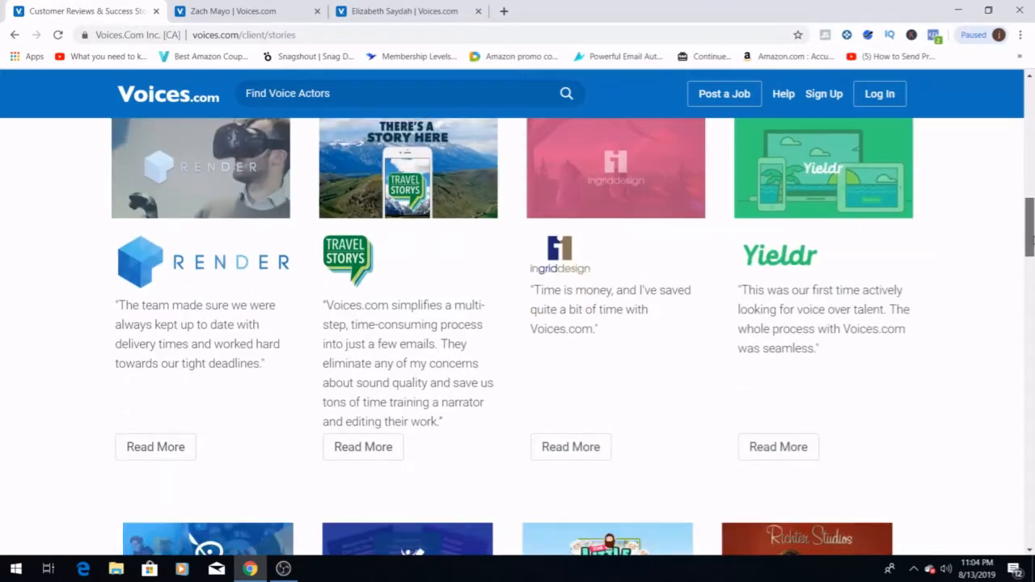
pyautogui.scroll(-3)
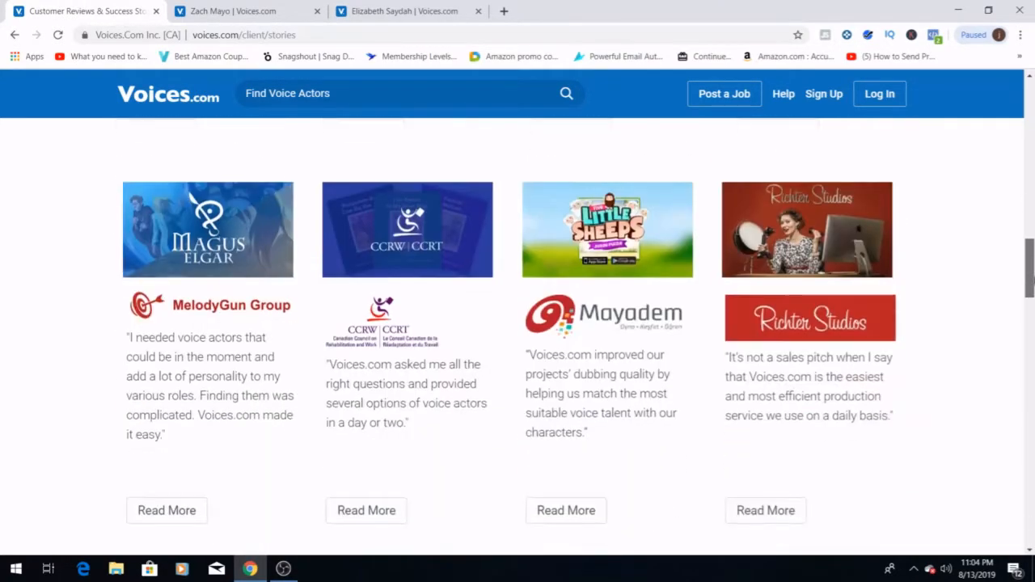
pyautogui.scroll(-3)
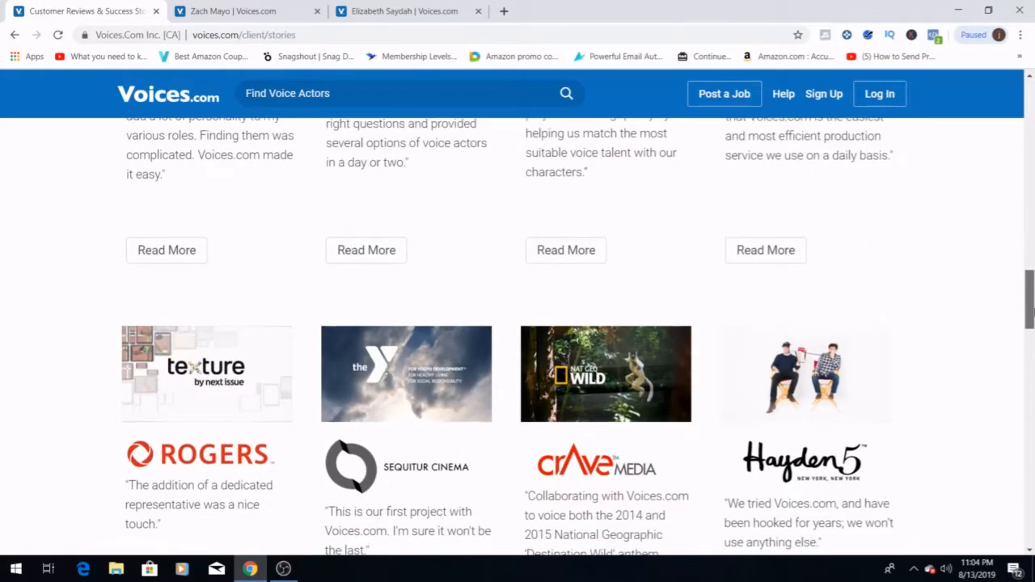
pyautogui.scroll(-3)
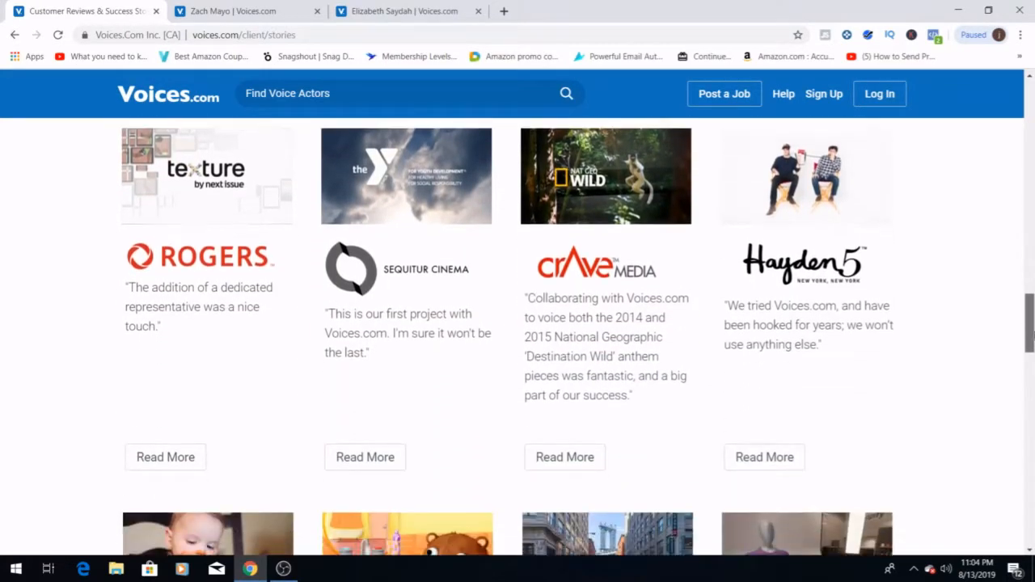
pyautogui.scroll(-3)
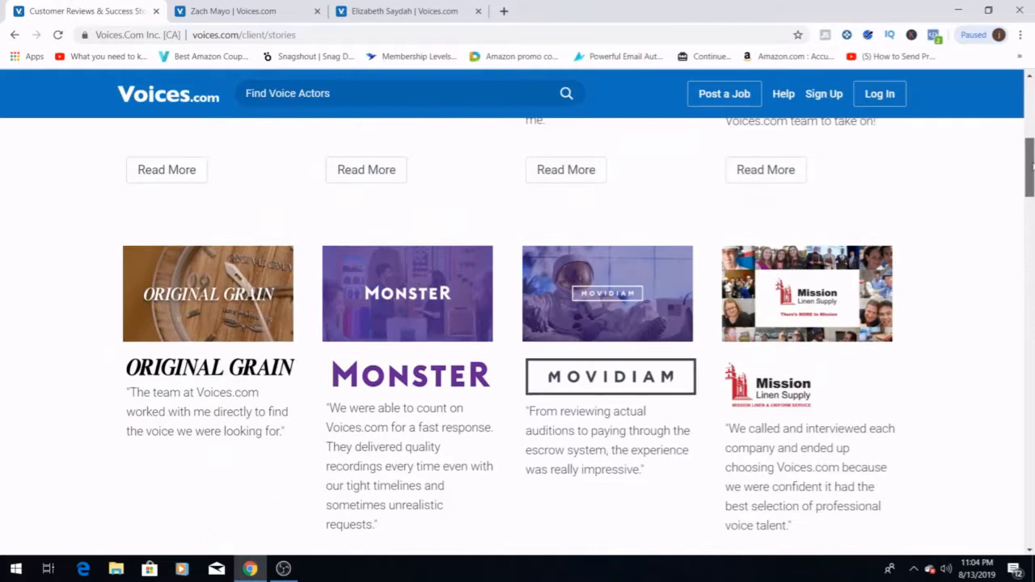
pyautogui.scroll(3)
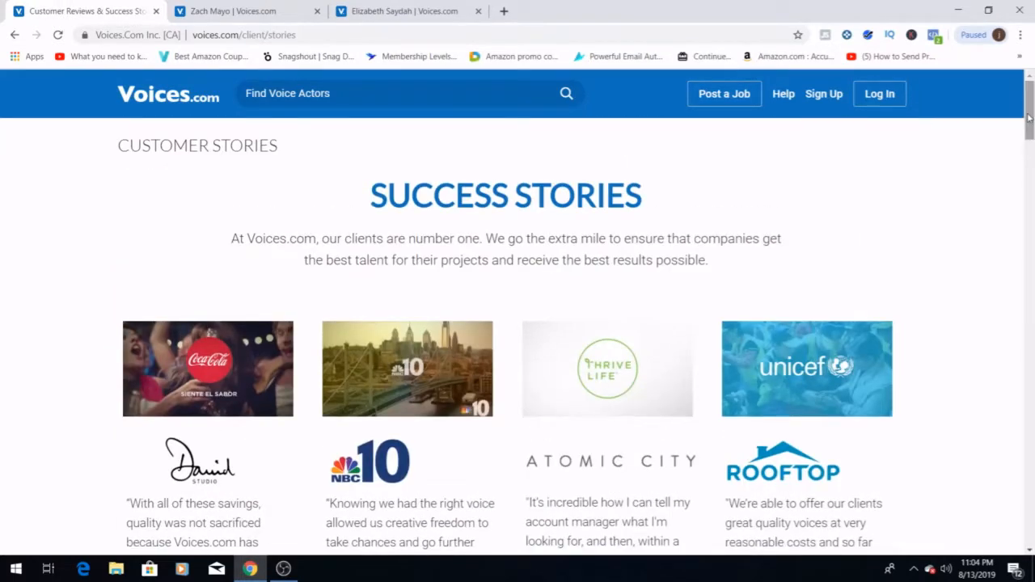
pyautogui.moveTo(582, 324)
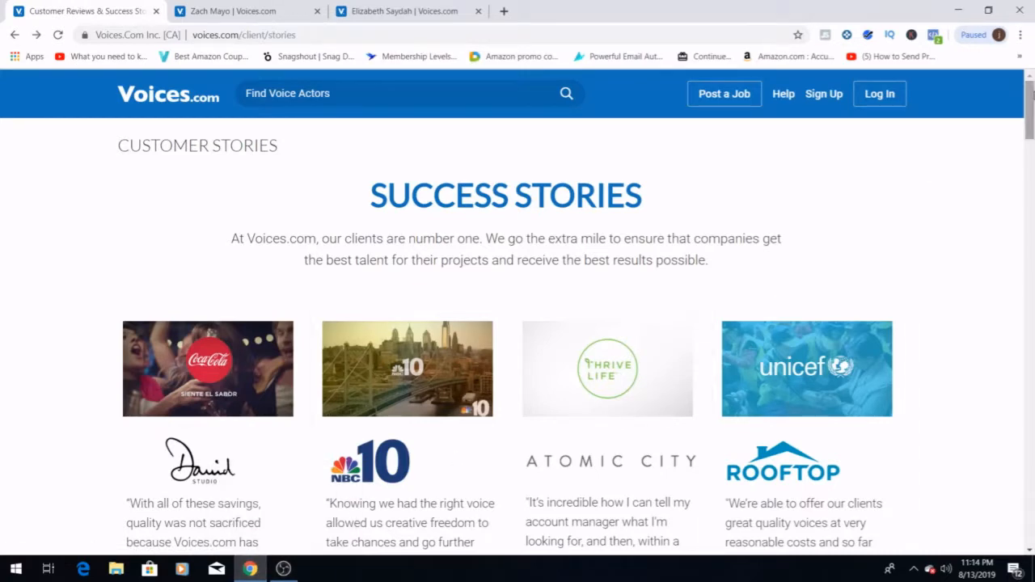
pyautogui.scroll(-3)
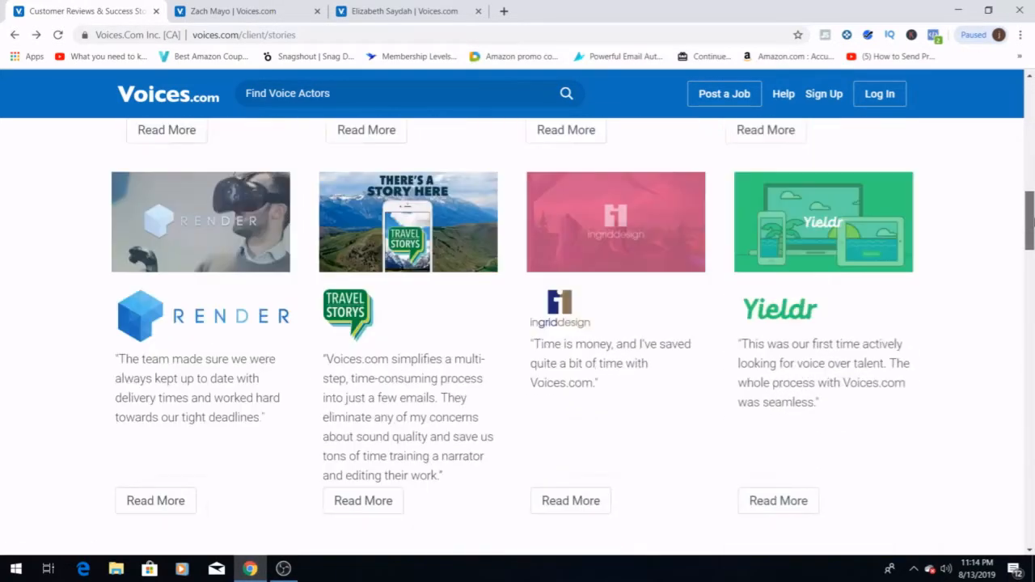
pyautogui.scroll(-3)
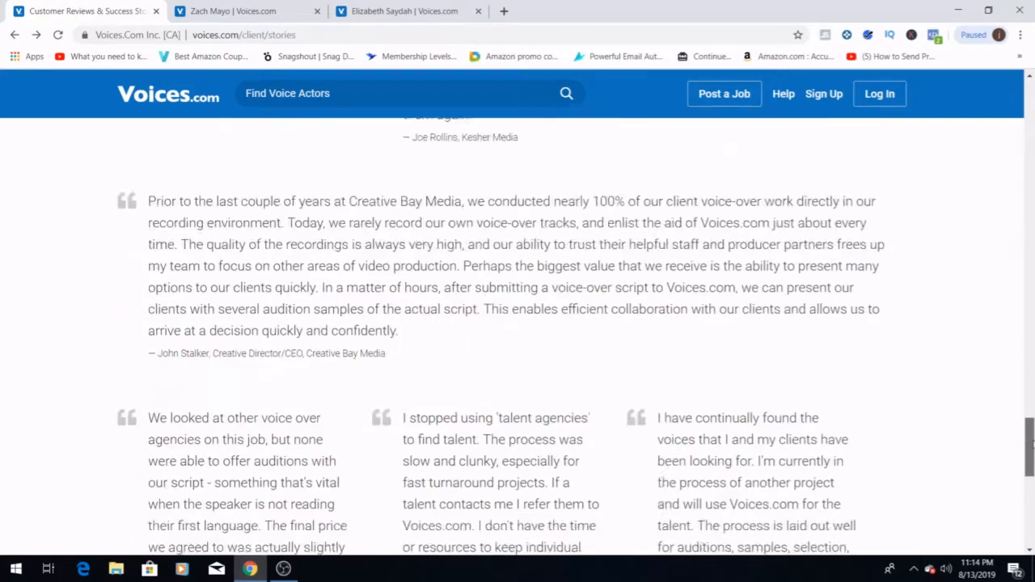
pyautogui.scroll(-3)
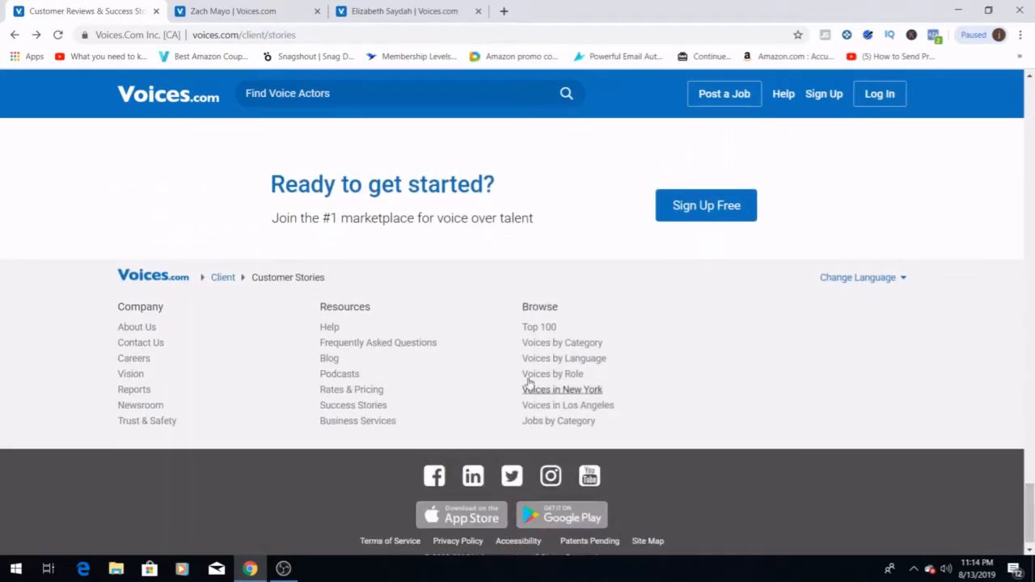
# Go to the Voices by Role page from the footer's Browse section and view its in-demand roles.
pyautogui.click(553, 373)
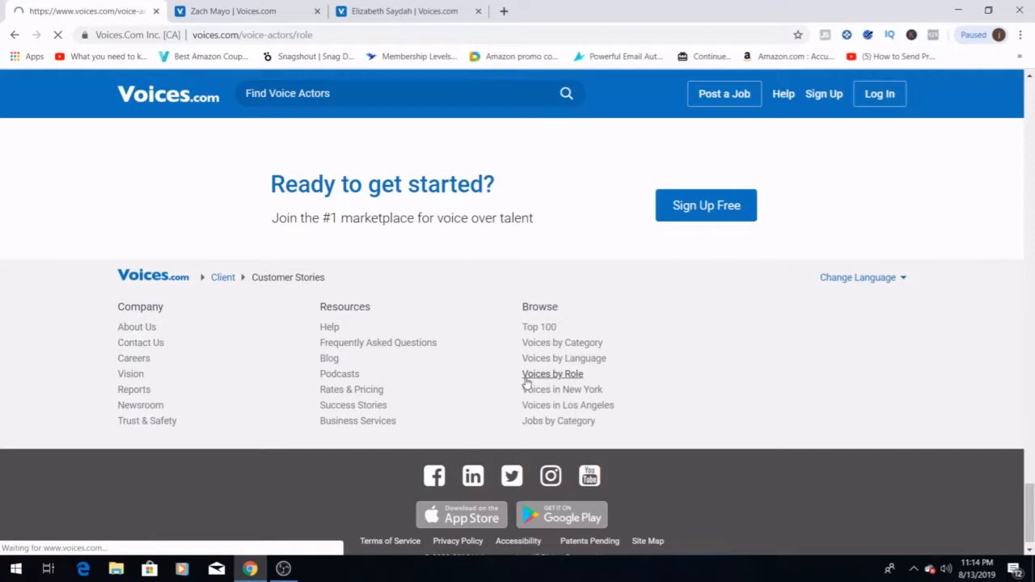
pyautogui.click(553, 374)
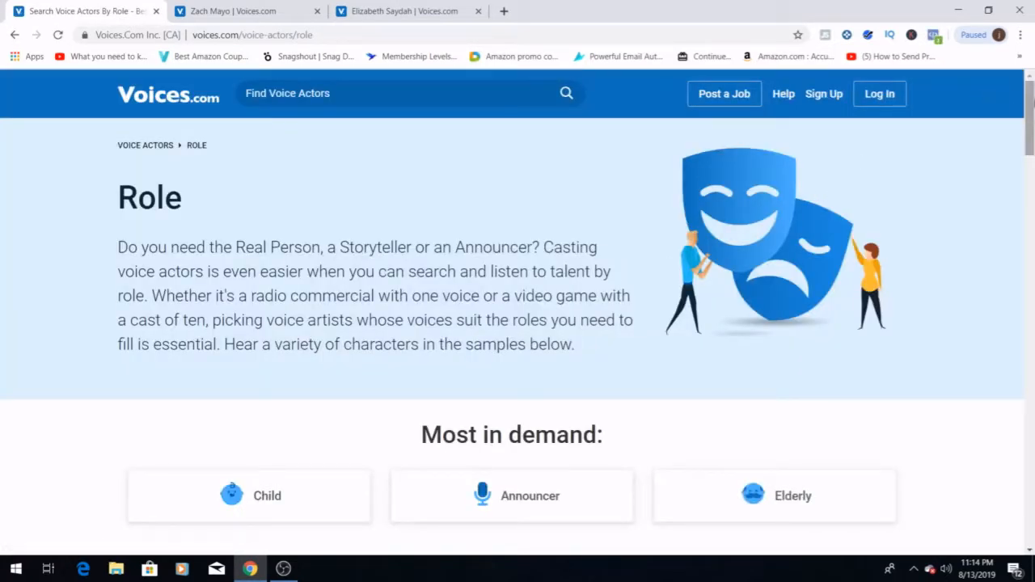
pyautogui.scroll(-3)
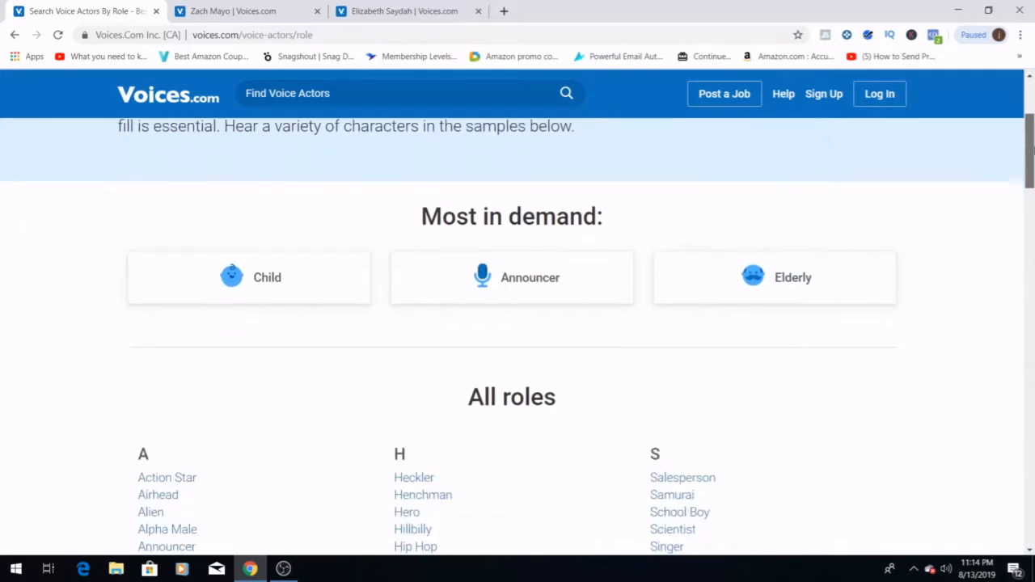
pyautogui.scroll(-3)
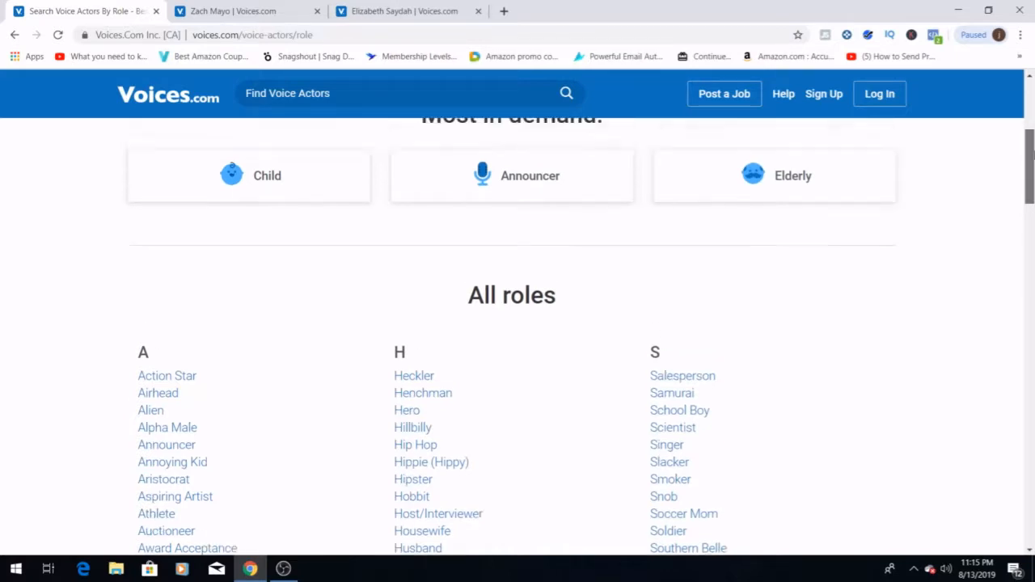
pyautogui.scroll(3)
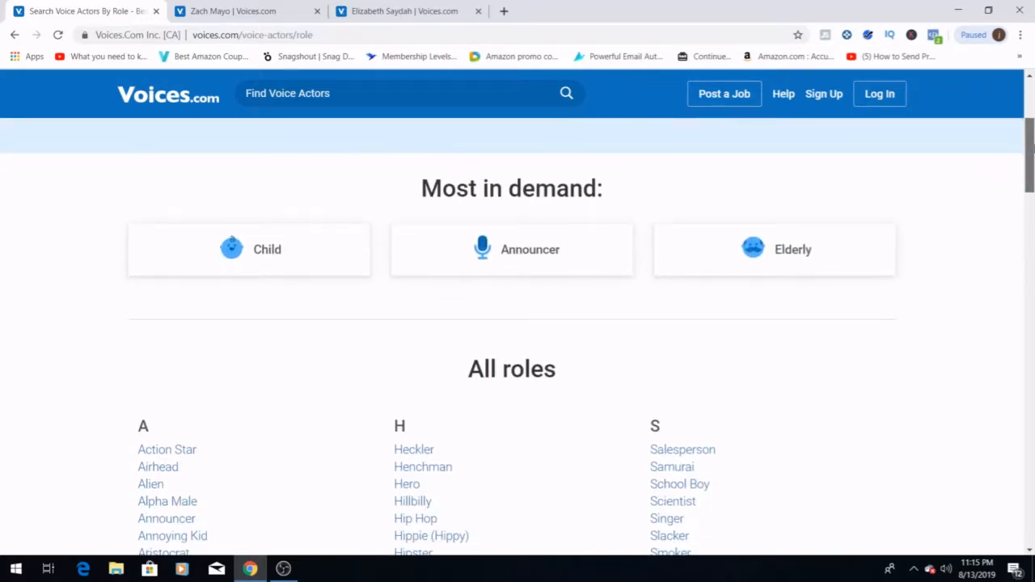
# Scroll through the full All roles list and return toward the top of the page.
pyautogui.scroll(-3)
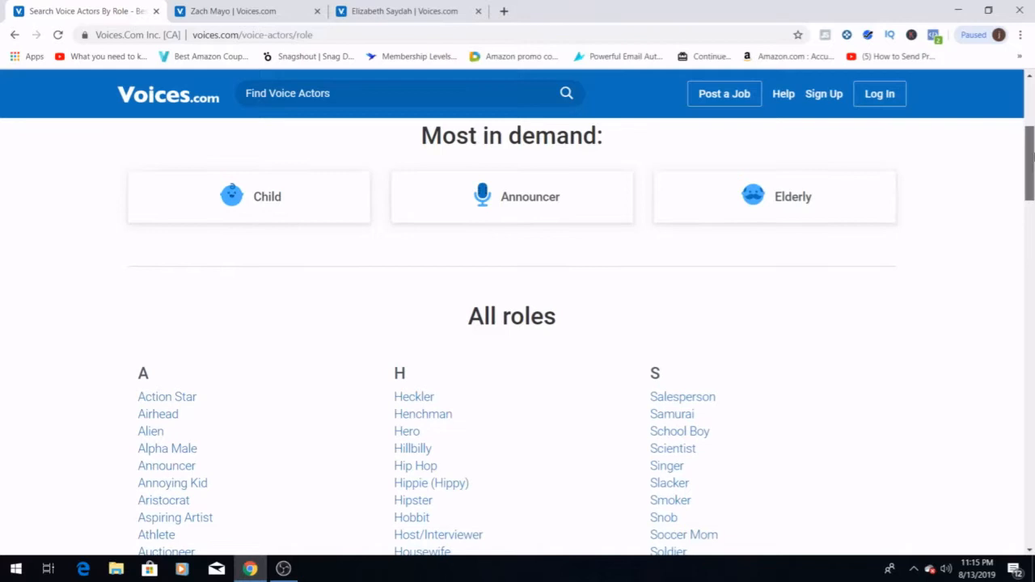
pyautogui.scroll(-3)
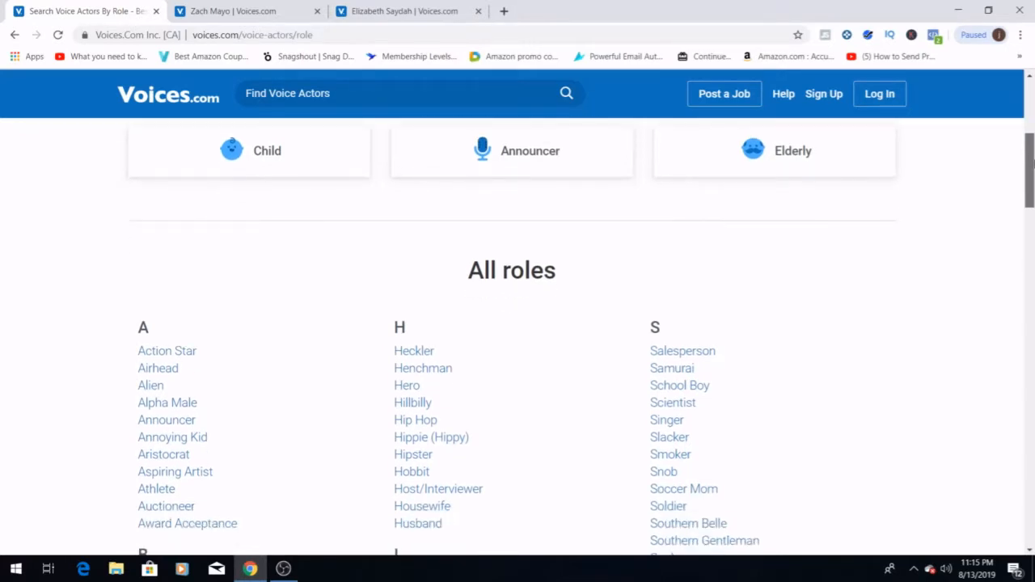
pyautogui.scroll(-3)
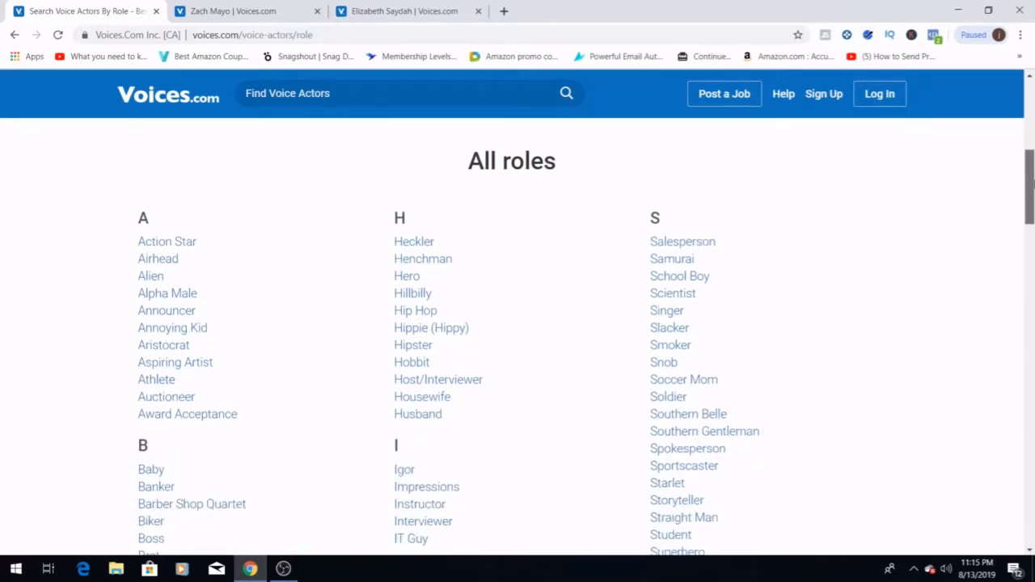
pyautogui.scroll(-3)
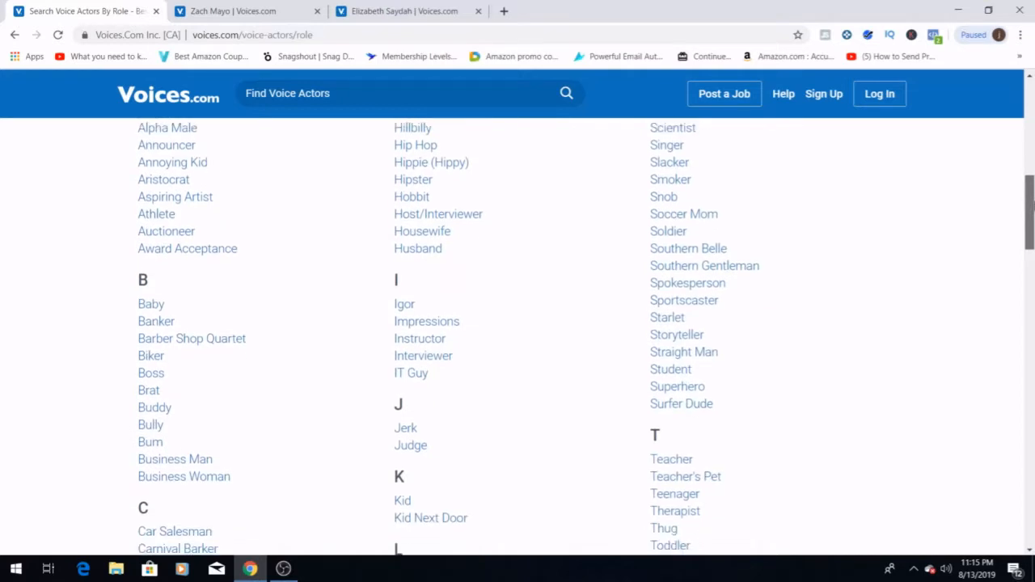
pyautogui.scroll(-3)
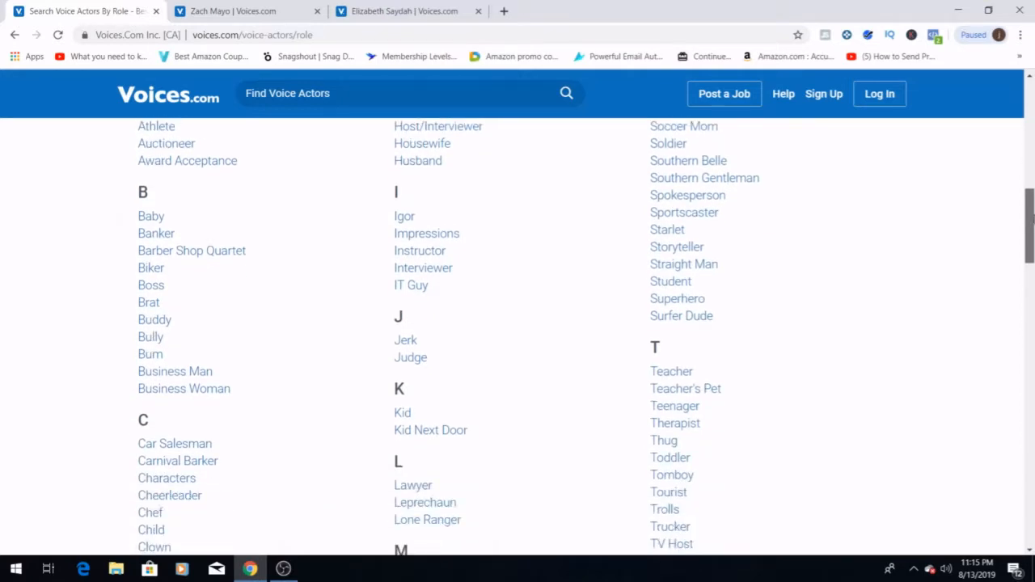
pyautogui.scroll(-3)
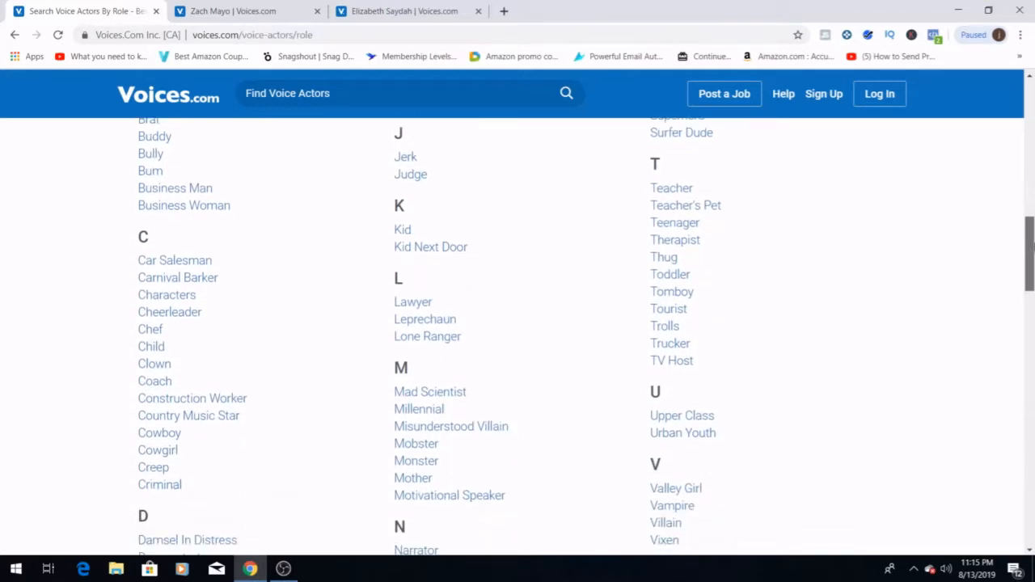
pyautogui.scroll(-3)
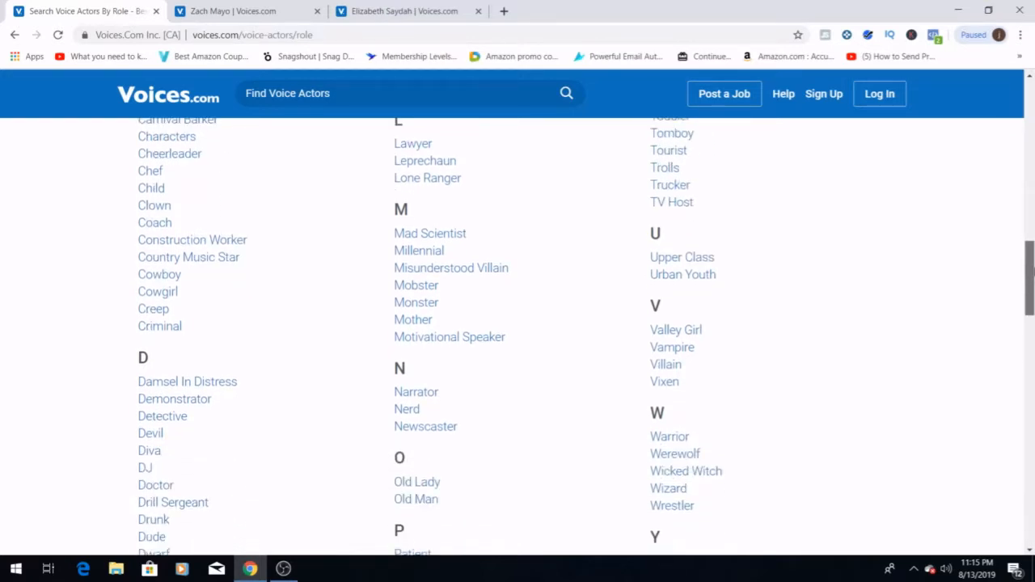
pyautogui.scroll(-3)
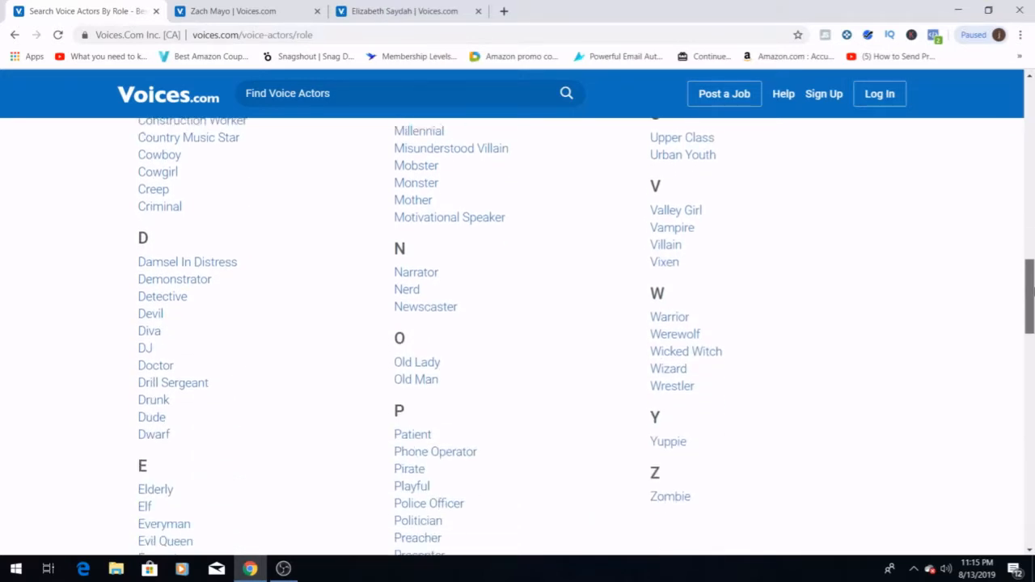
pyautogui.scroll(-3)
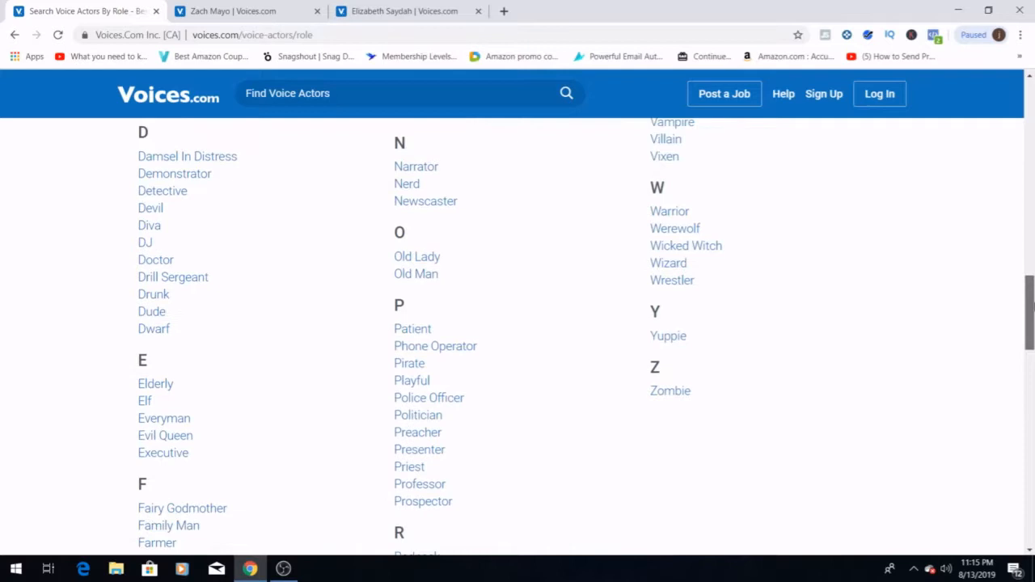
pyautogui.scroll(-3)
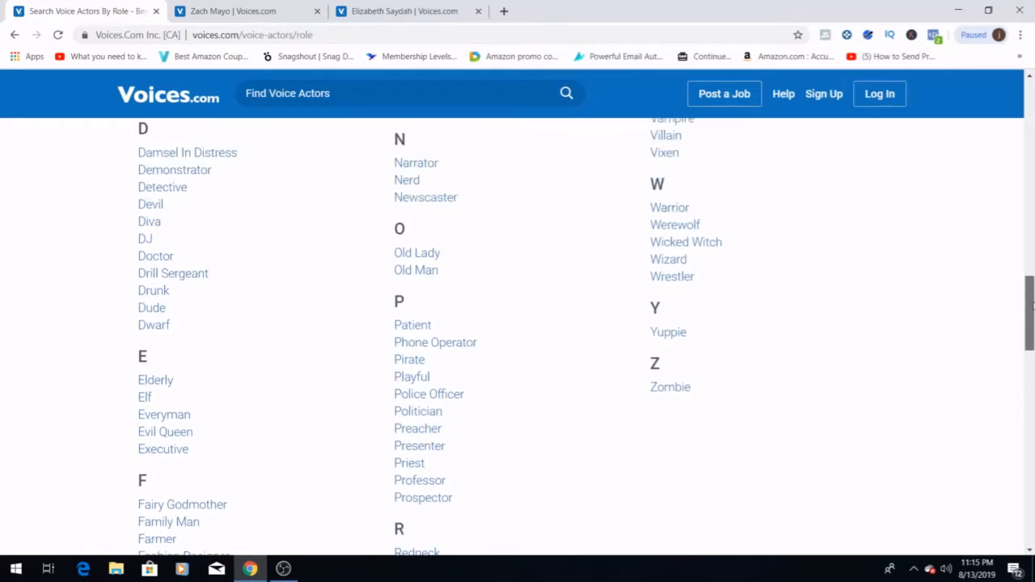
pyautogui.scroll(3)
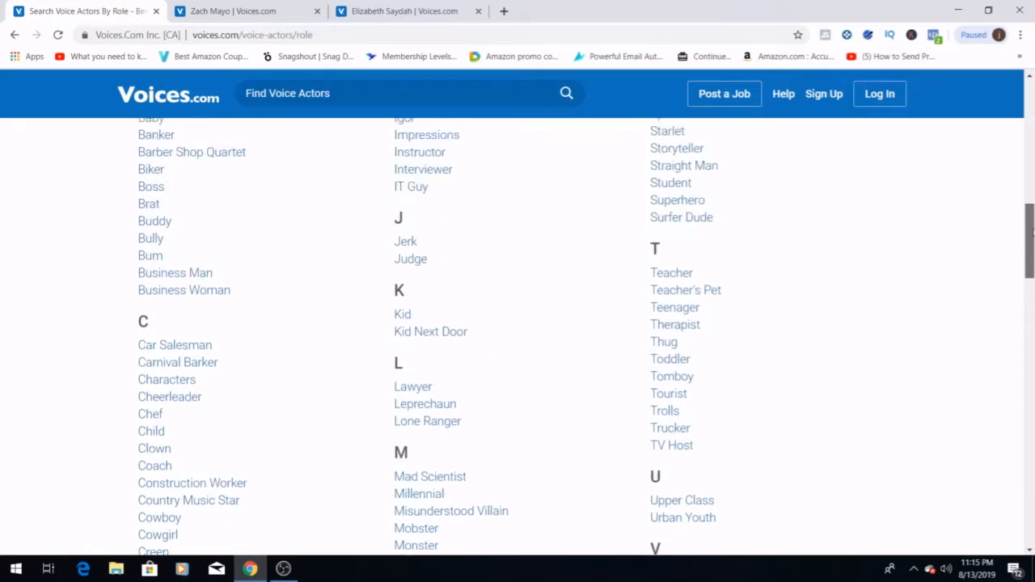
pyautogui.scroll(3)
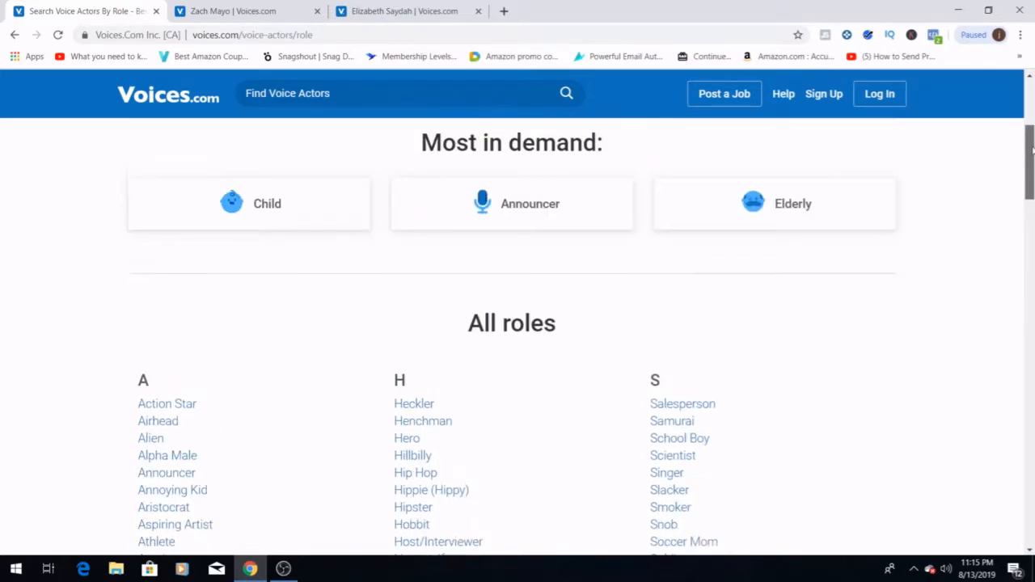
pyautogui.scroll(3)
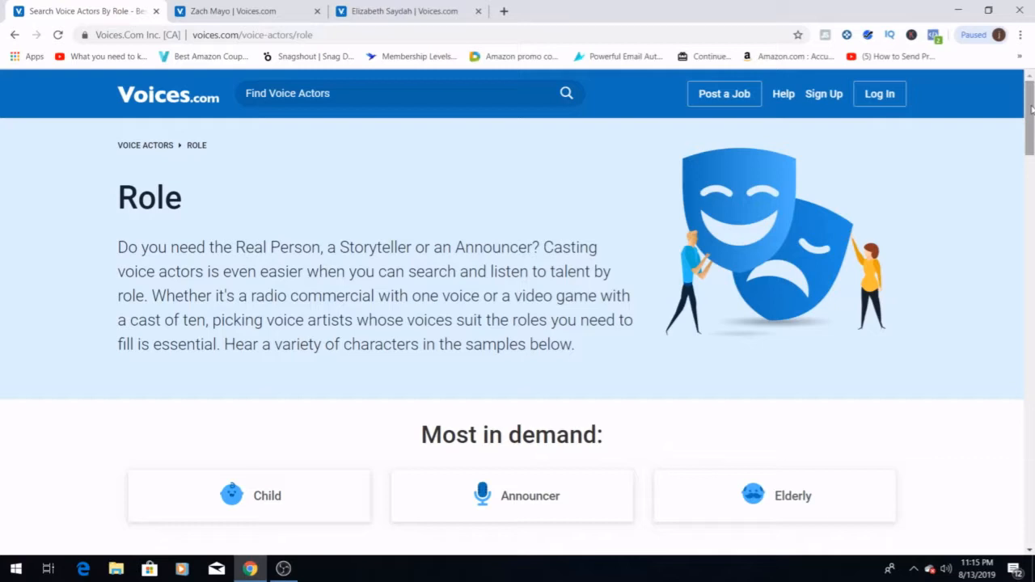
pyautogui.scroll(-3)
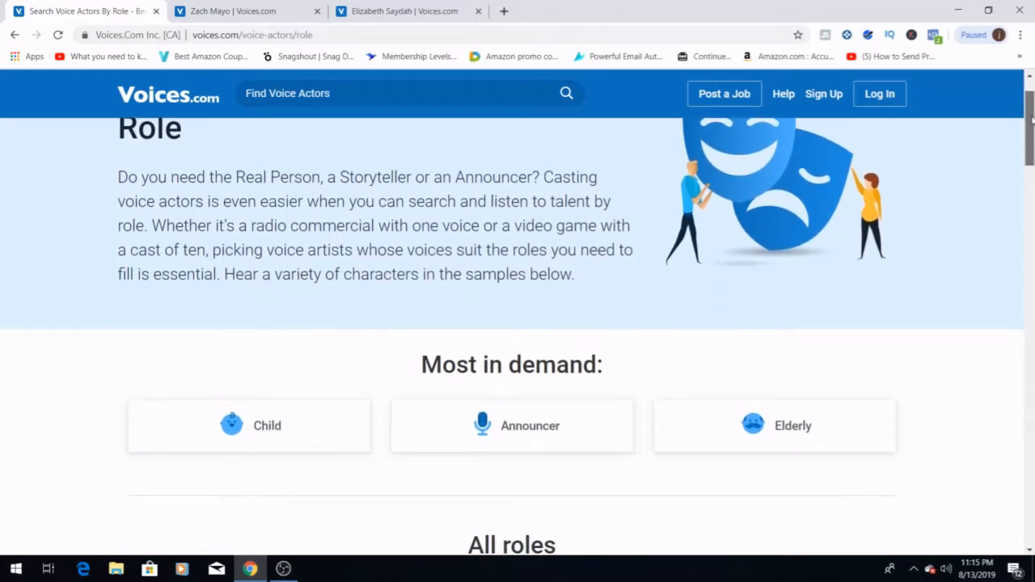
pyautogui.scroll(-3)
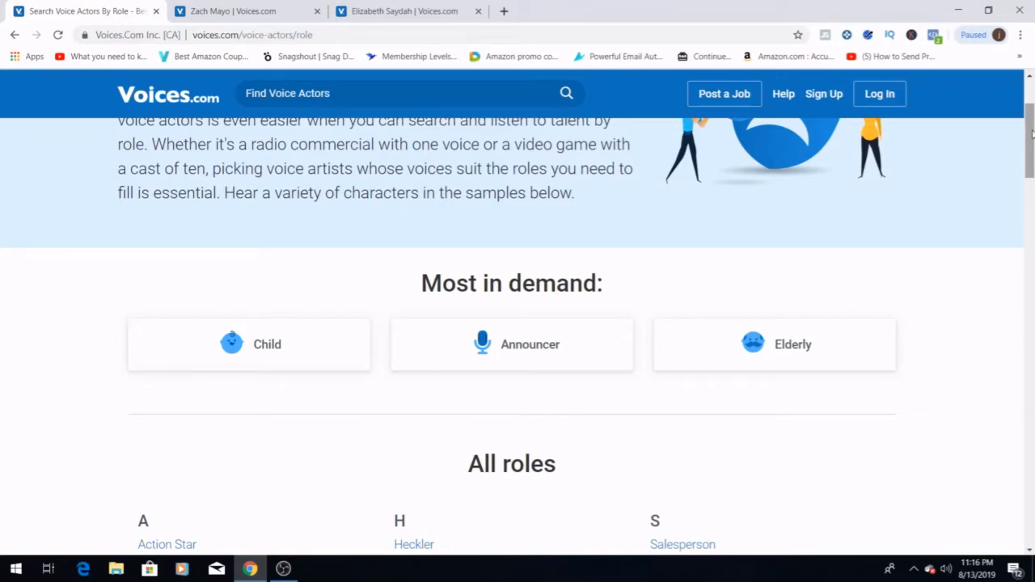
pyautogui.moveTo(634, 367)
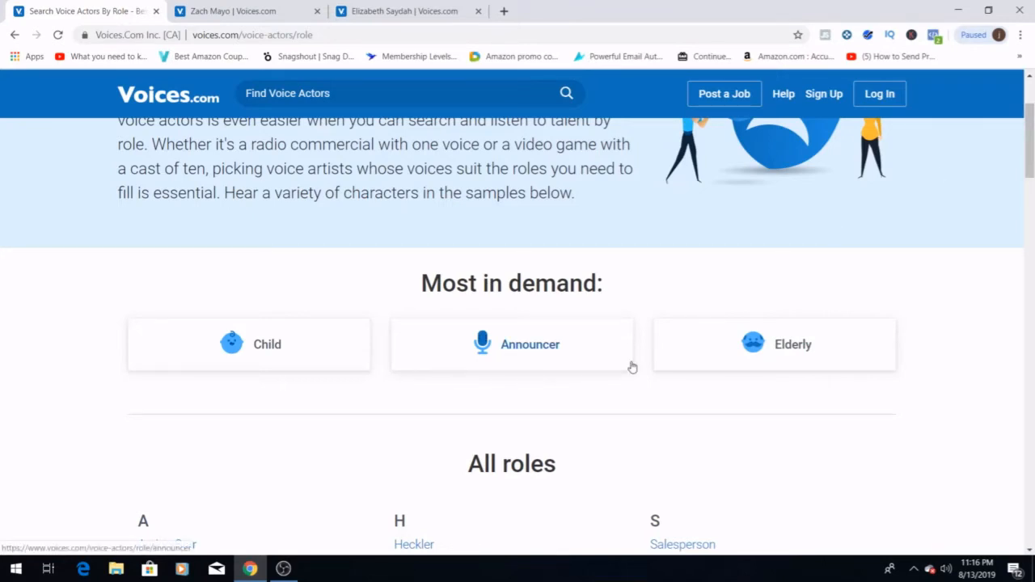